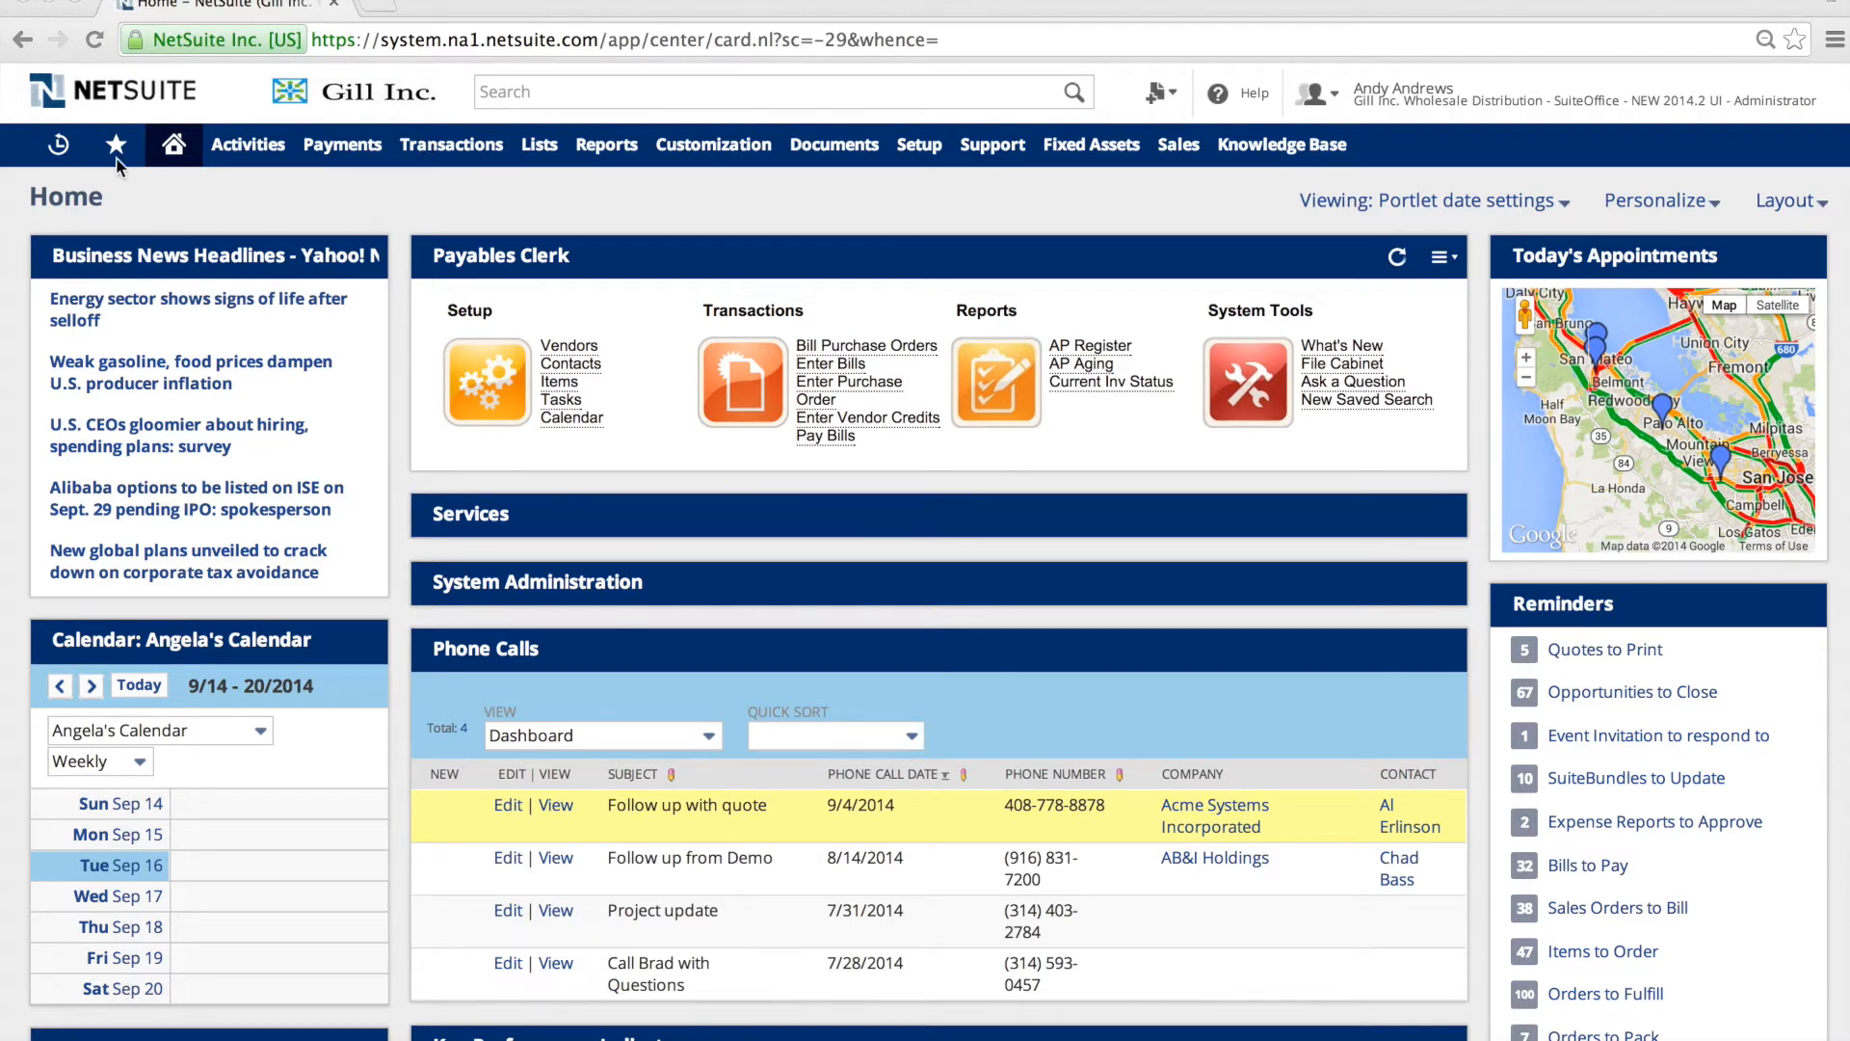
Browse the saved shortcuts and the Transactions > Bank task menu on the dashboard.
{"action": "left_click", "coordinate": [116, 144]}
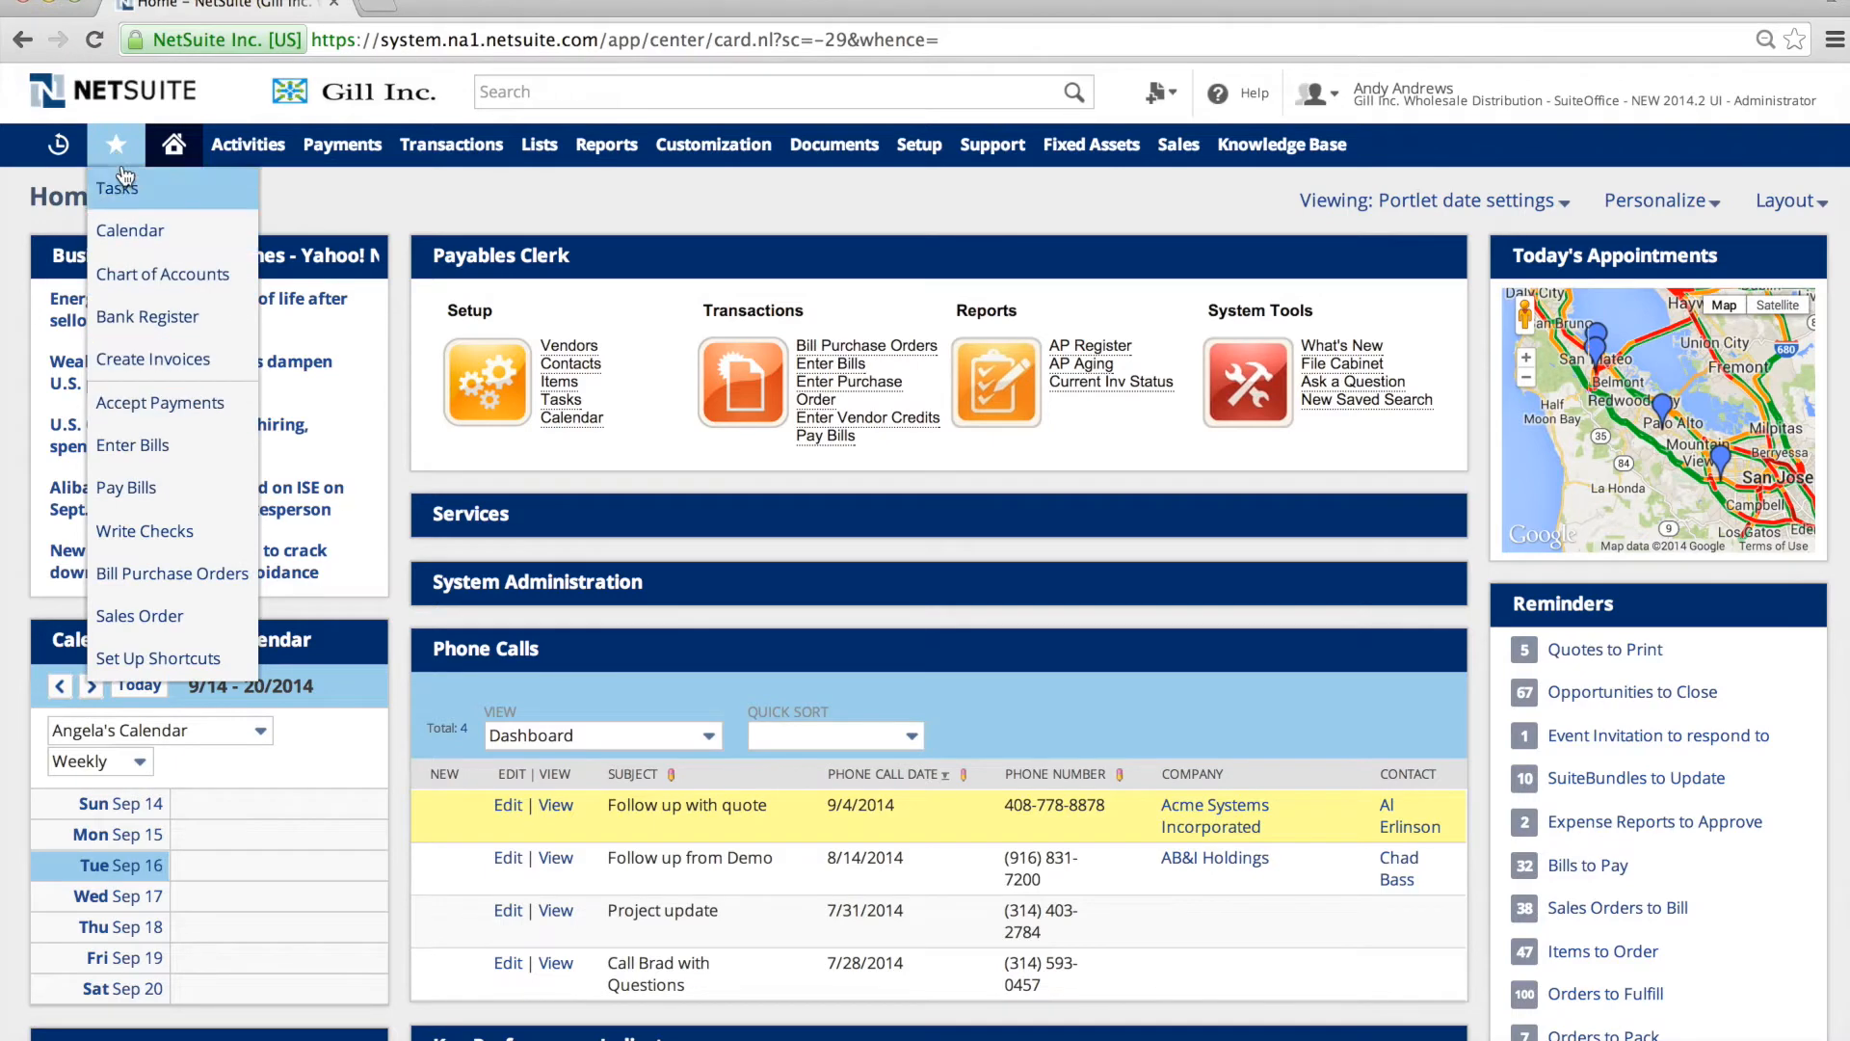
{"action": "left_click", "coordinate": [451, 144]}
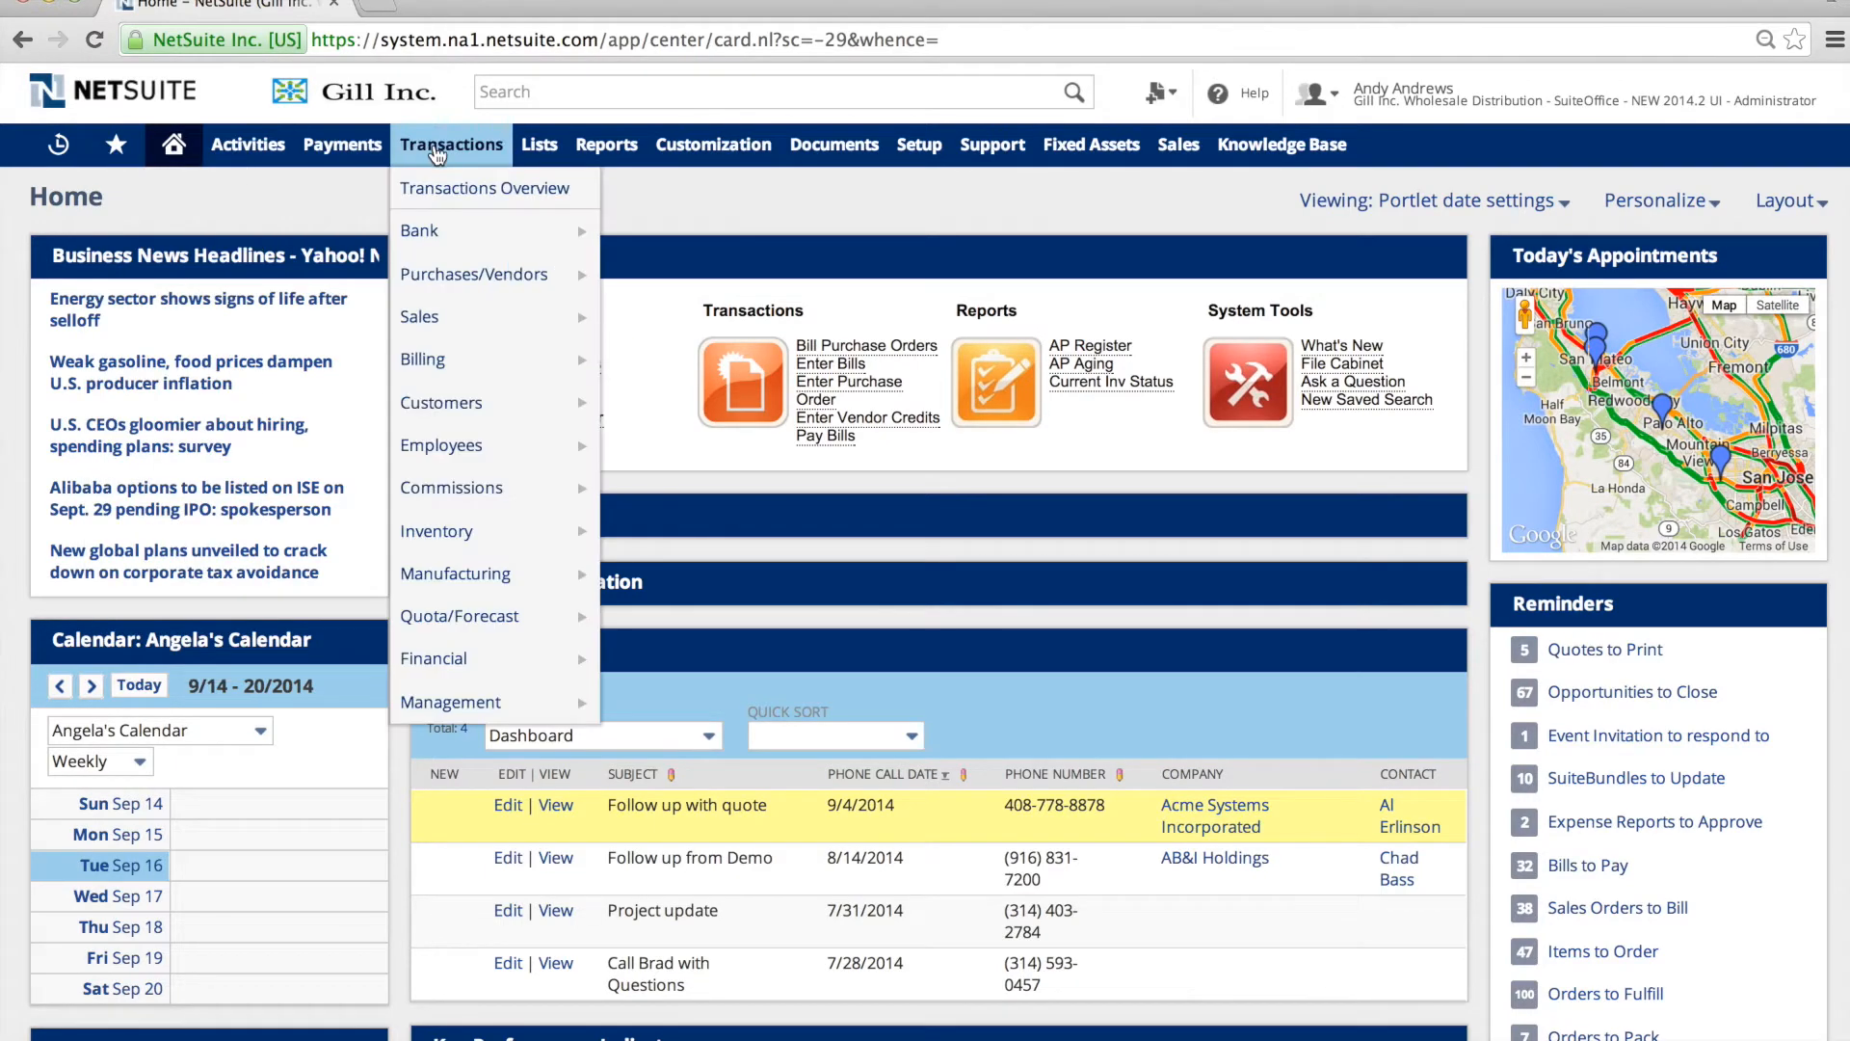
{"action": "mouse_move", "coordinate": [419, 231]}
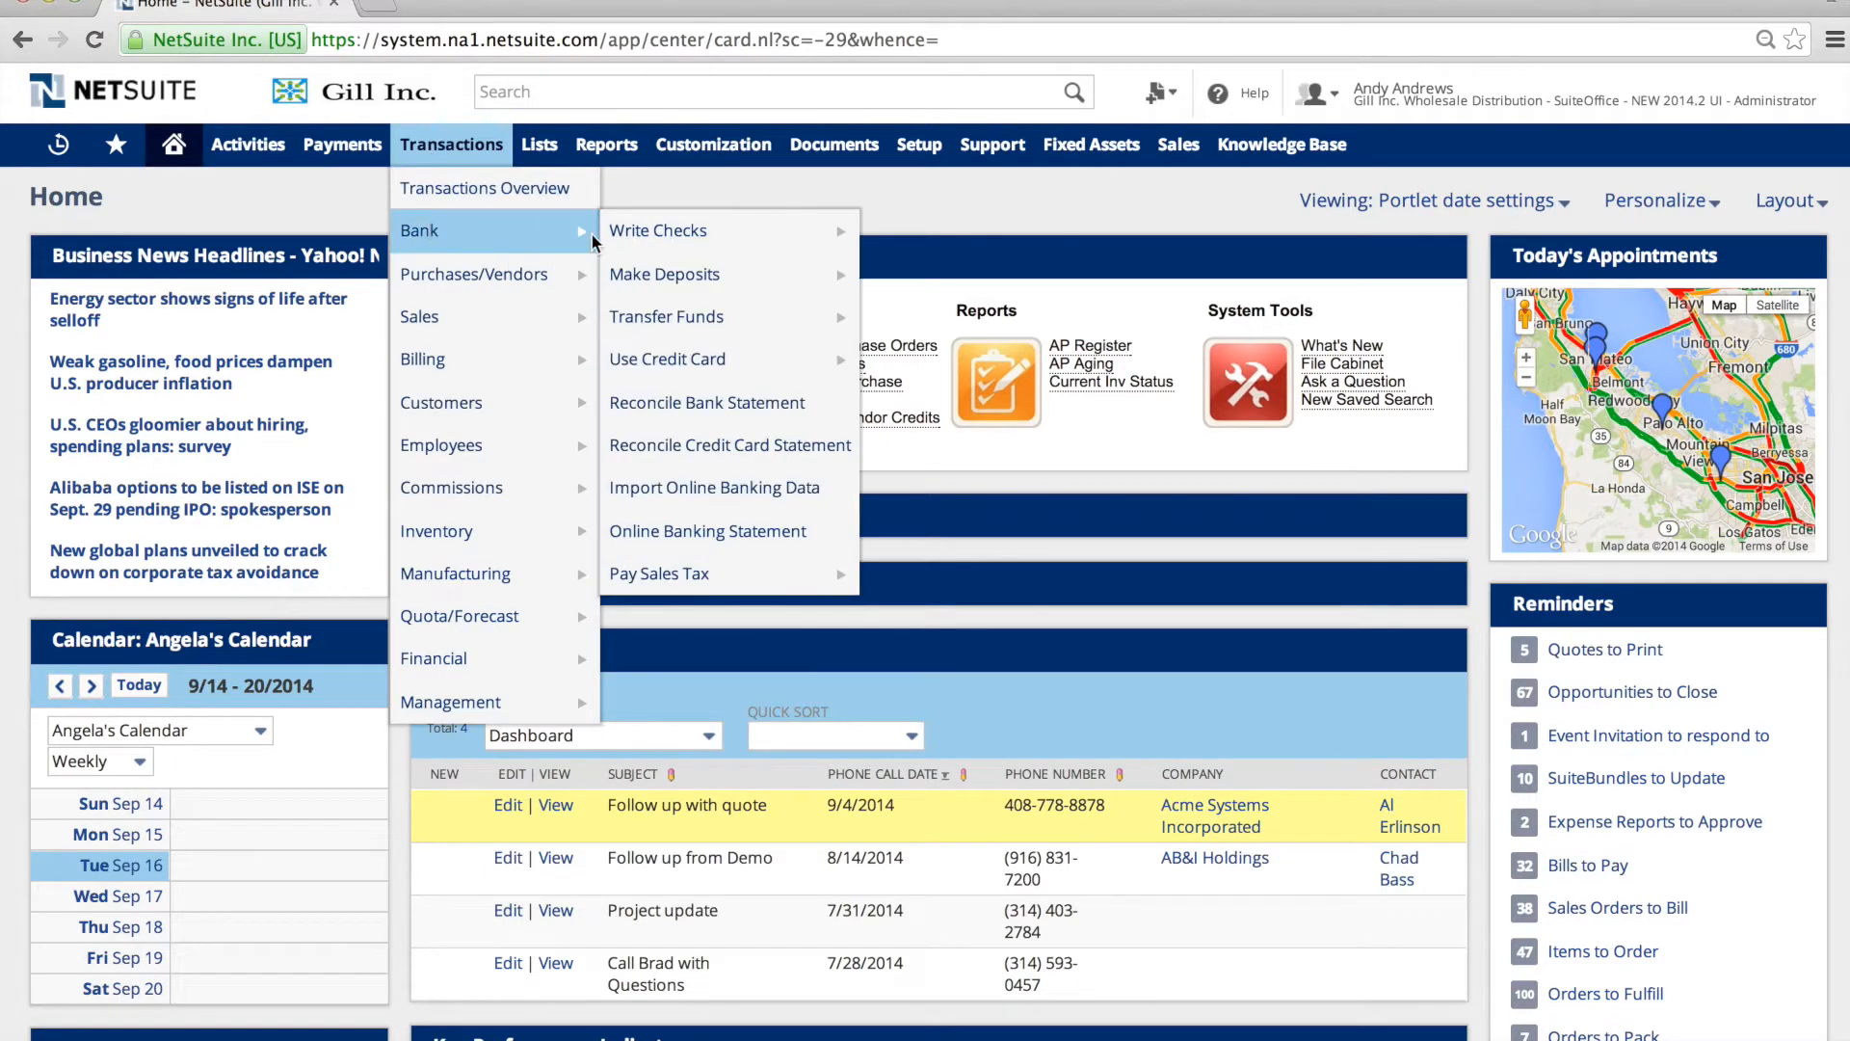
{"action": "mouse_move", "coordinate": [666, 316]}
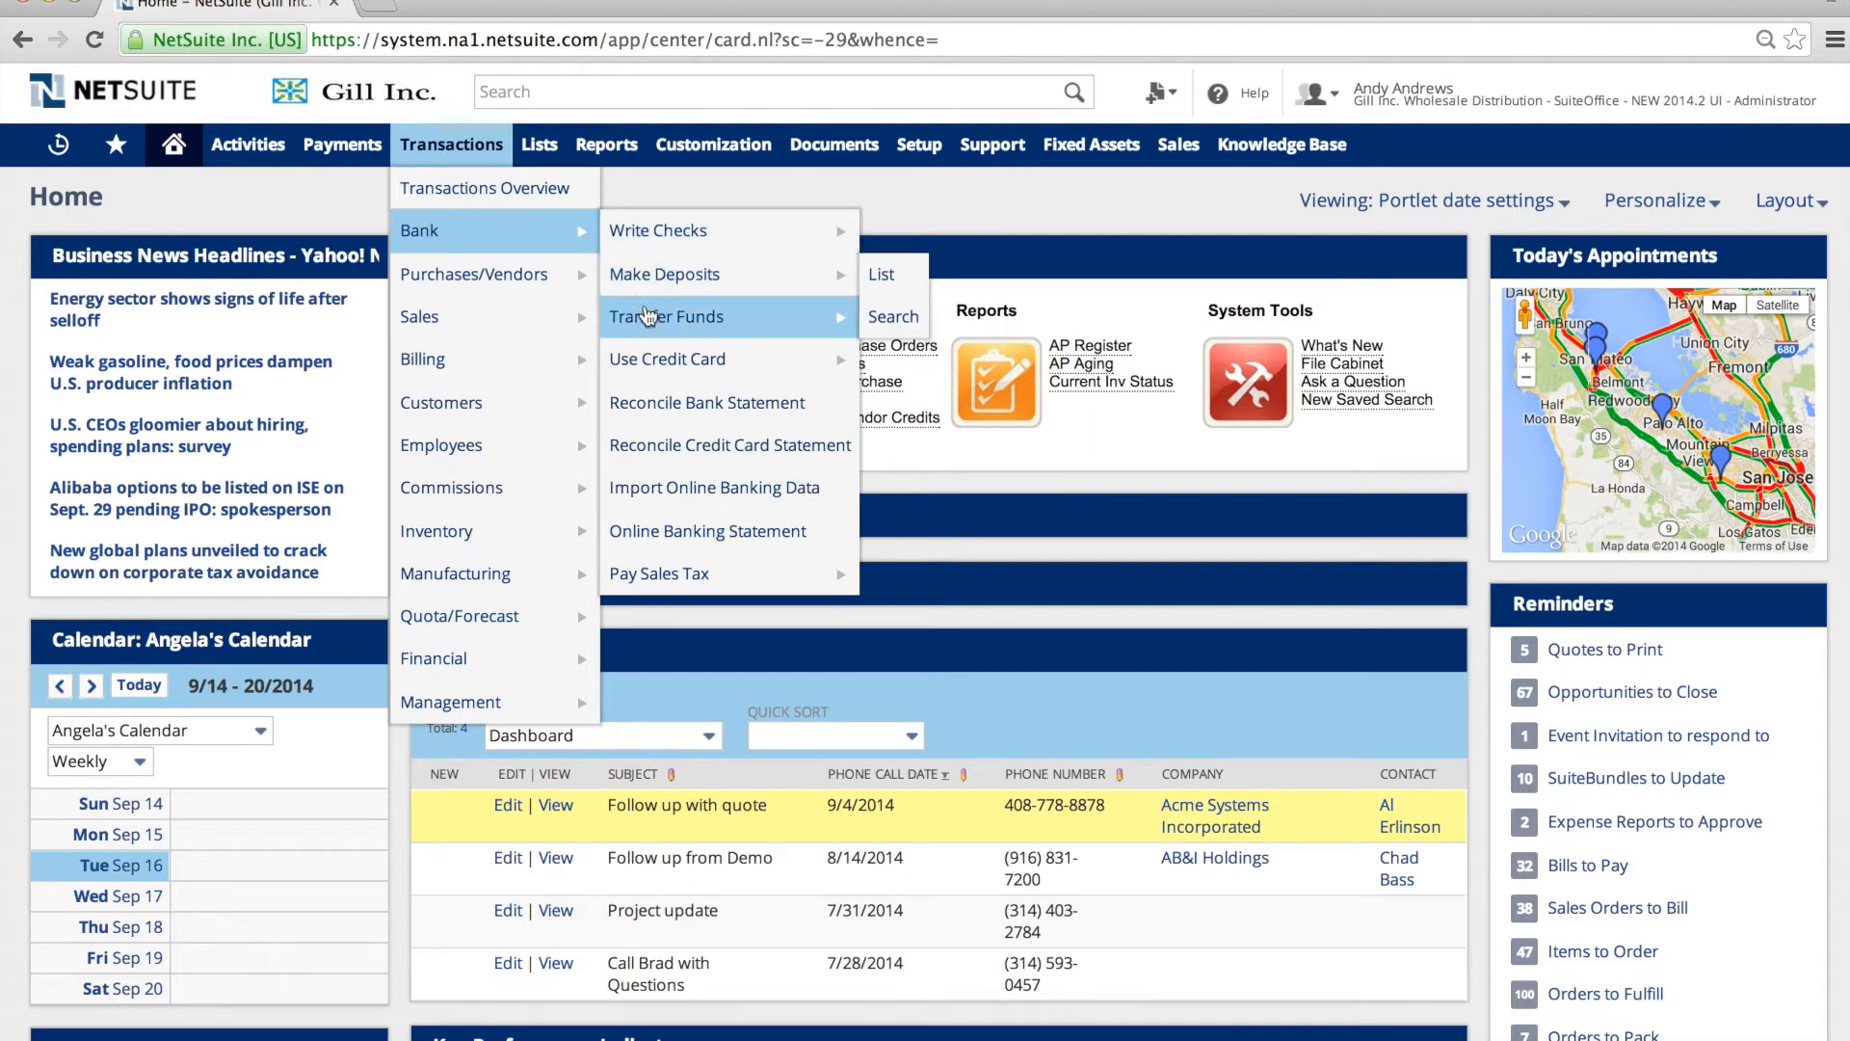
{"action": "mouse_move", "coordinate": [667, 359]}
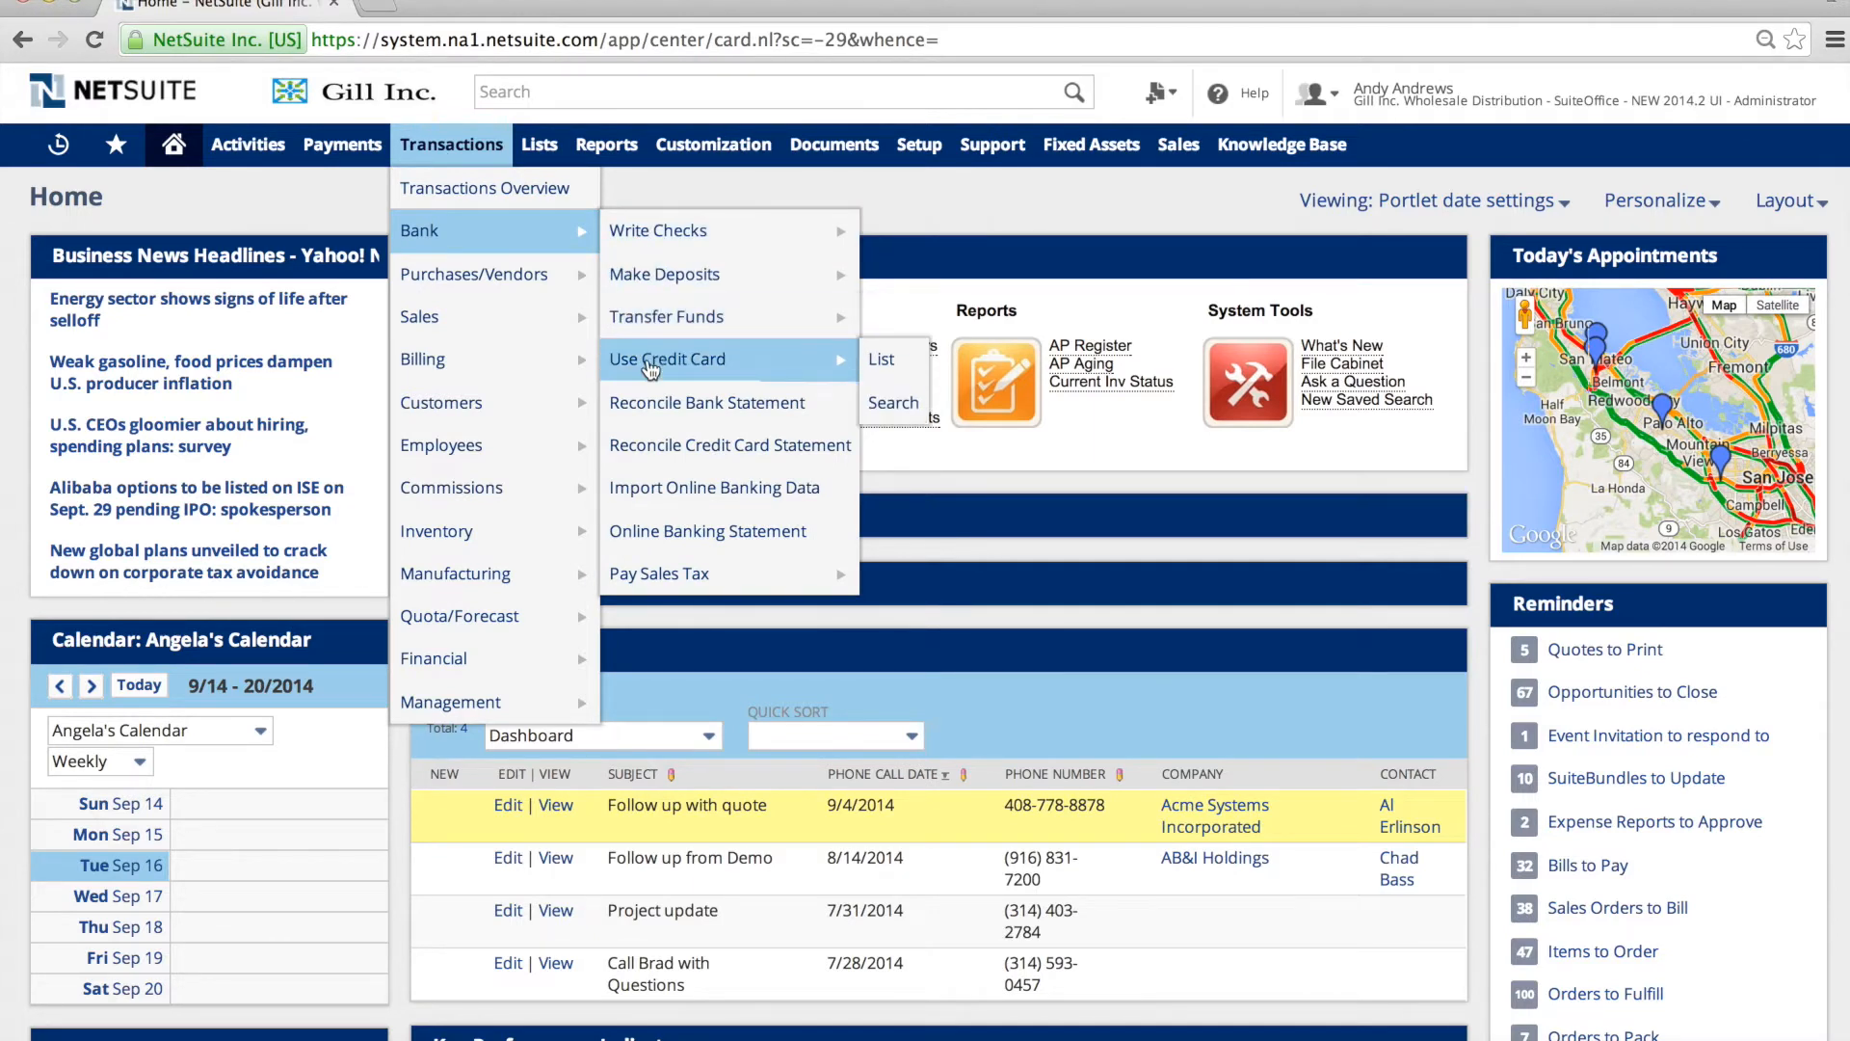
{"action": "mouse_move", "coordinate": [706, 403]}
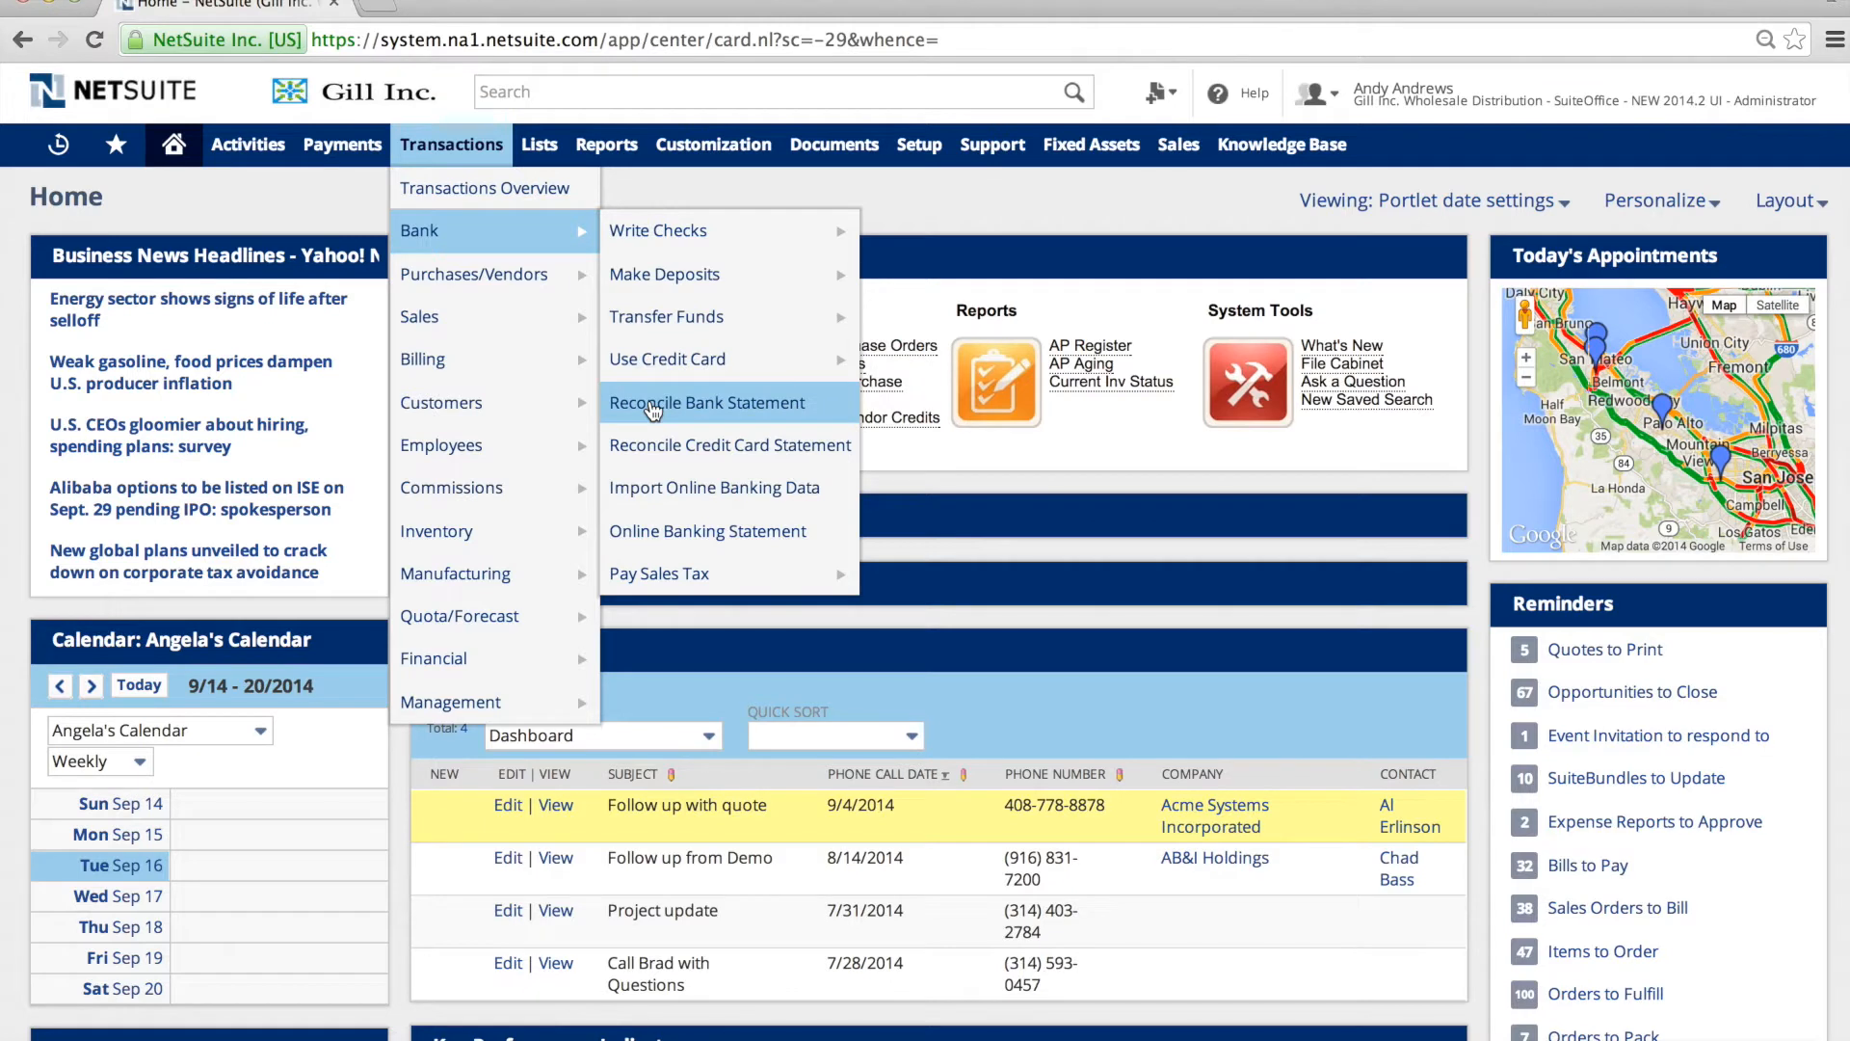
{"action": "mouse_move", "coordinate": [730, 445]}
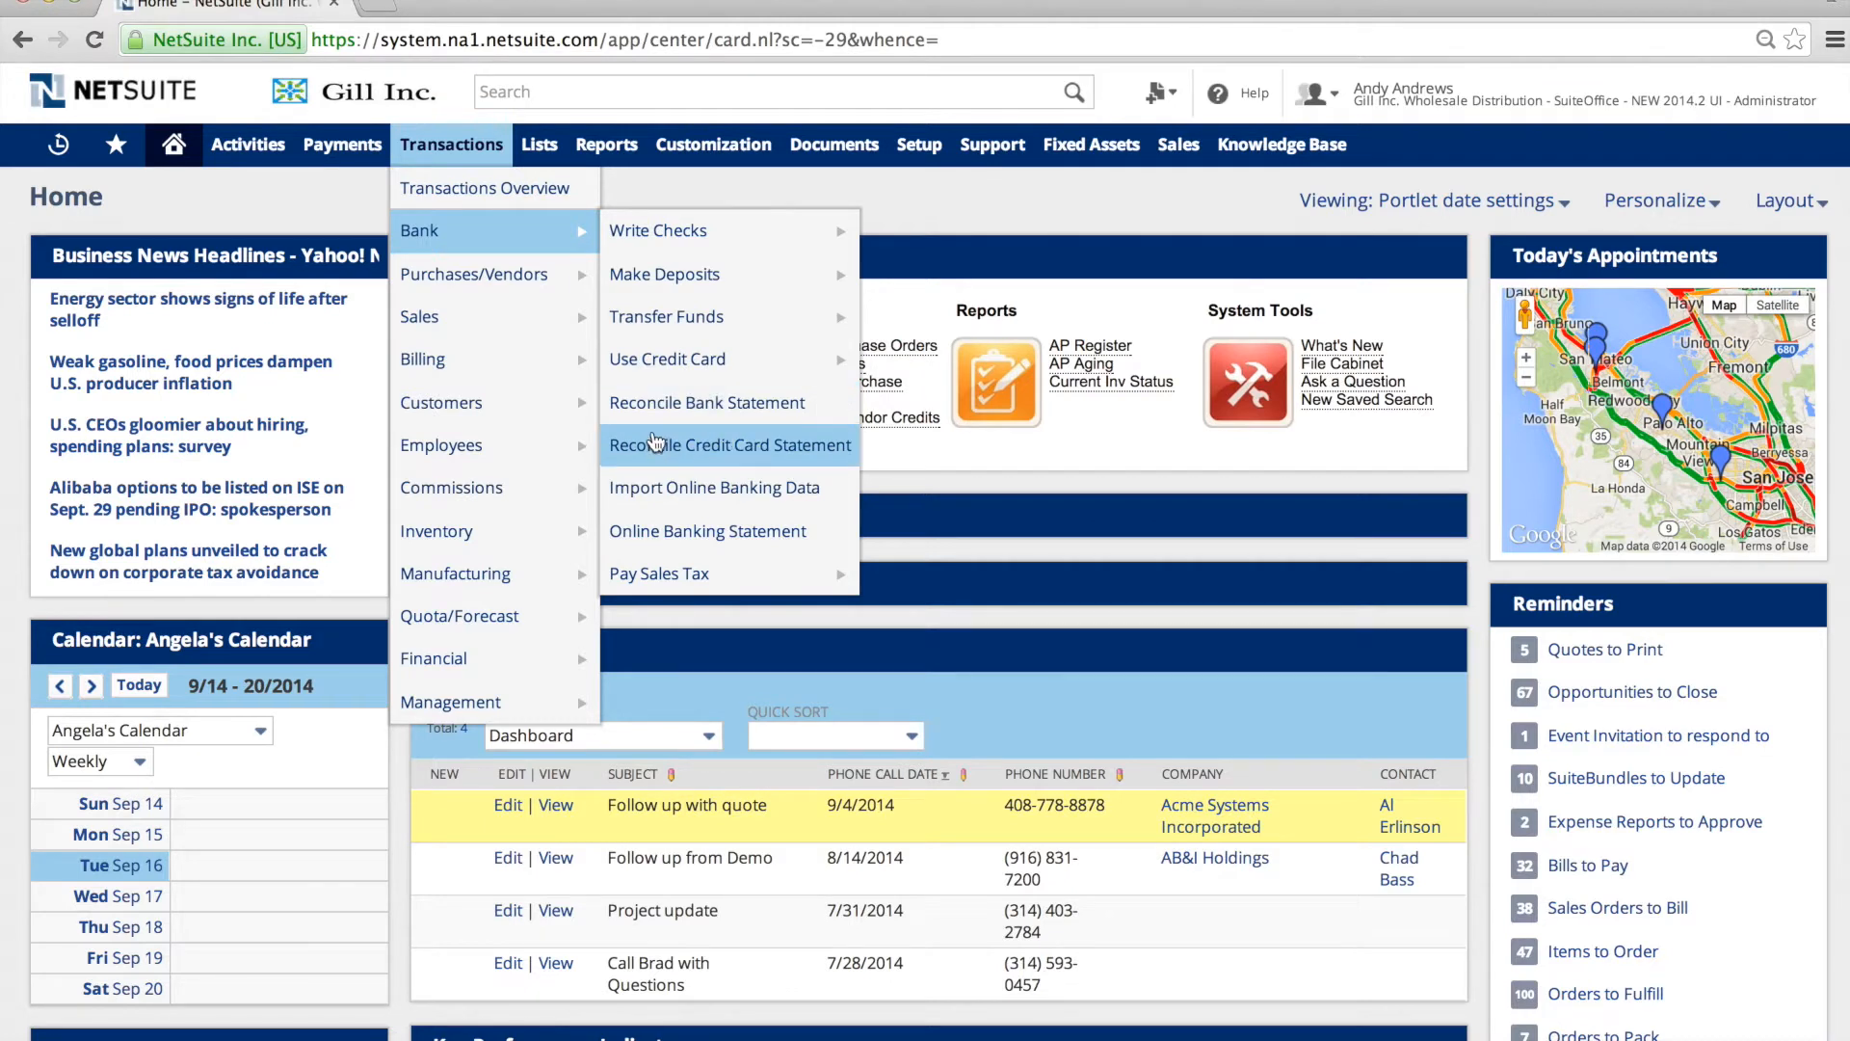
{"action": "mouse_move", "coordinate": [714, 487]}
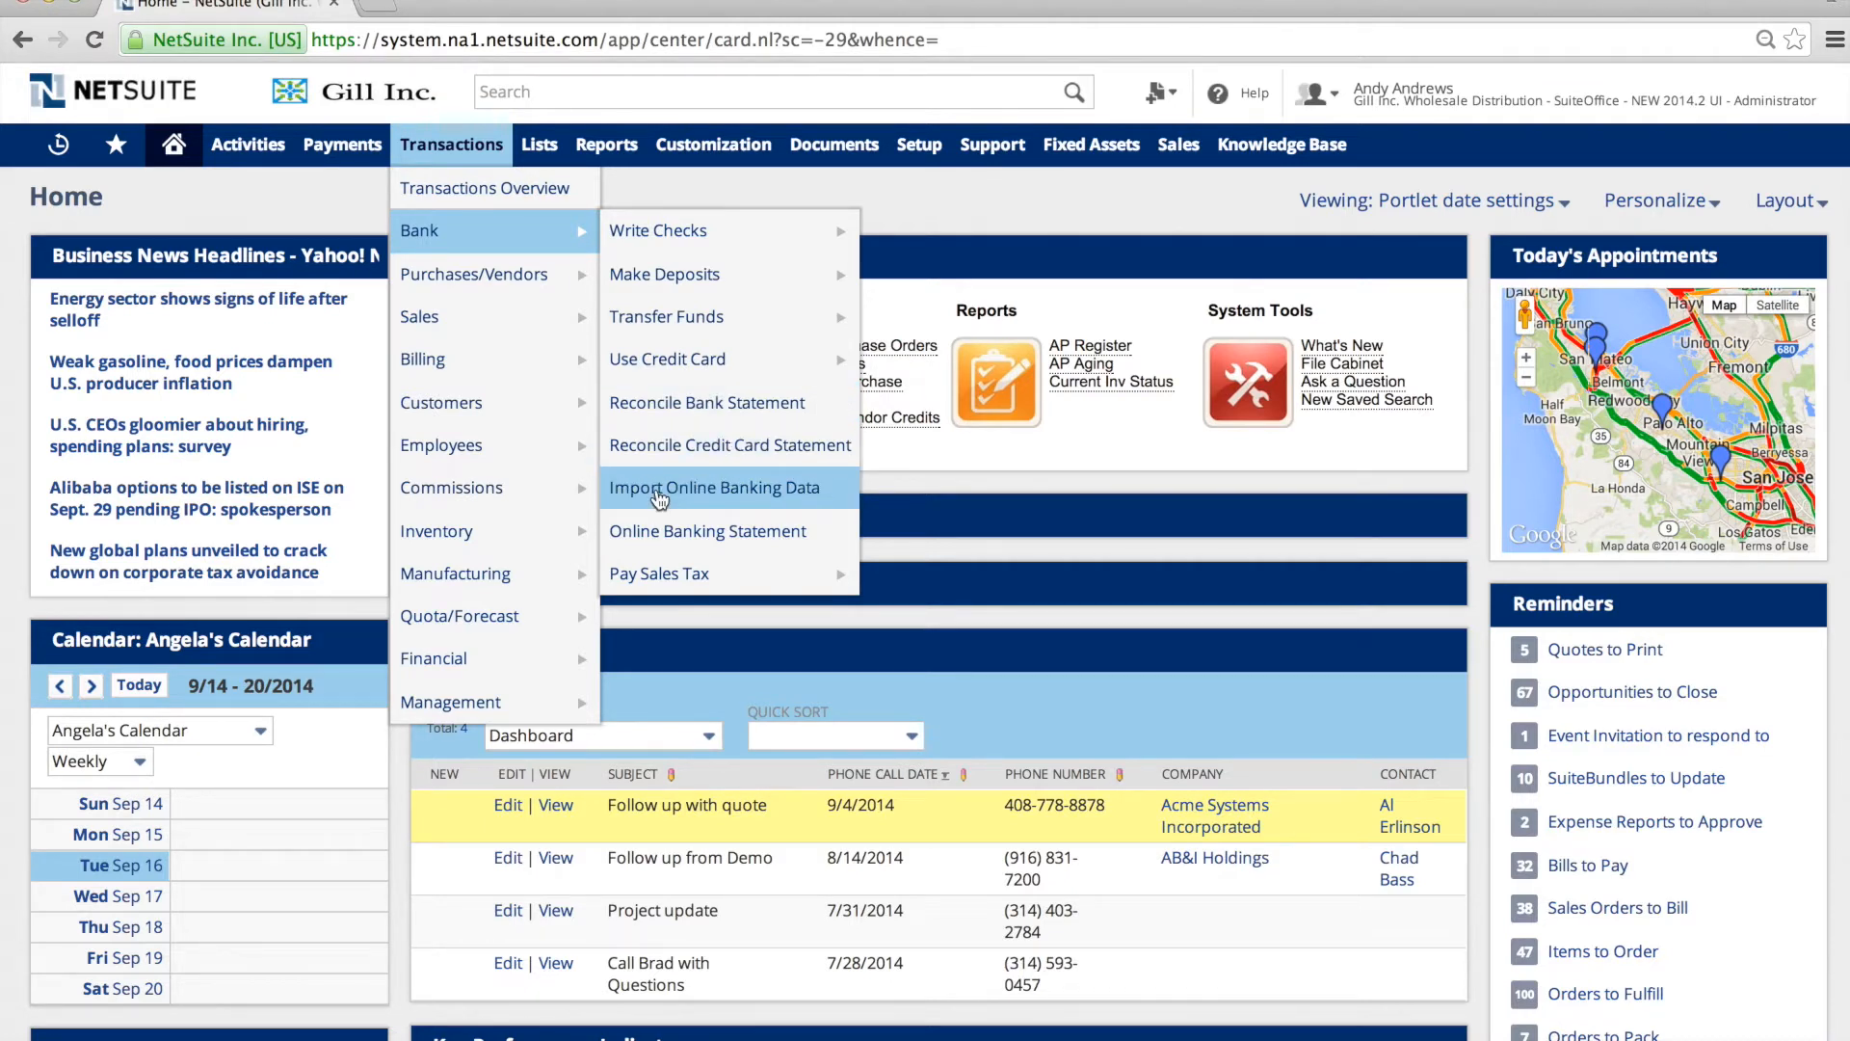
Attach quickenExport.QFX on the Import Online Banking Data form.
{"action": "left_click", "coordinate": [714, 487]}
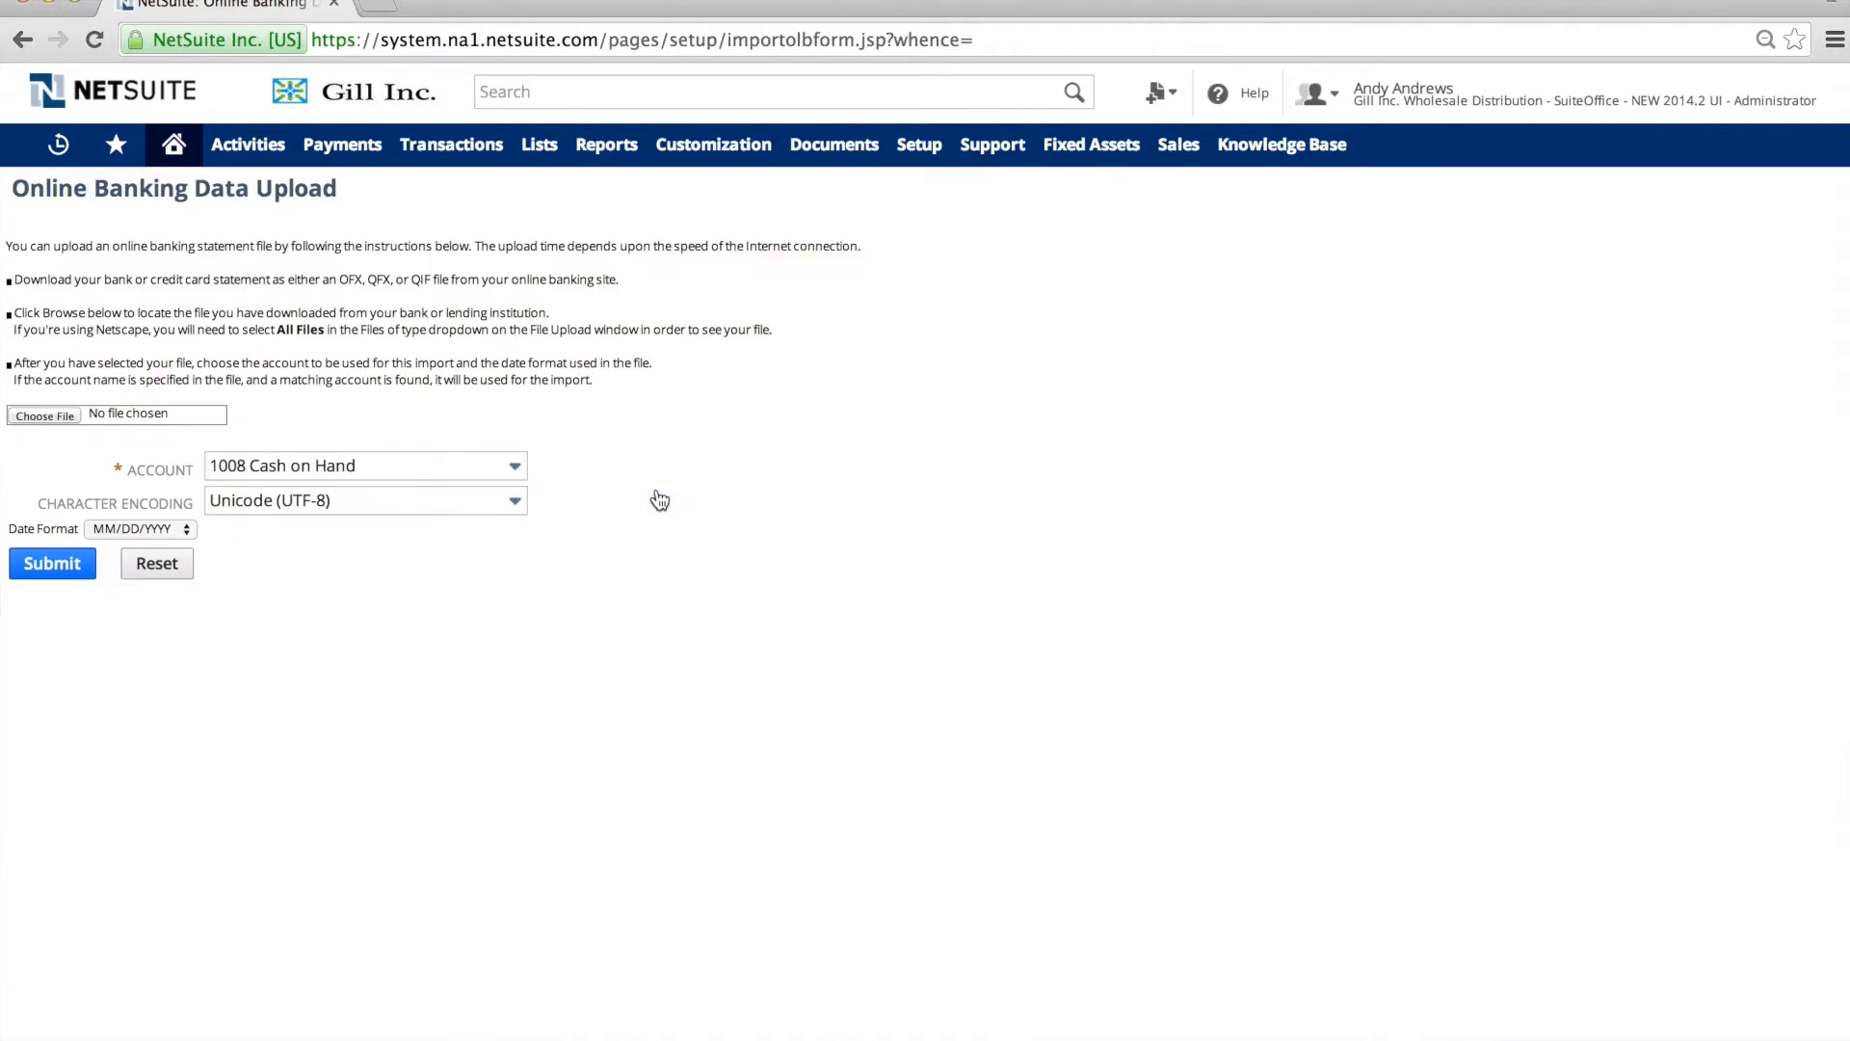
{"action": "mouse_move", "coordinate": [57, 311]}
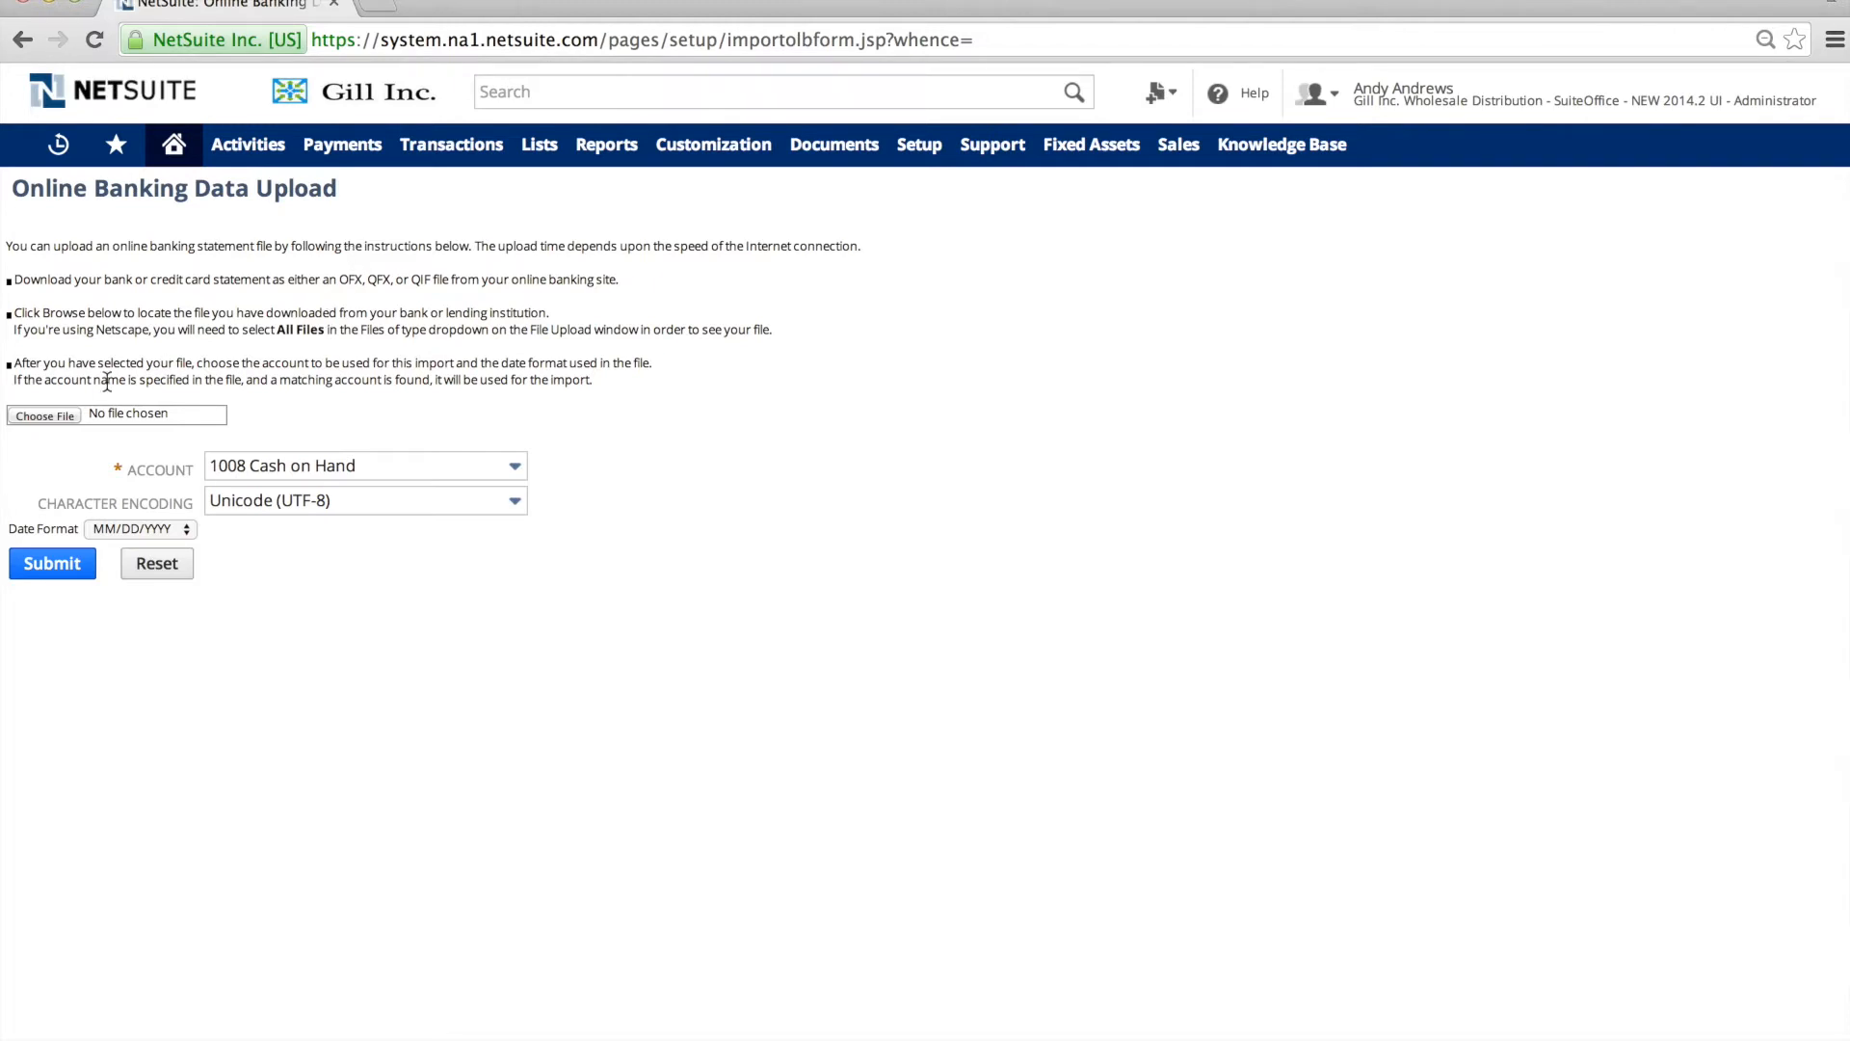
{"action": "left_click", "coordinate": [43, 414]}
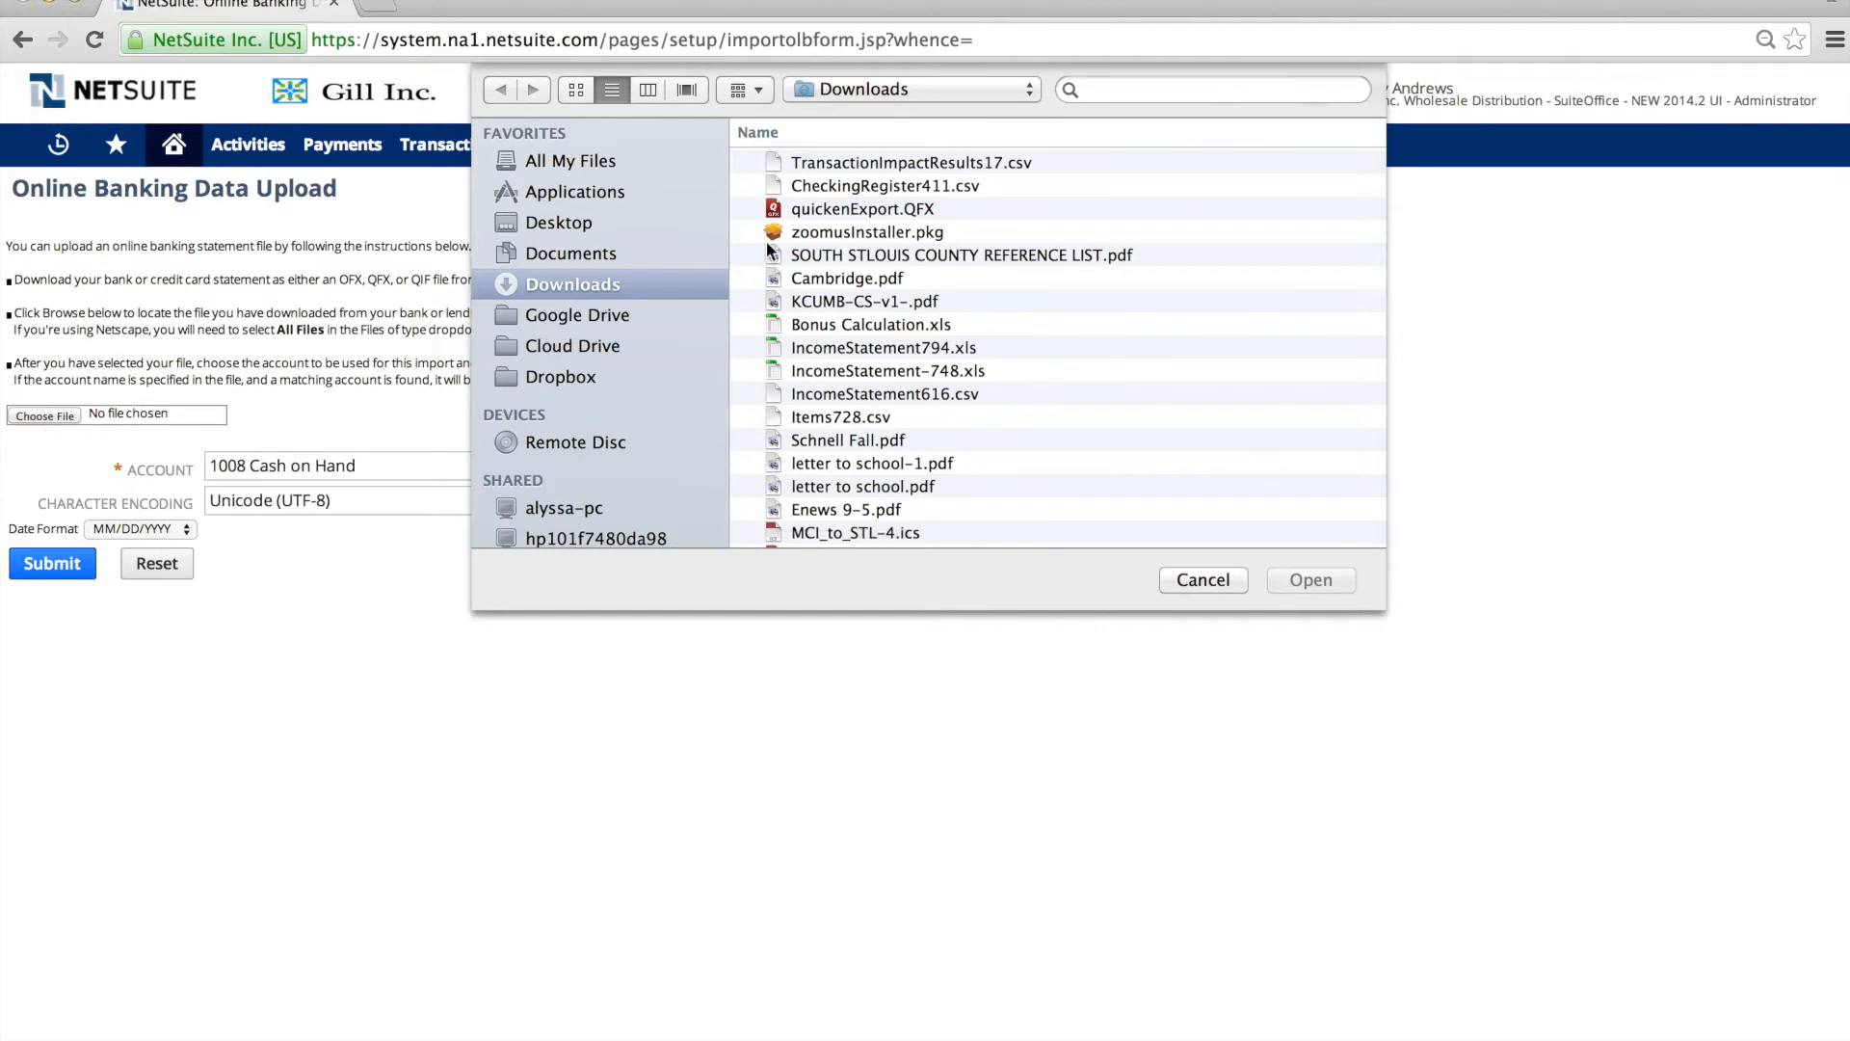
{"action": "left_click", "coordinate": [863, 209]}
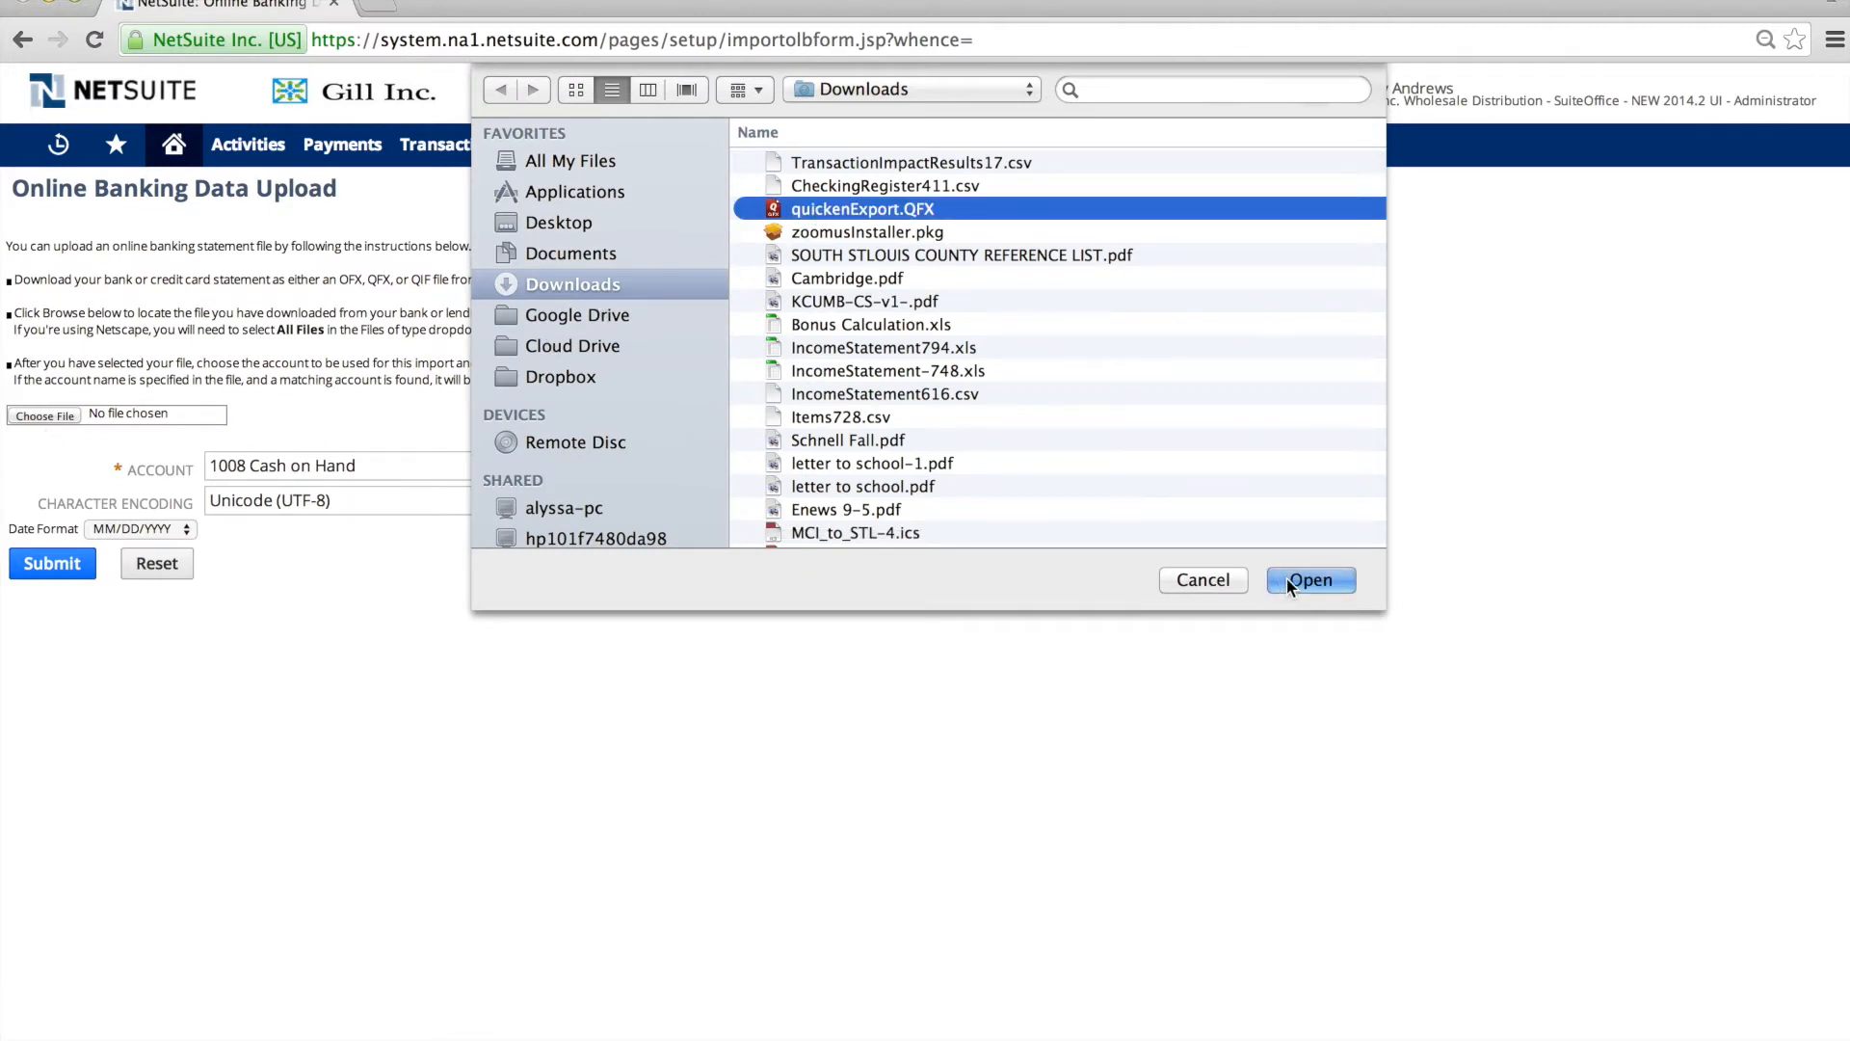
{"action": "left_click", "coordinate": [1310, 579]}
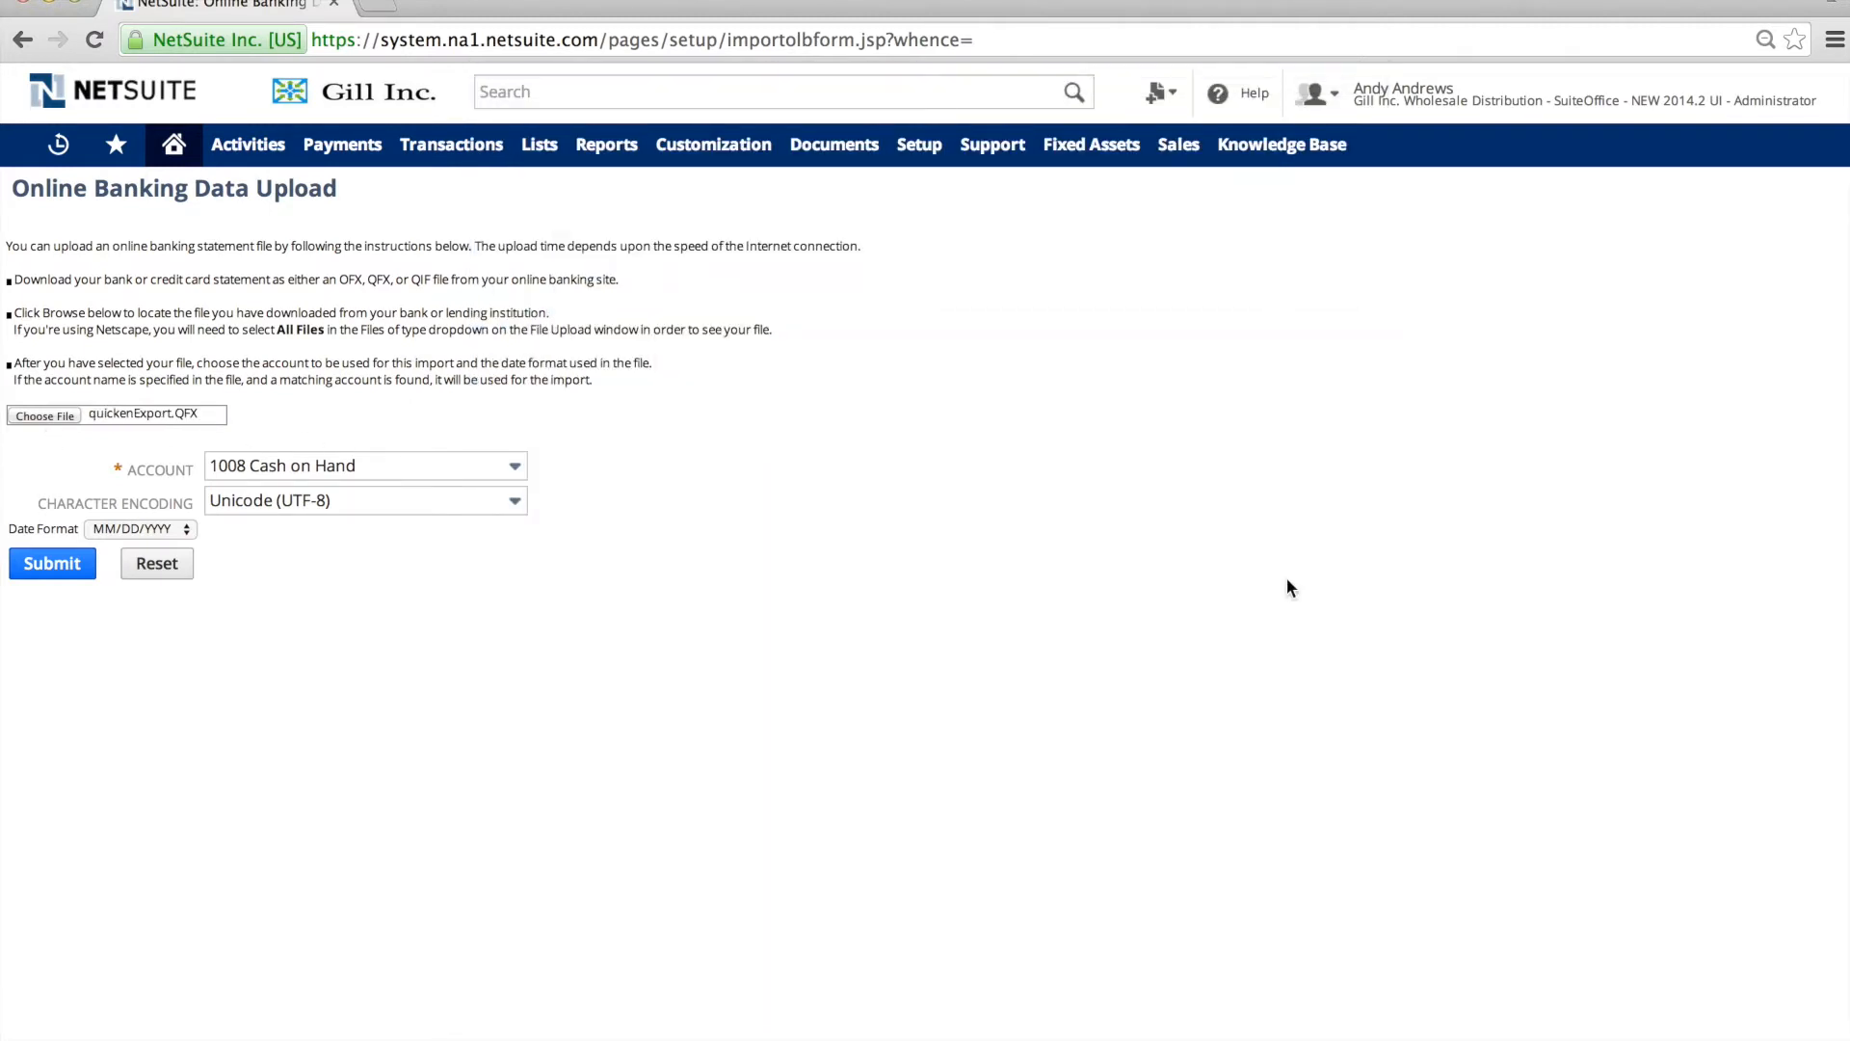
Set the import account to 1000 Checking and submit the upload.
{"action": "left_click", "coordinate": [363, 464]}
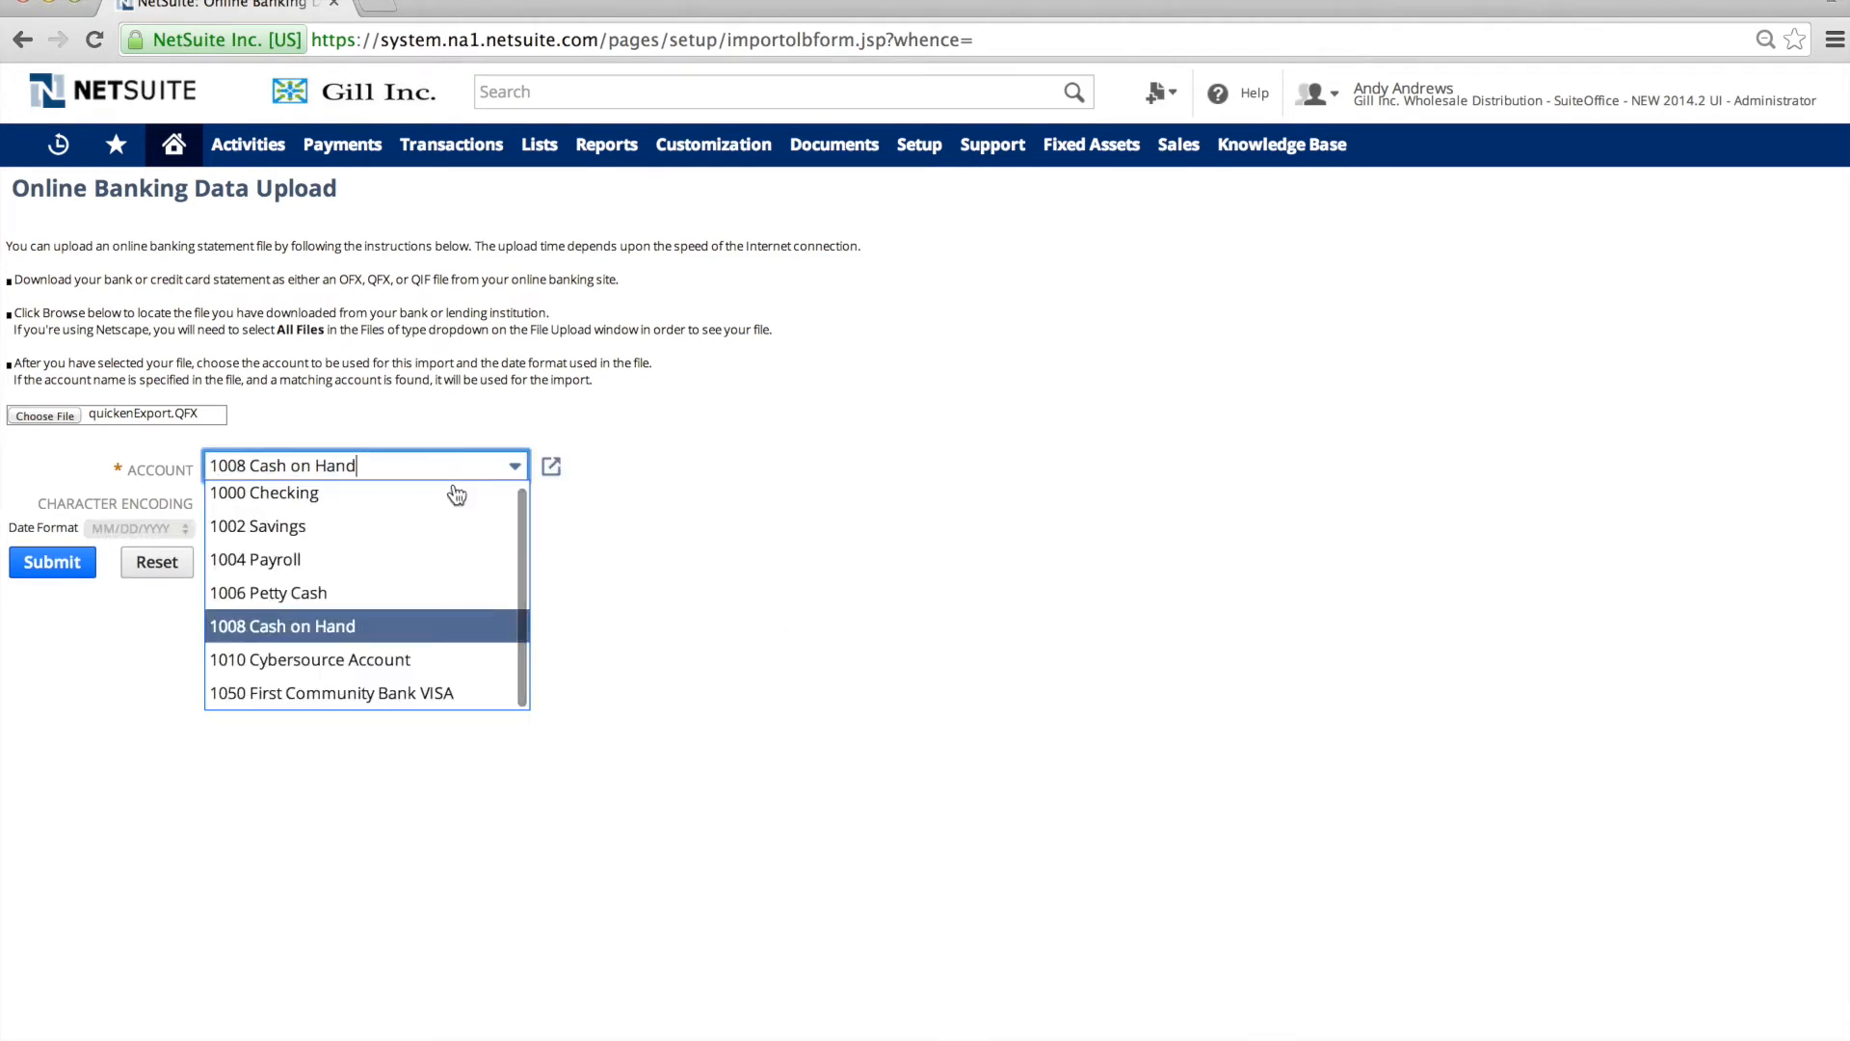
{"action": "left_click", "coordinate": [264, 492]}
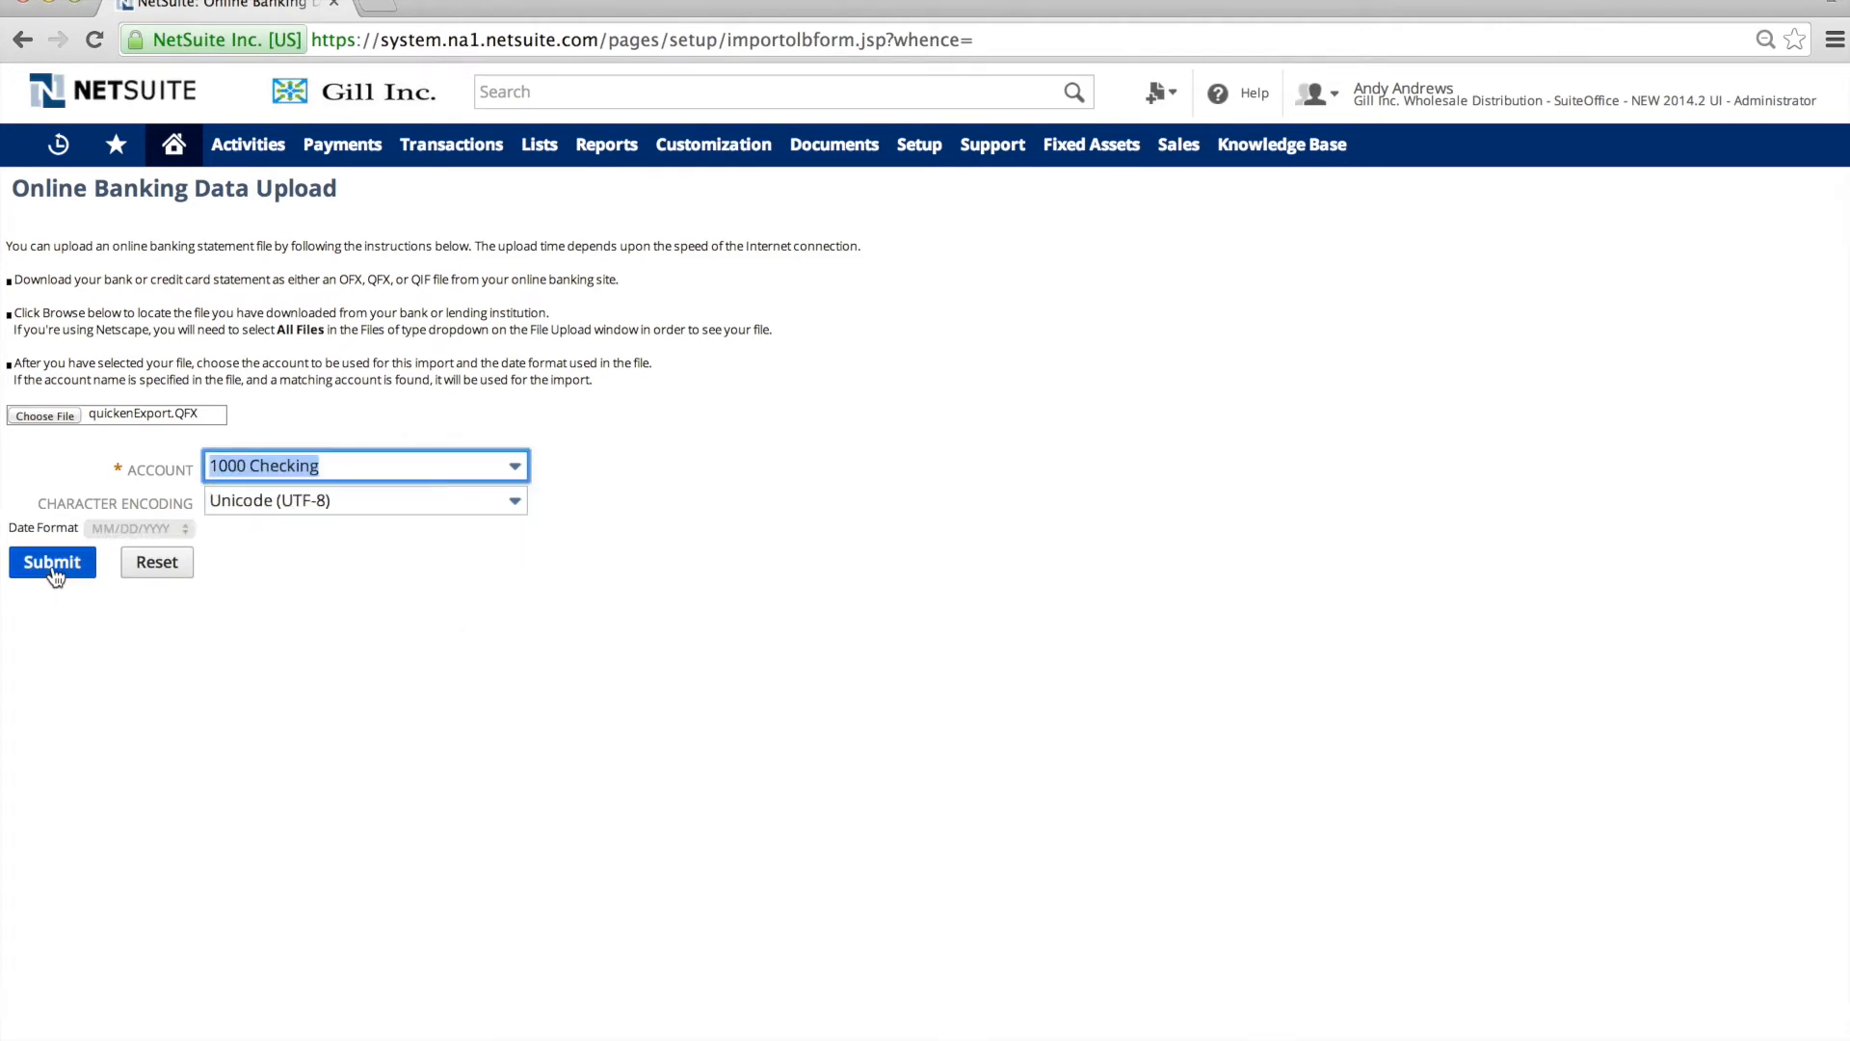
{"action": "left_click", "coordinate": [53, 562]}
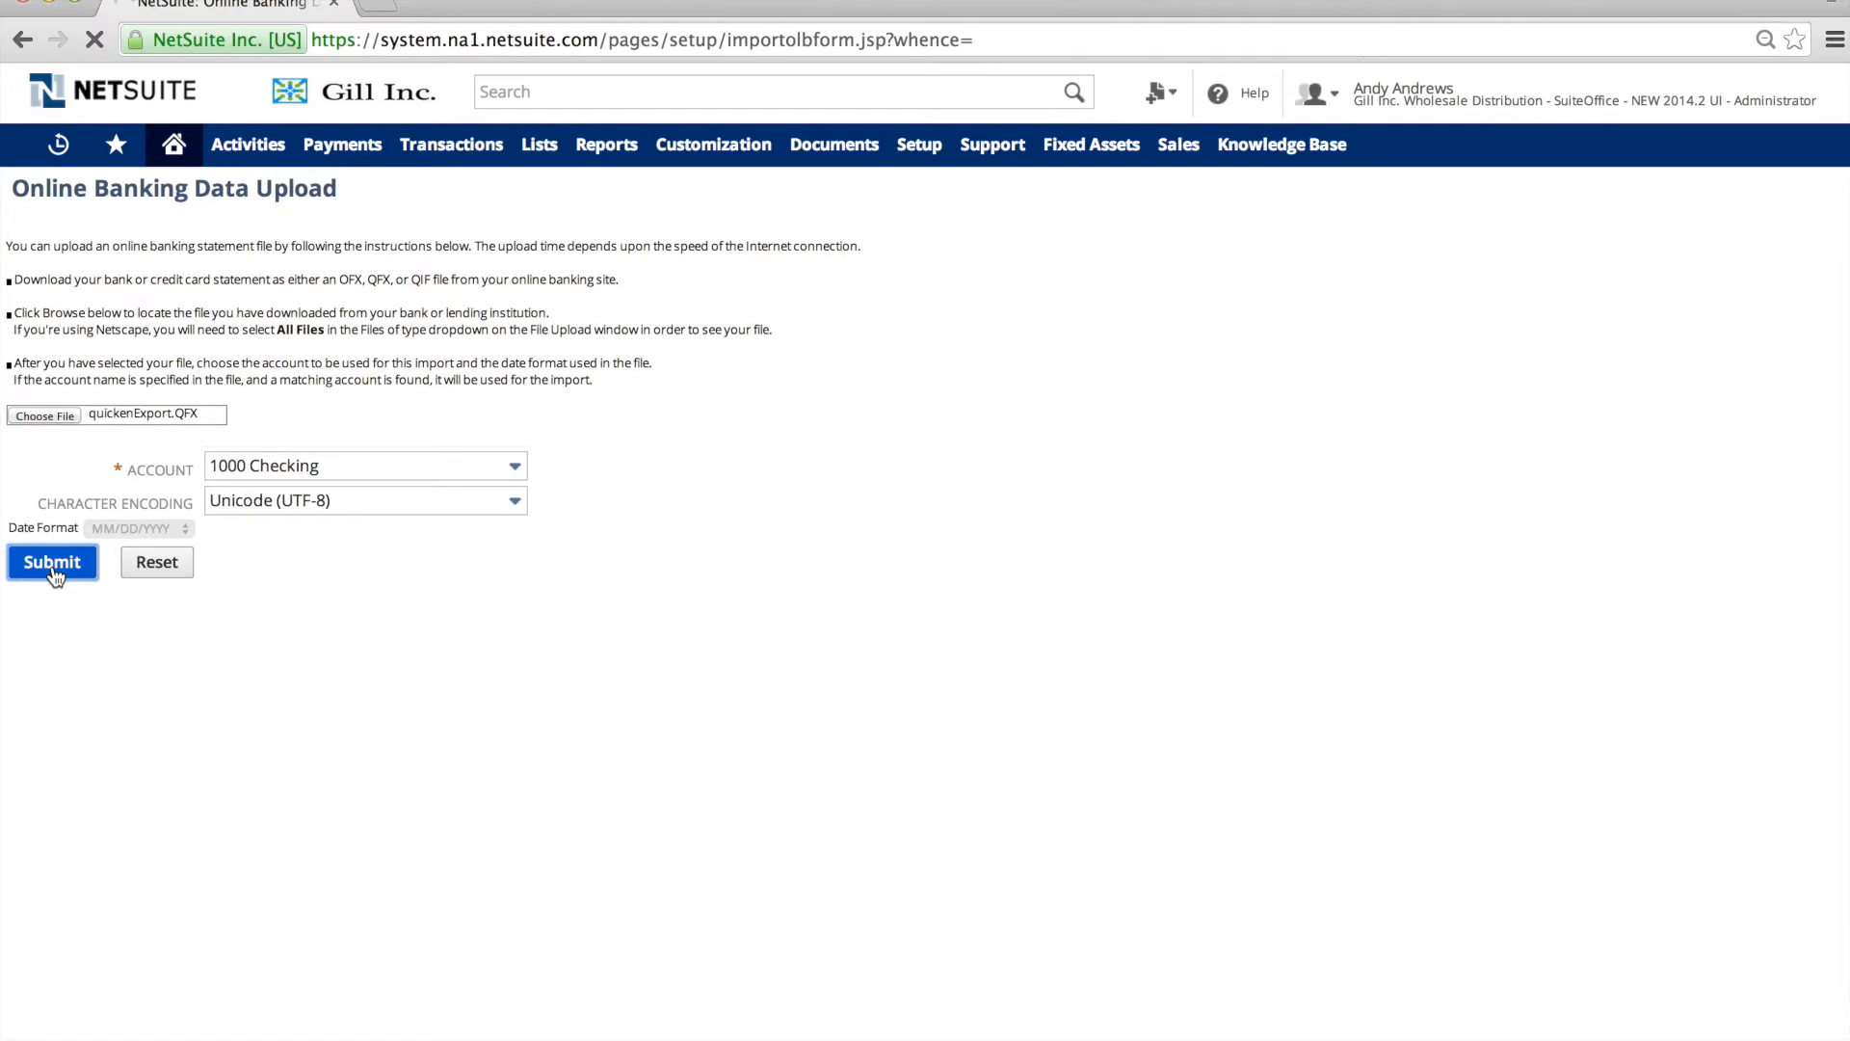
Accept the import confirmation showing 13 transactions imported and 5 matched.
{"action": "left_click", "coordinate": [51, 562]}
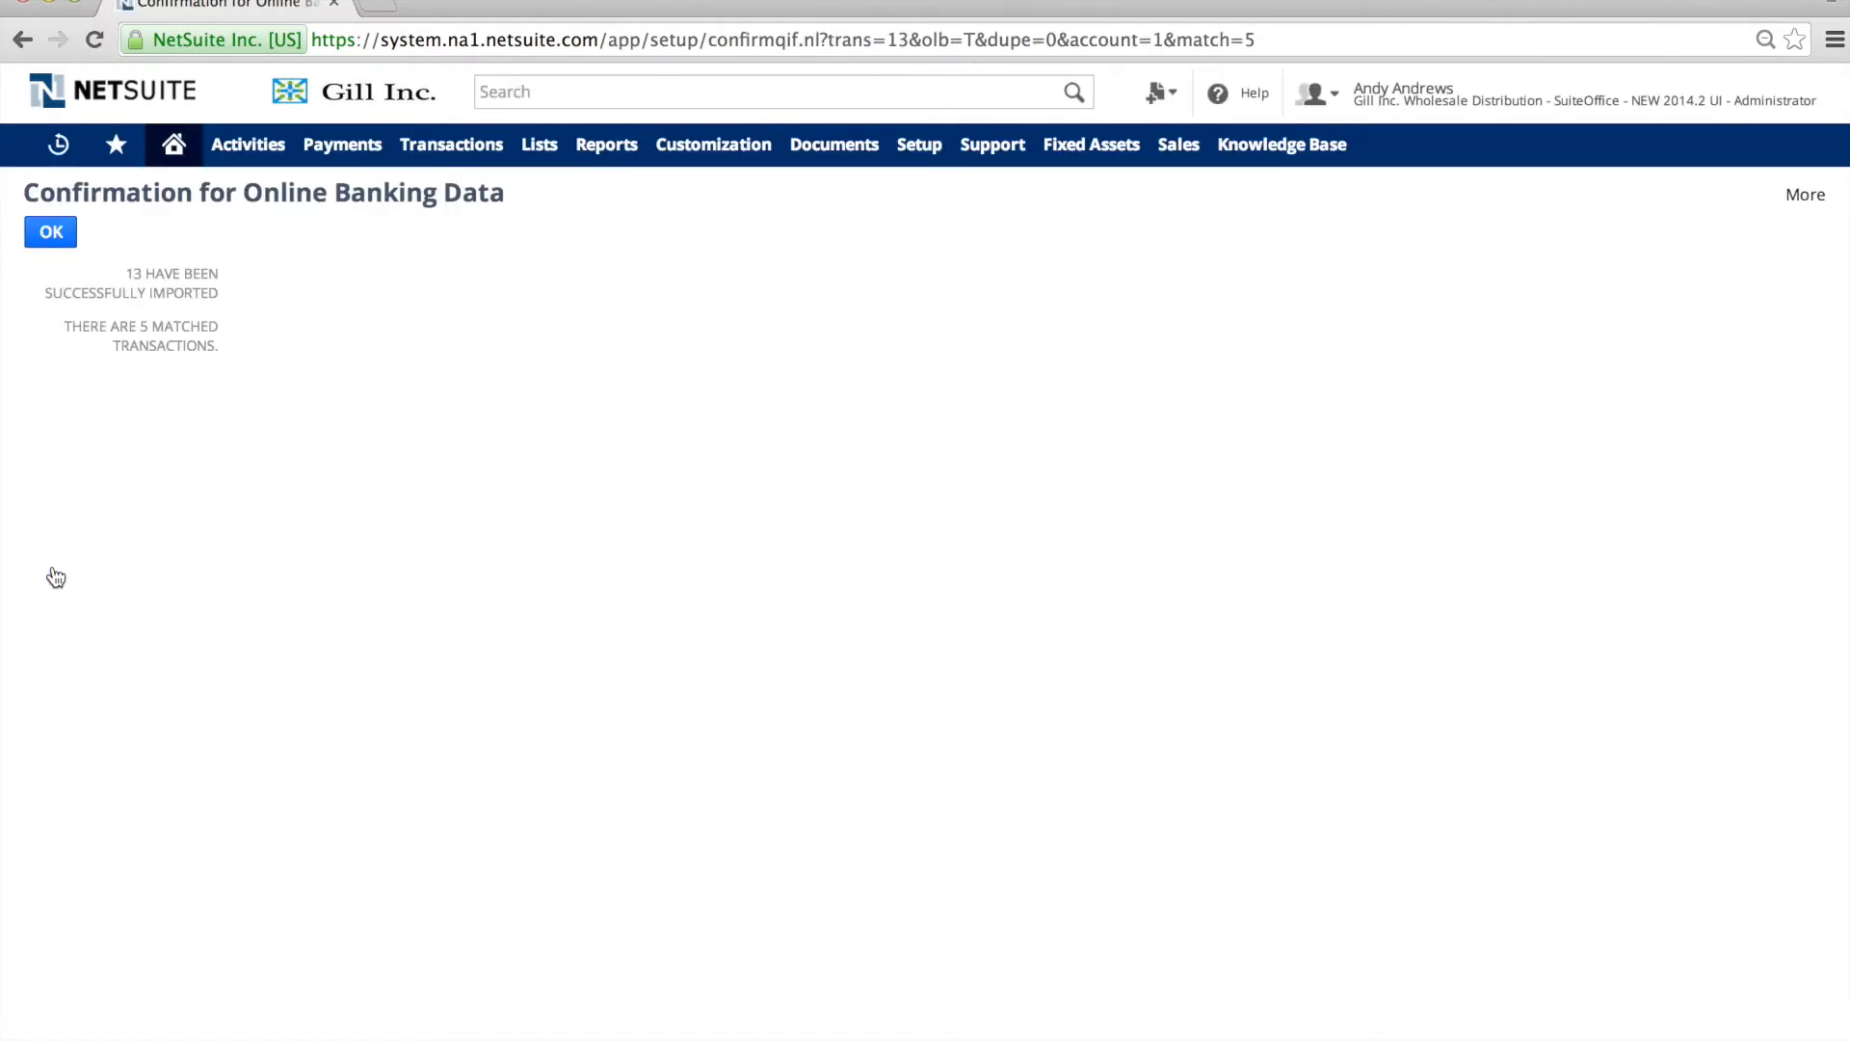
{"action": "mouse_move", "coordinate": [51, 401]}
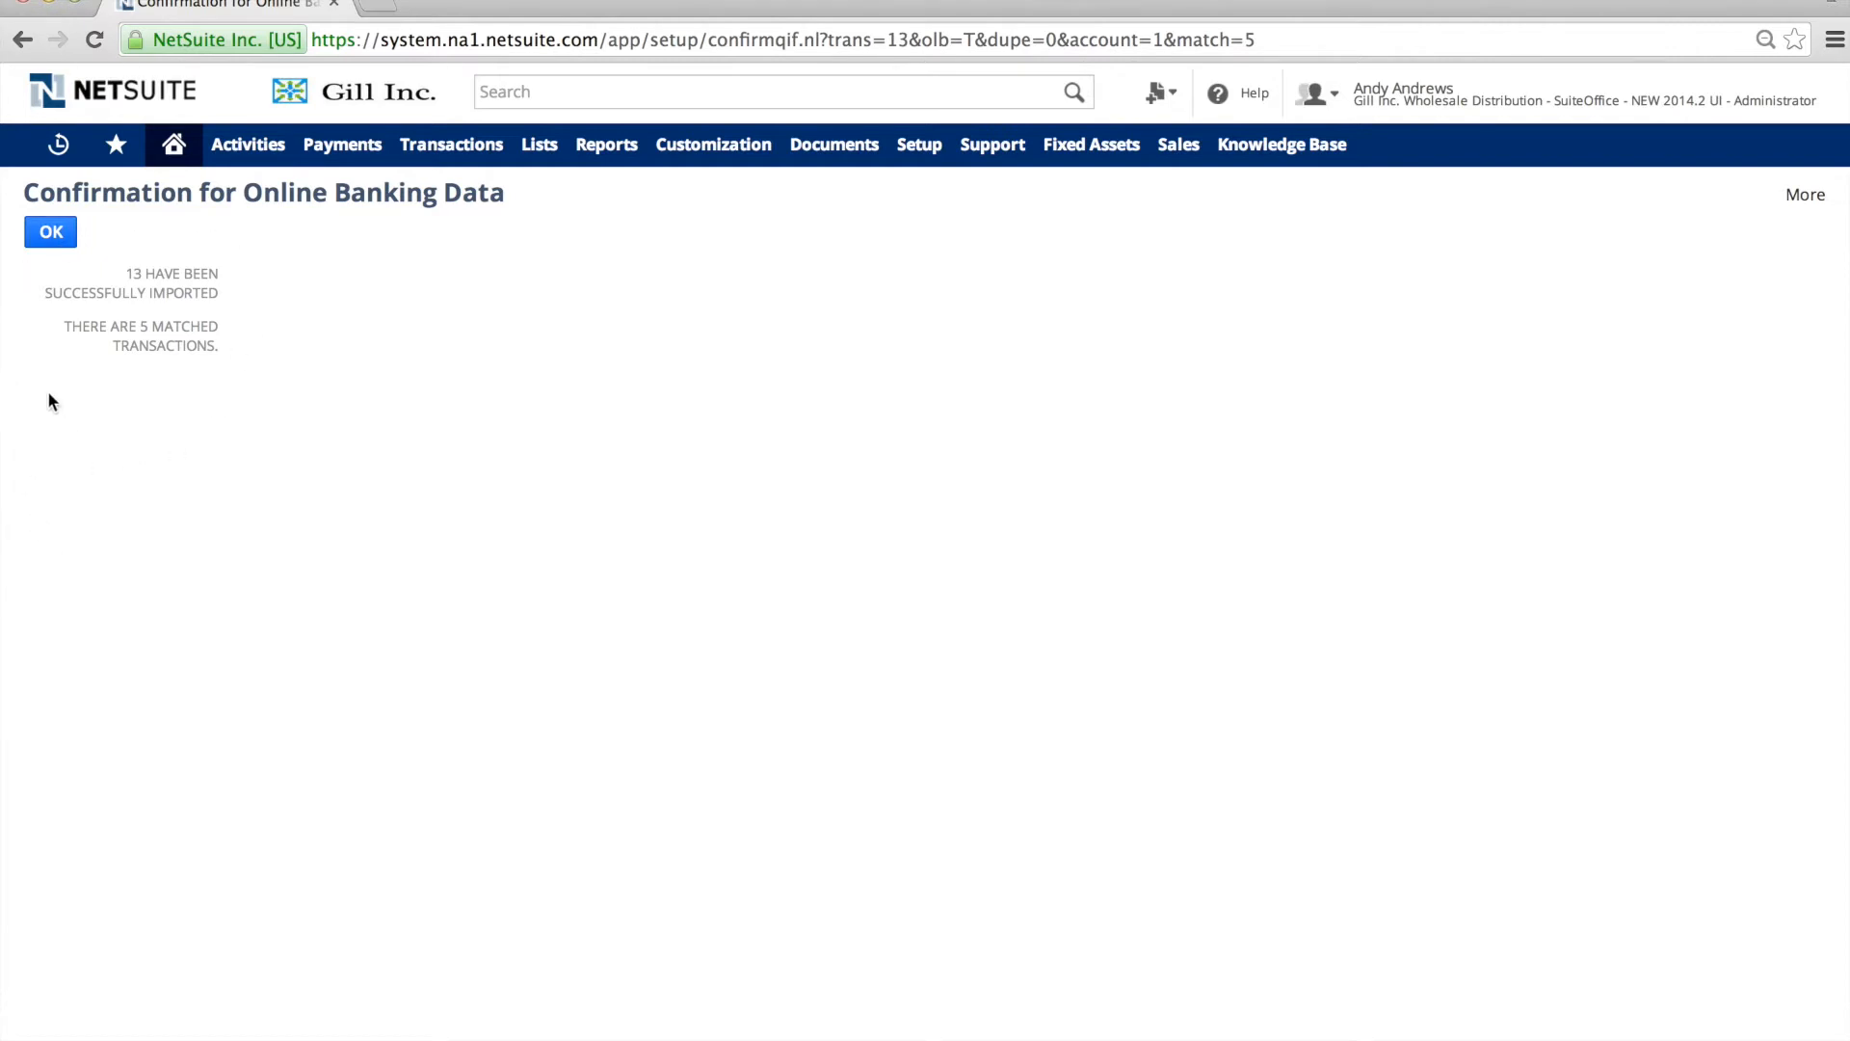
{"action": "mouse_move", "coordinate": [130, 352]}
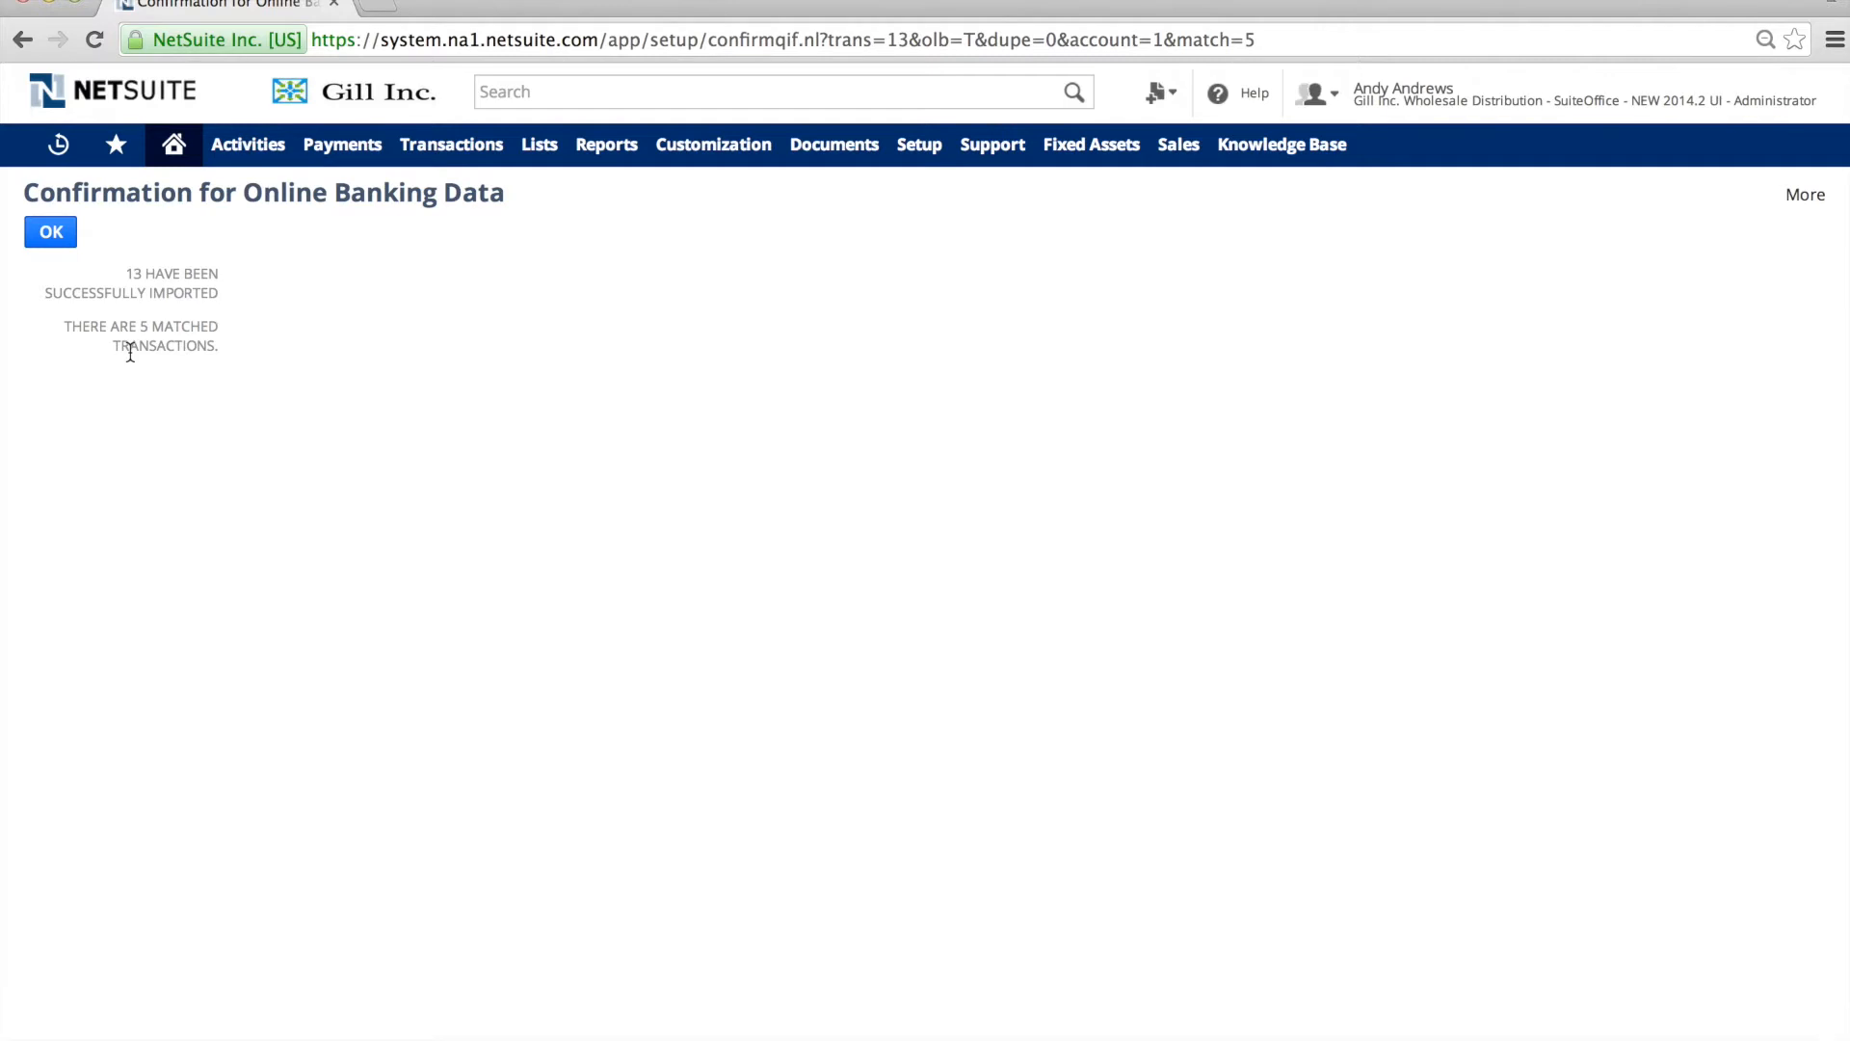
{"action": "left_click", "coordinate": [50, 231]}
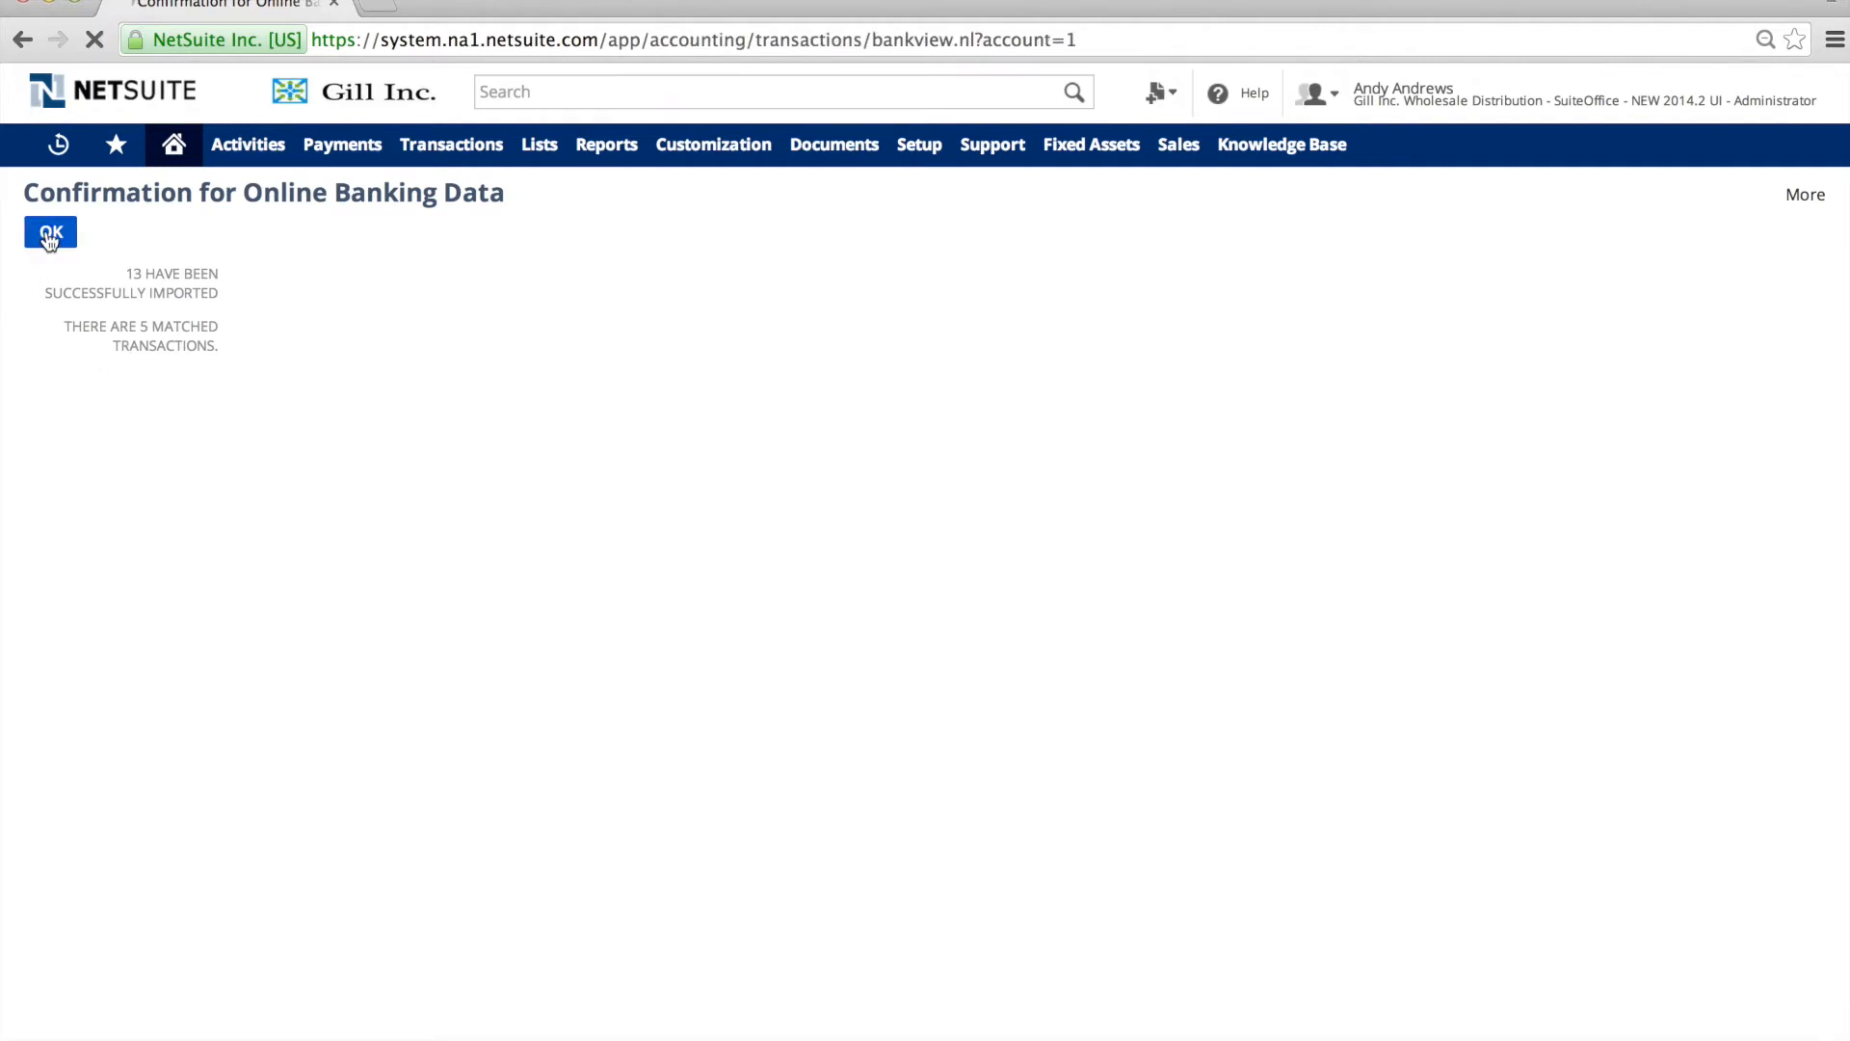
Open the 7/7/2014 Matched Transaction link in a new browser tab.
{"action": "left_click", "coordinate": [49, 232]}
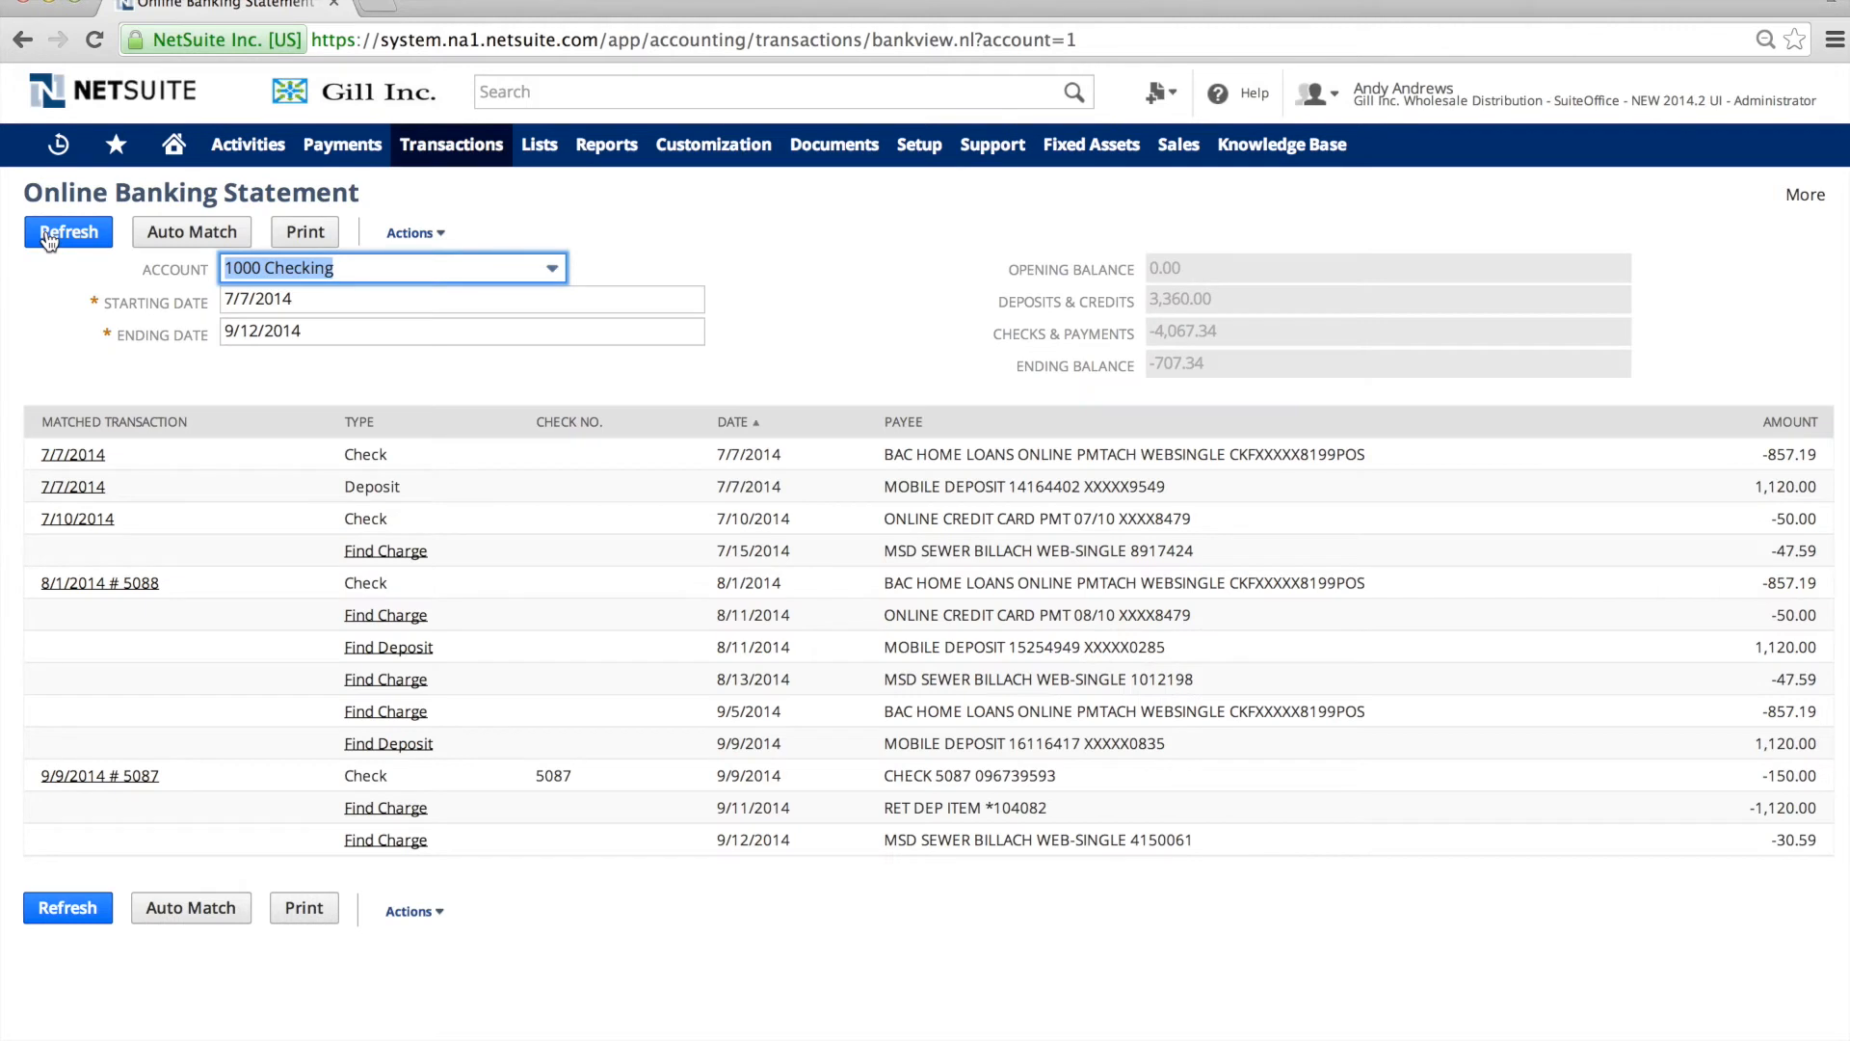
{"action": "mouse_move", "coordinate": [89, 470]}
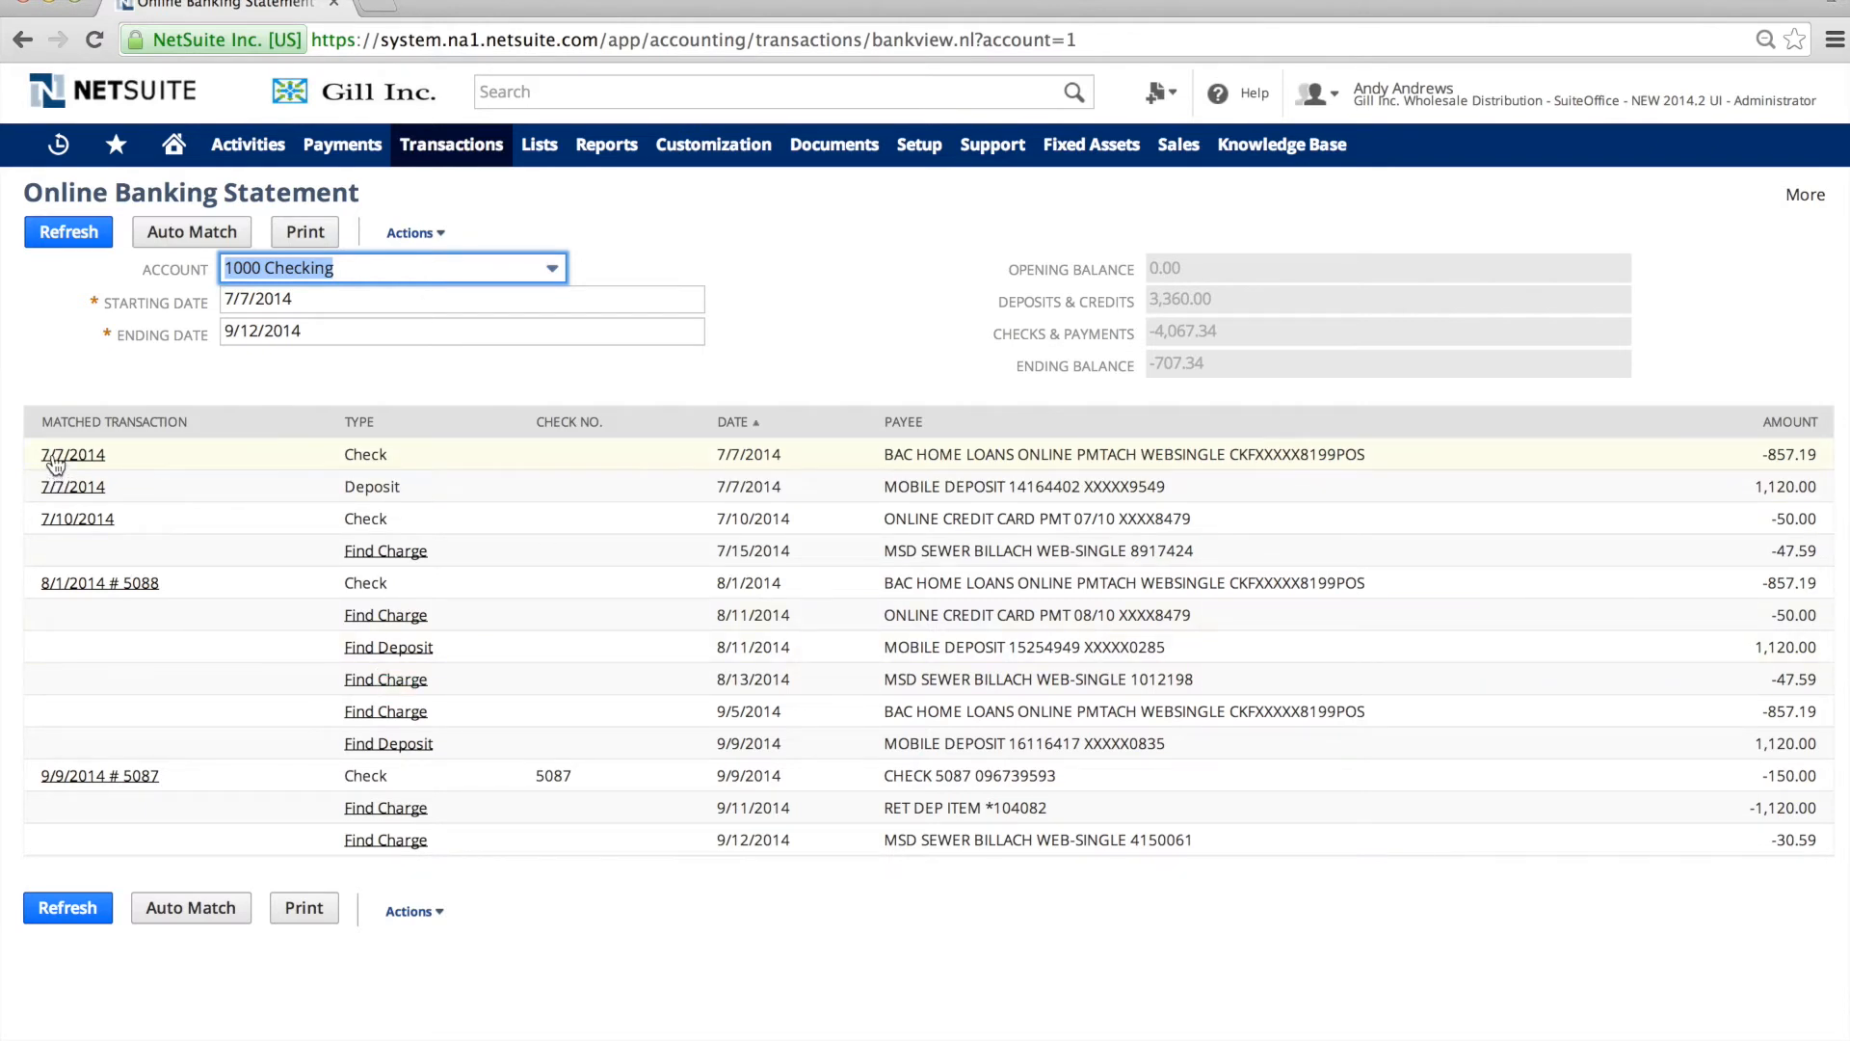
{"action": "right_click", "coordinate": [73, 454]}
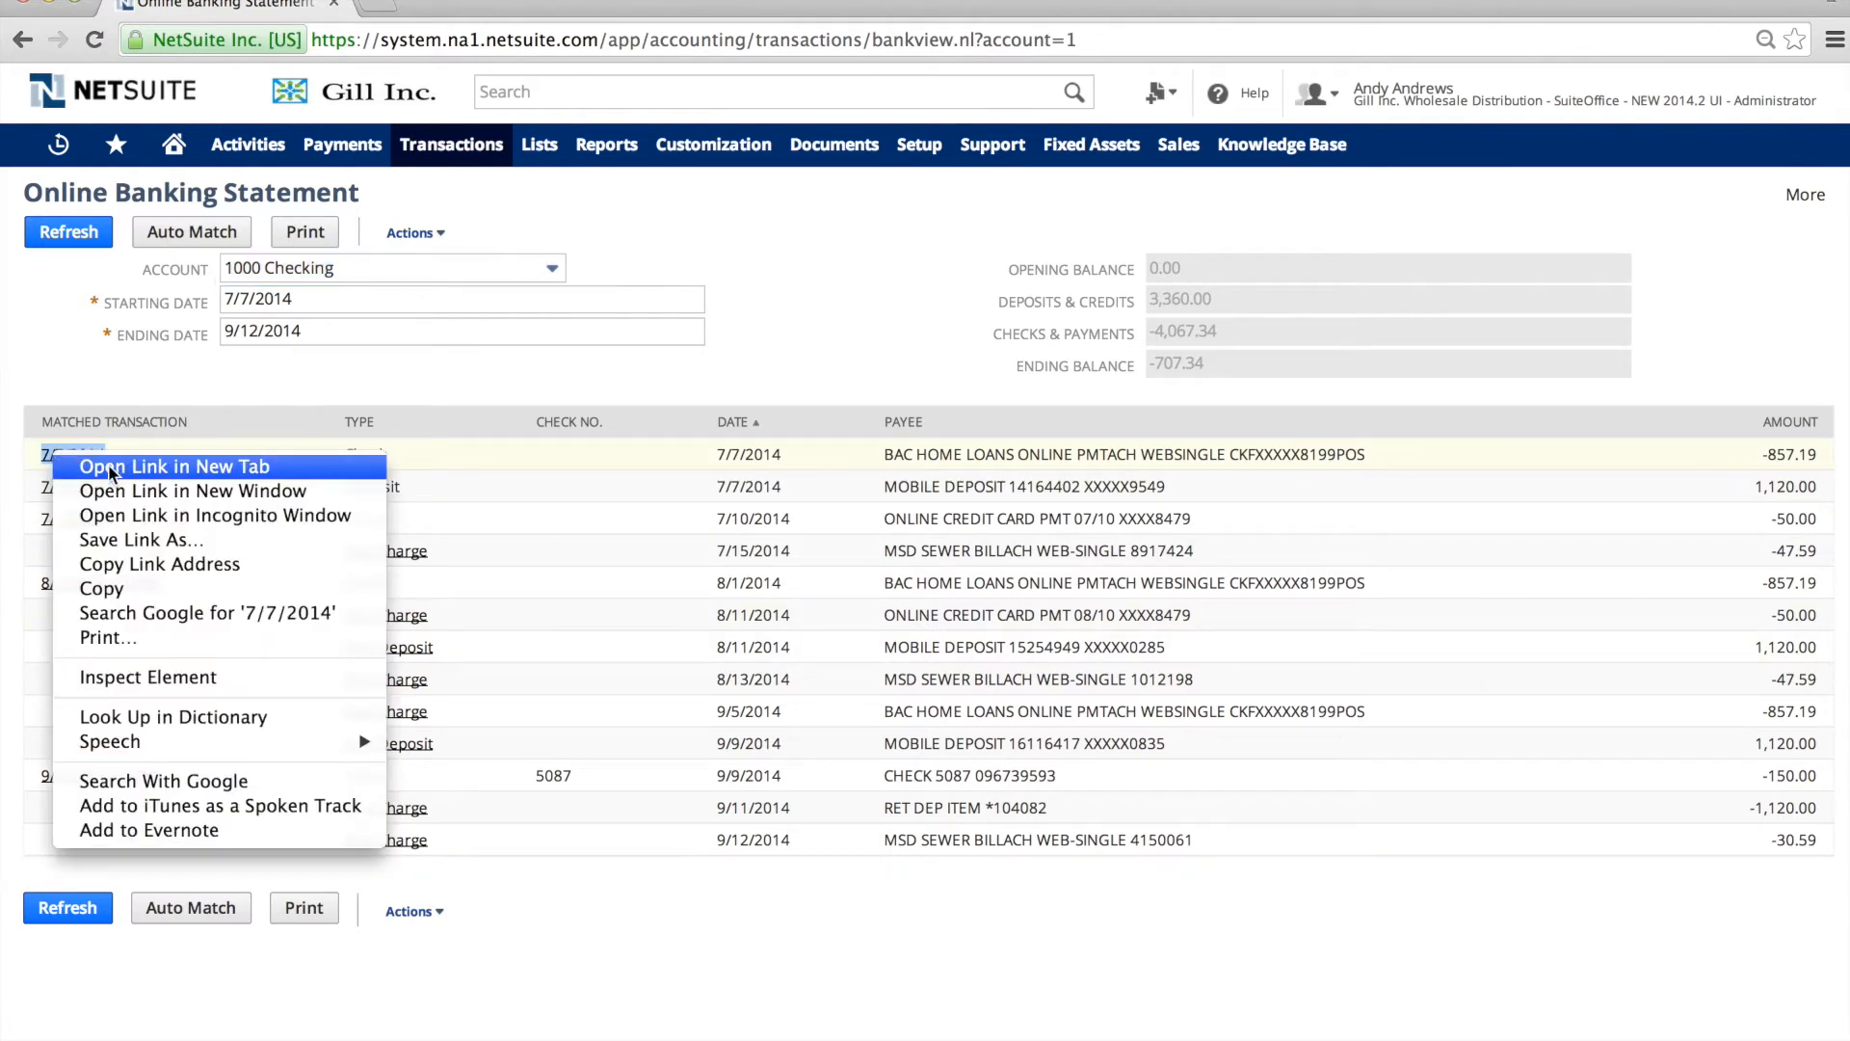
{"action": "left_click", "coordinate": [173, 467]}
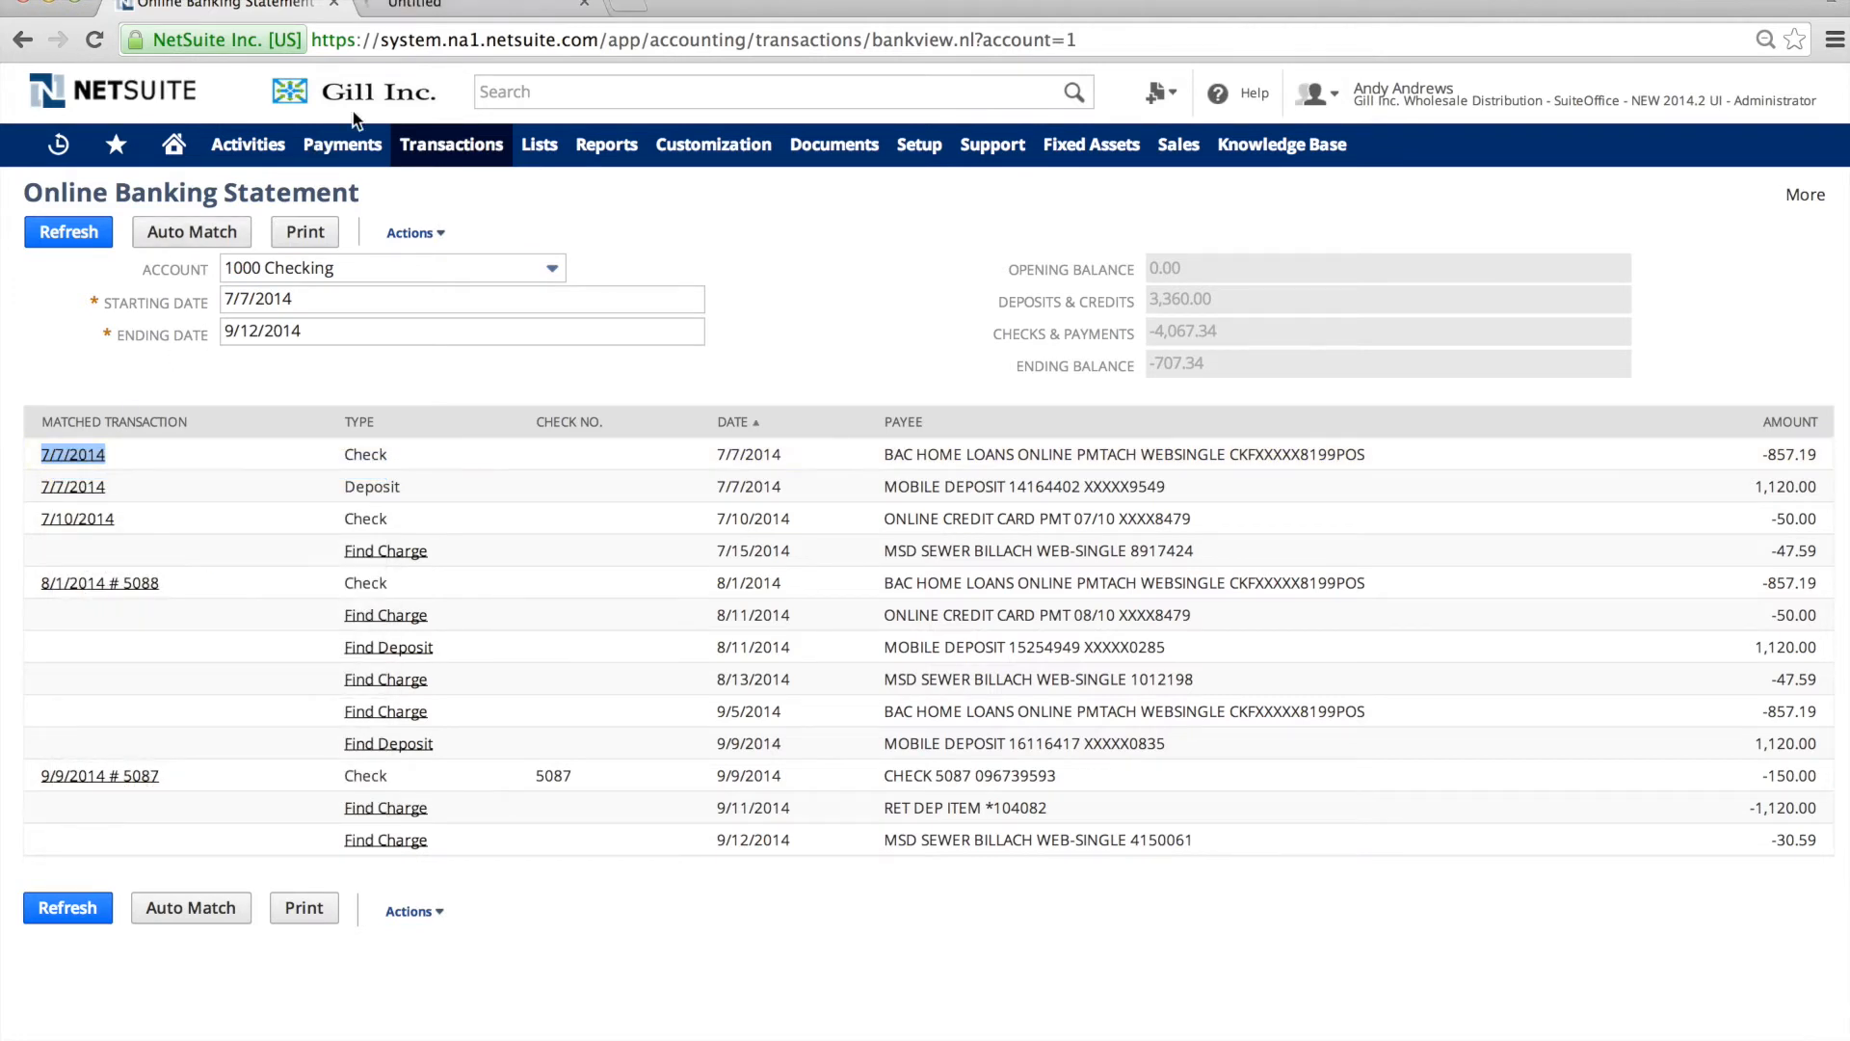
Review the AB&I Holdings 857.19 check to 1450 Building, then return to the statement.
{"action": "left_click", "coordinate": [72, 454]}
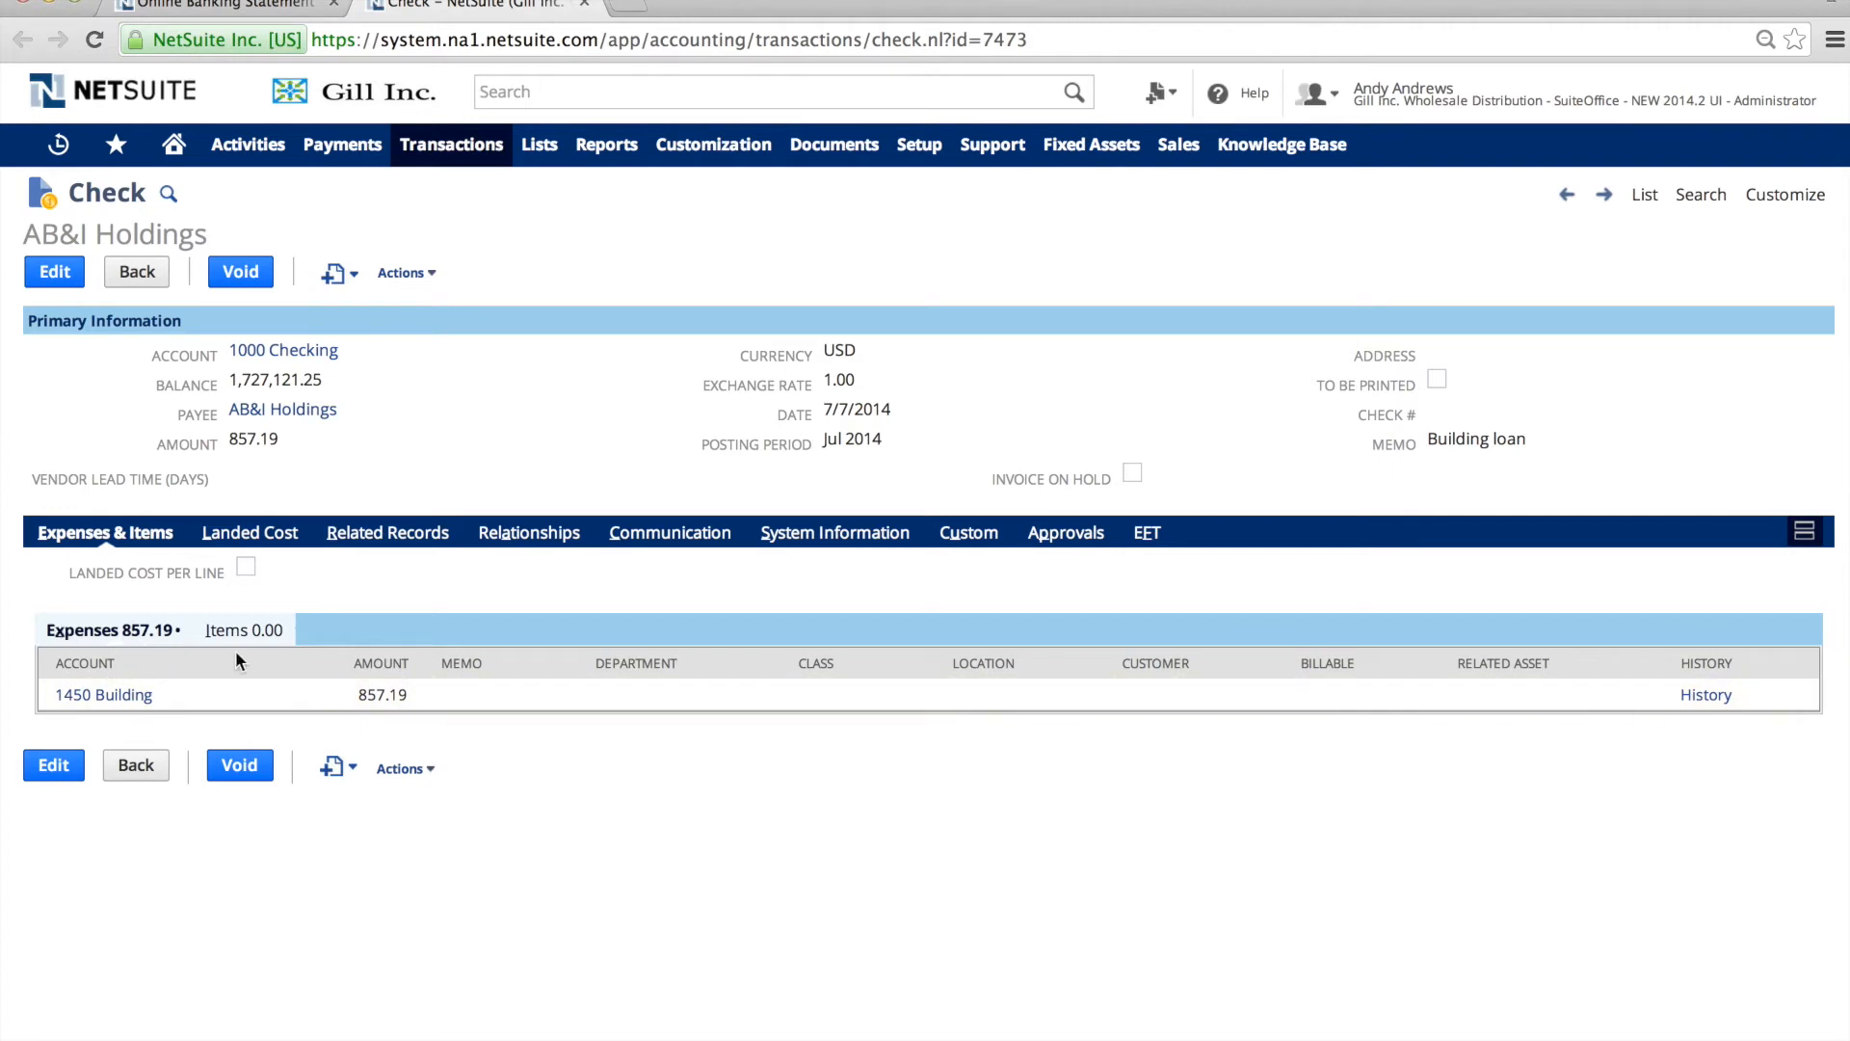
{"action": "mouse_move", "coordinate": [240, 765]}
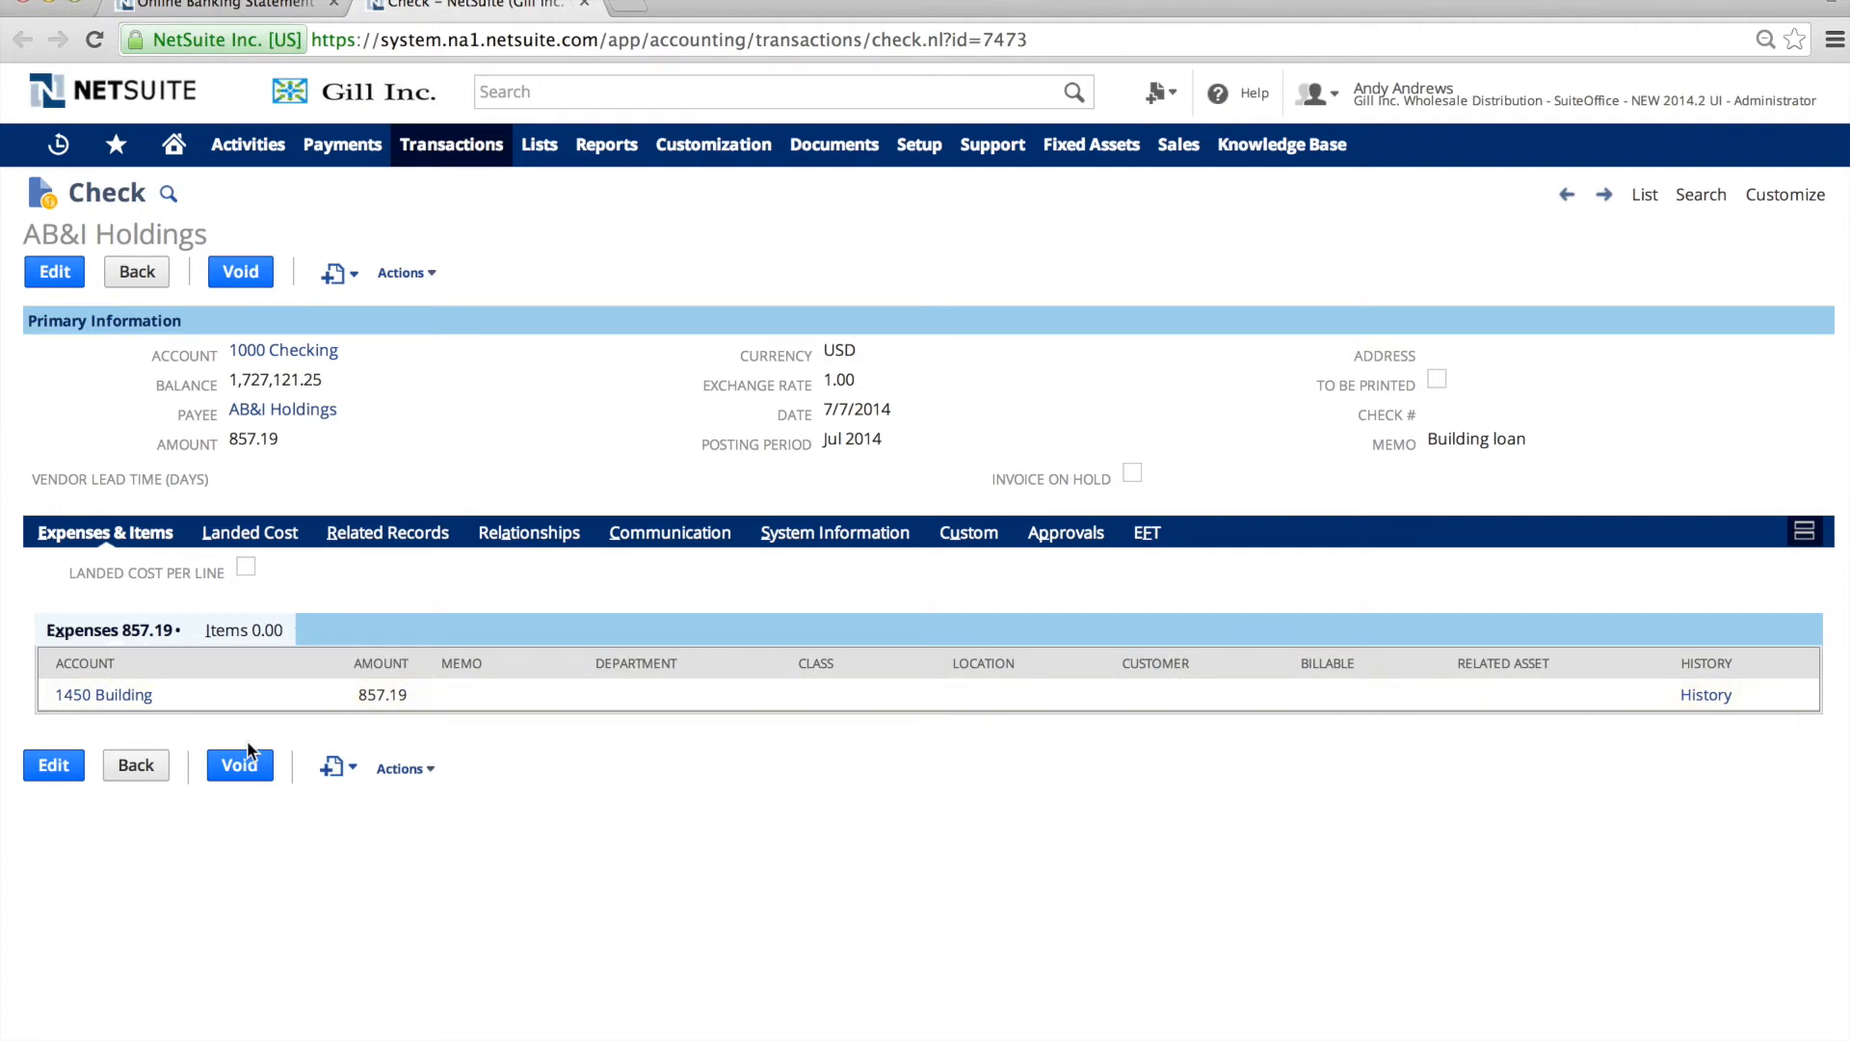
{"action": "mouse_move", "coordinate": [861, 411]}
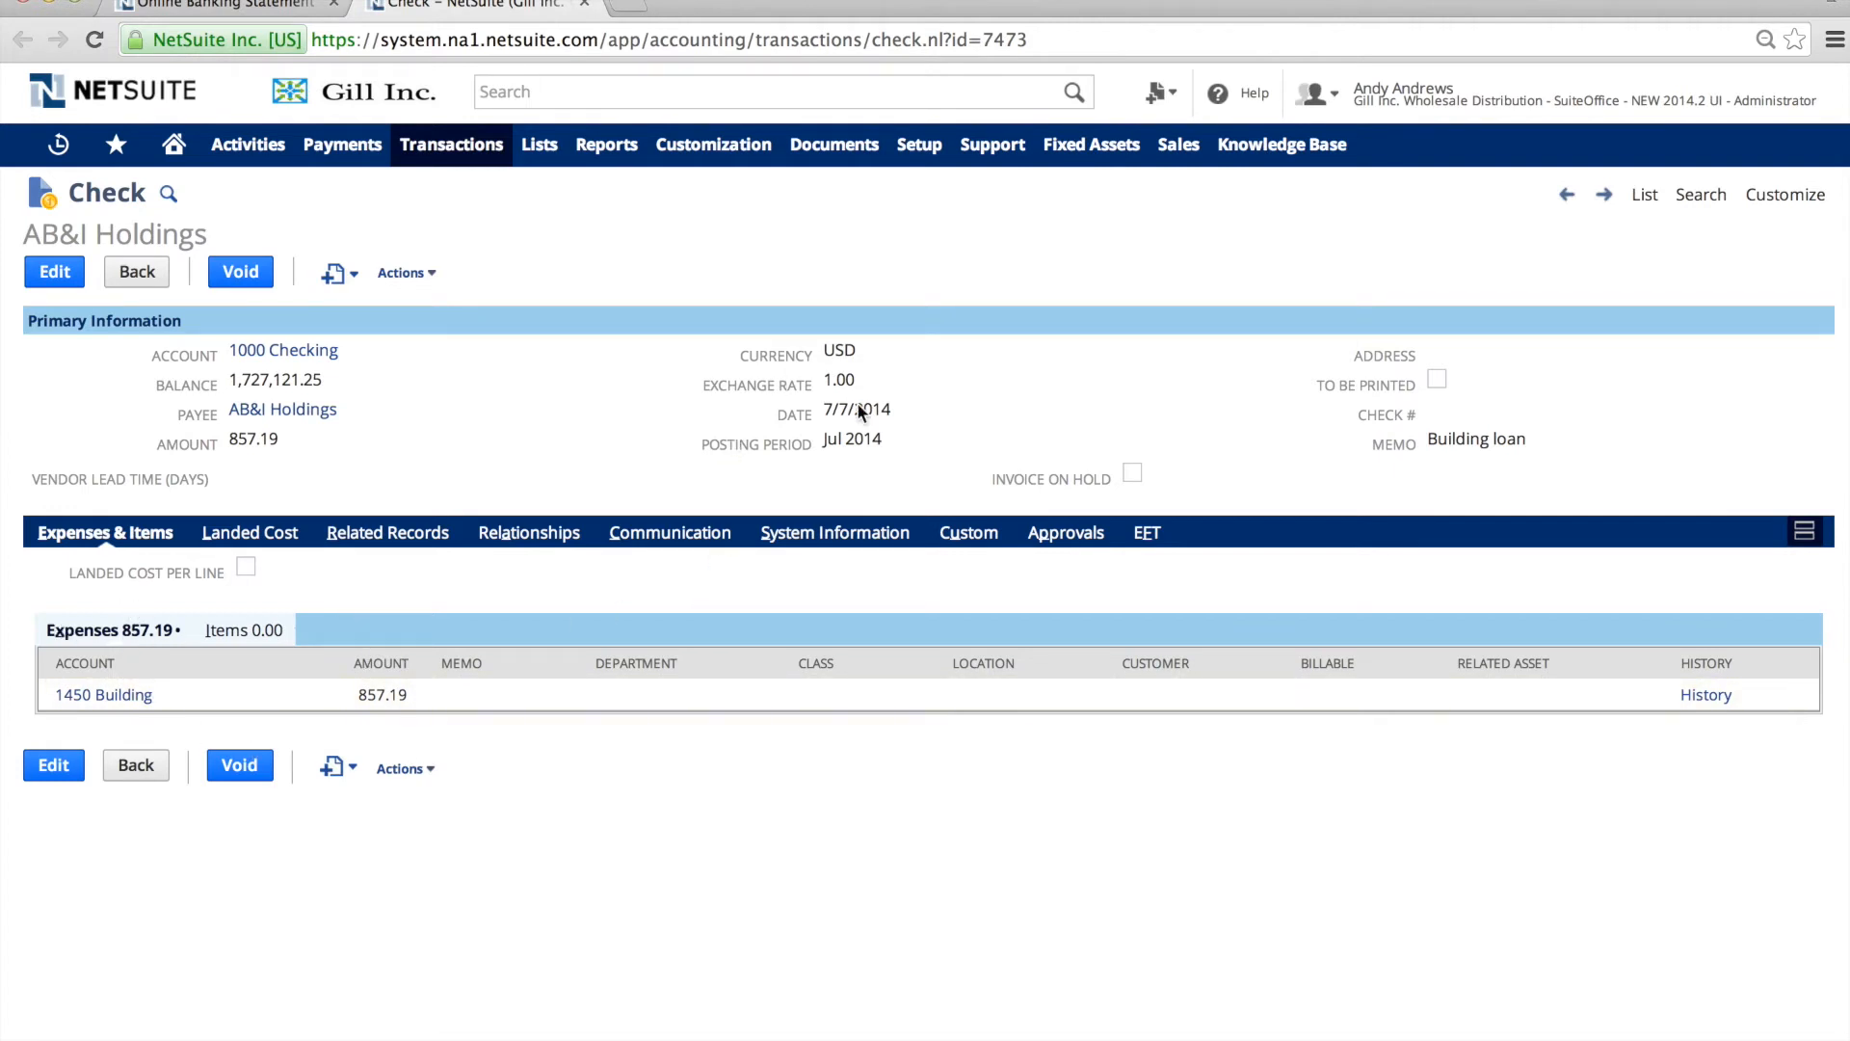
{"action": "mouse_move", "coordinate": [469, 624]}
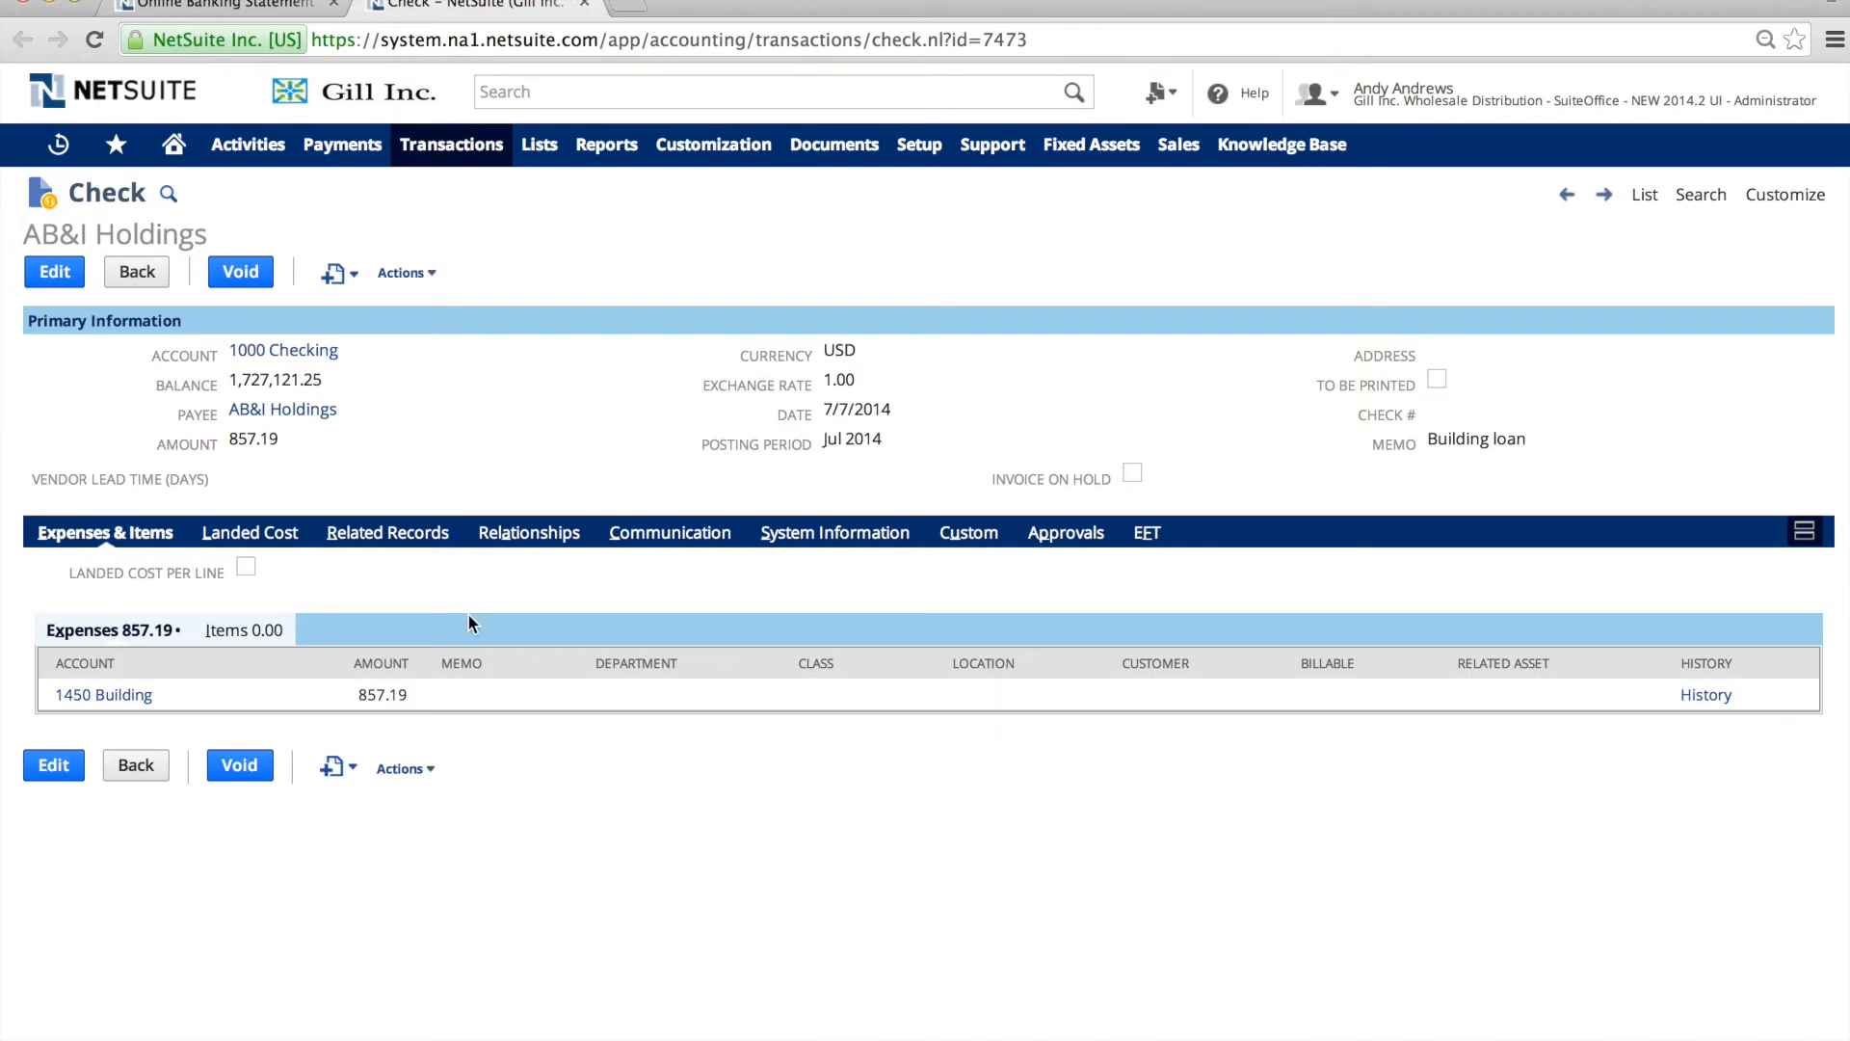
{"action": "left_click", "coordinate": [219, 7]}
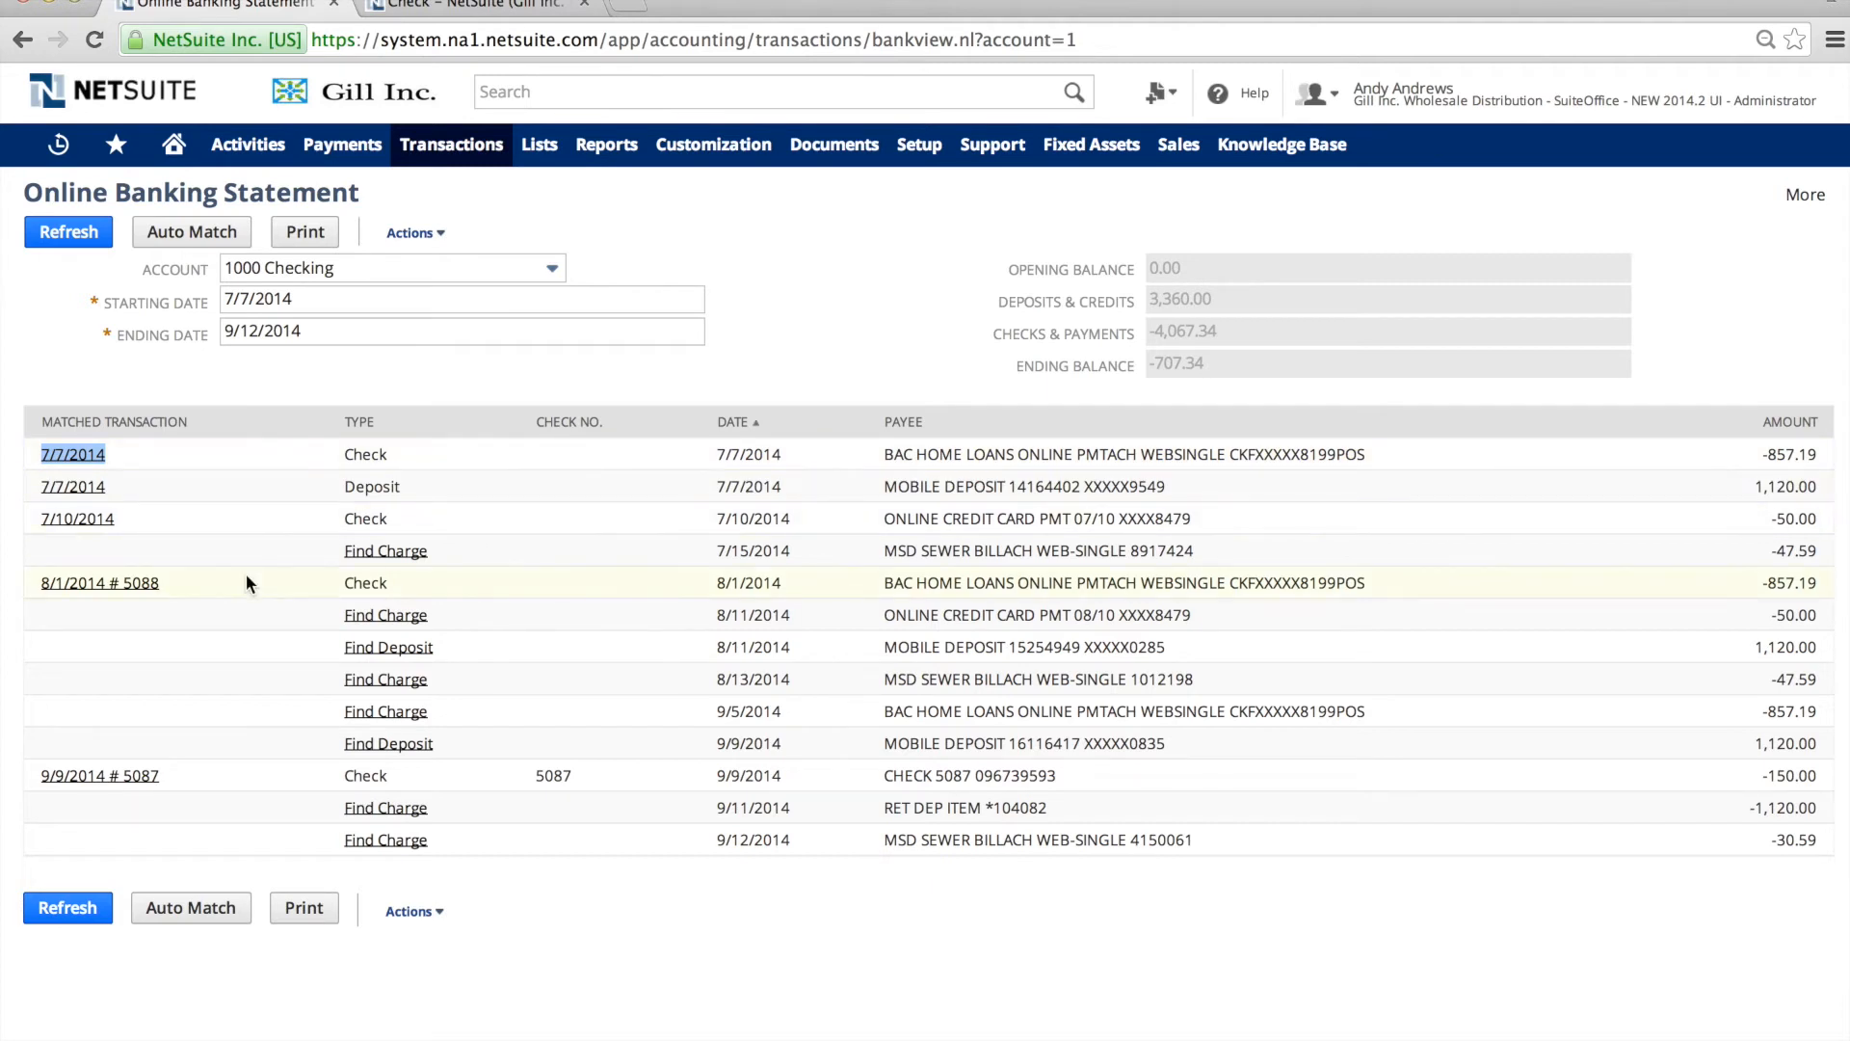
{"action": "mouse_move", "coordinate": [909, 561]}
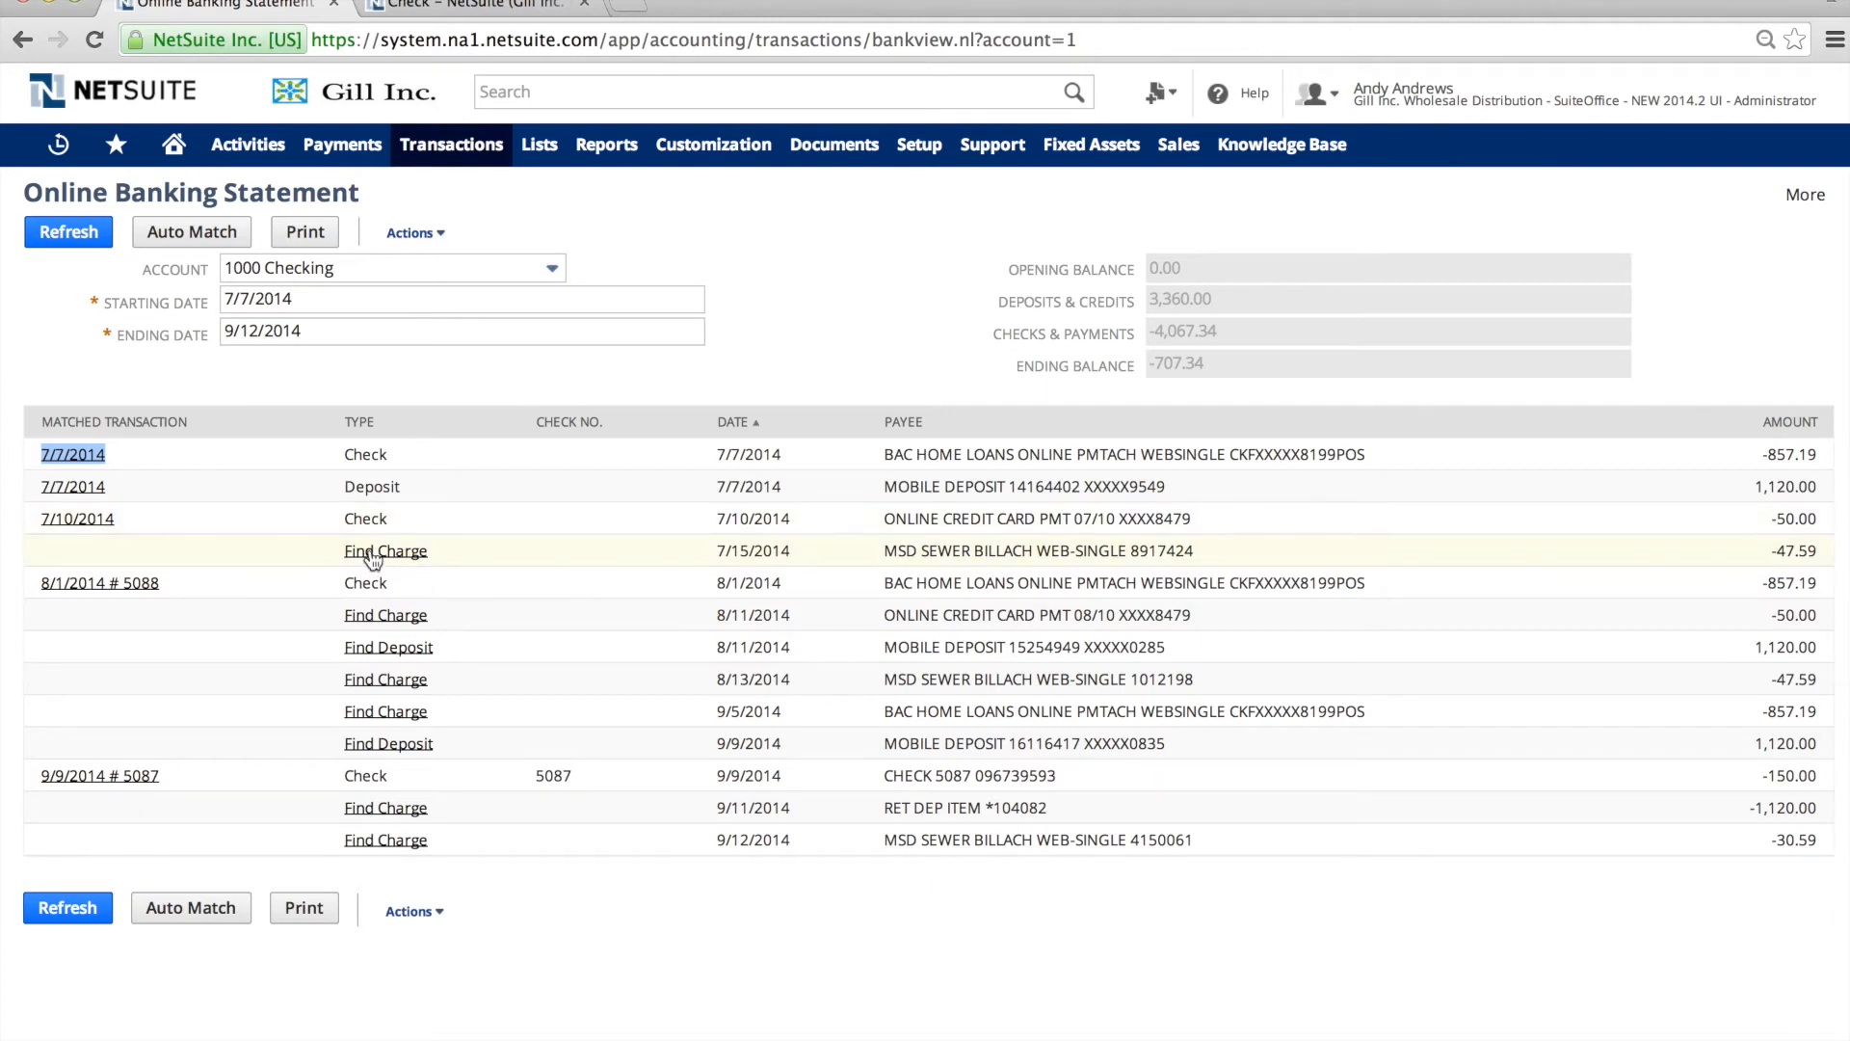
Run Find Charge on the 7/15/2014 MSD Sewer -47.59 statement row.
{"action": "left_click", "coordinate": [385, 551]}
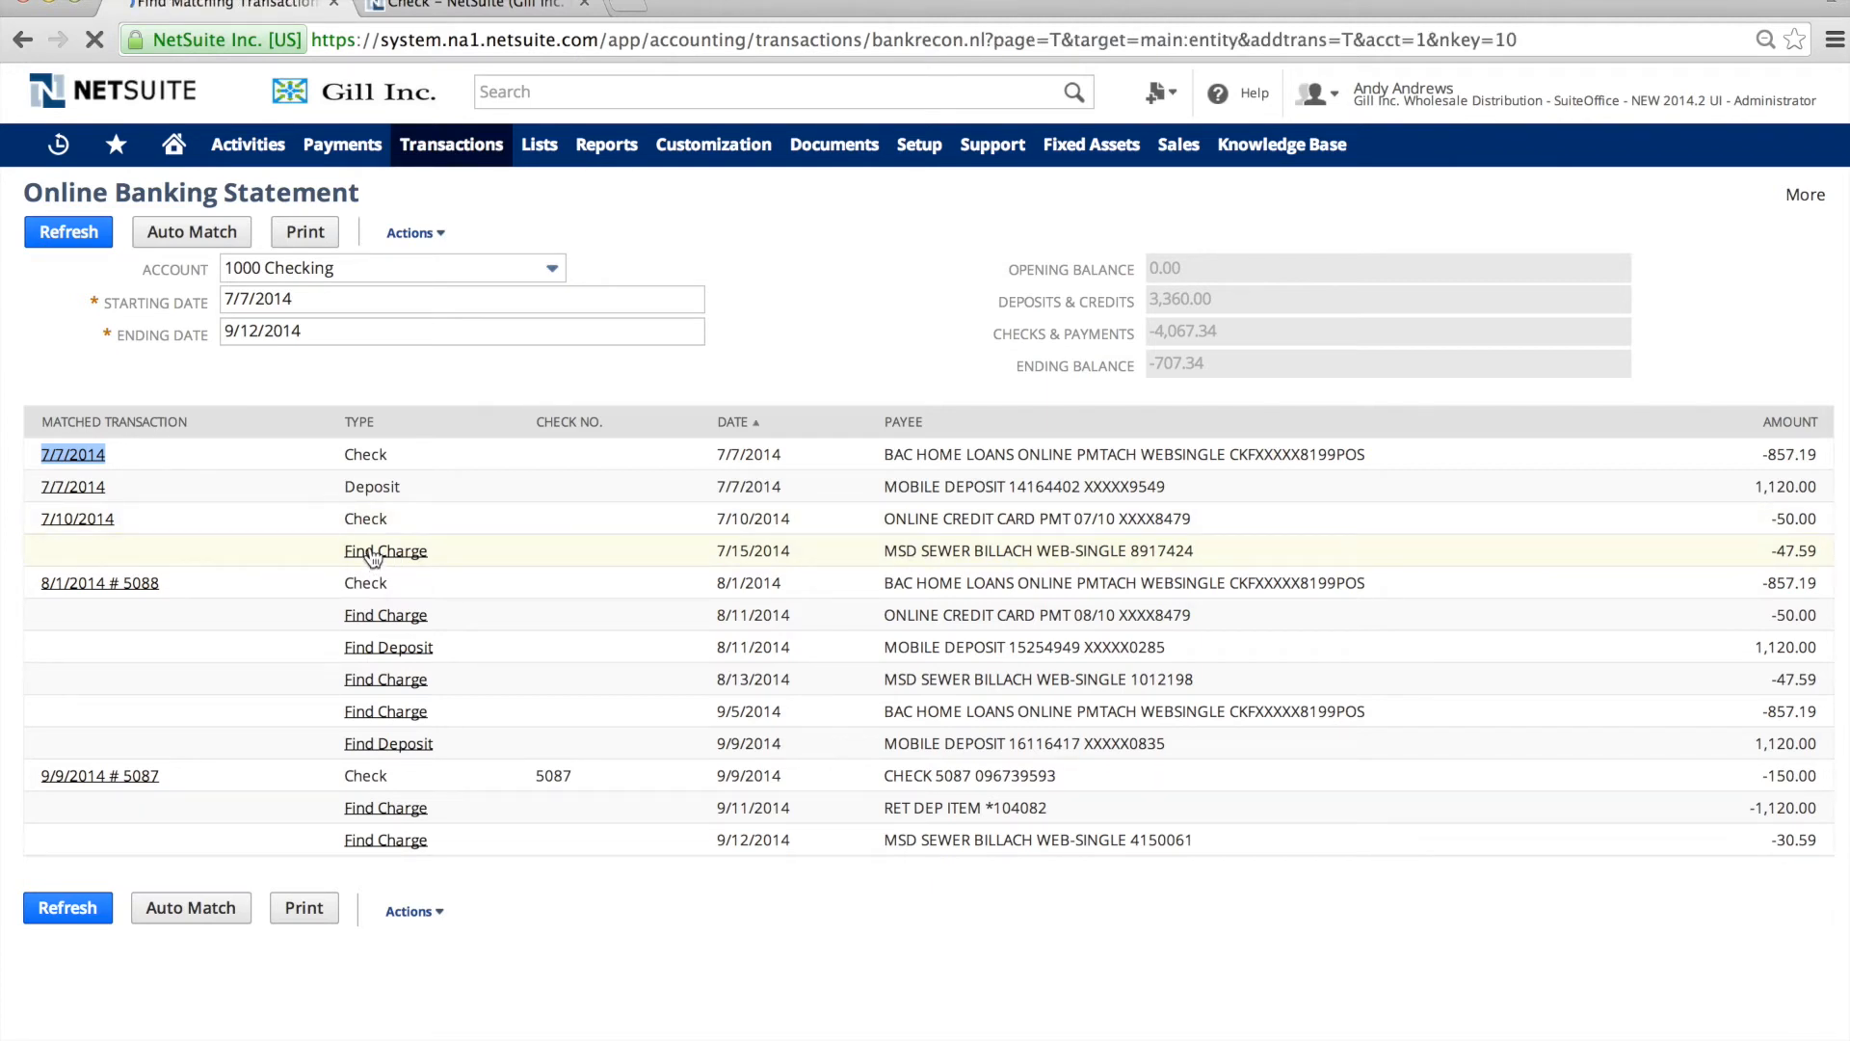
Scroll through the Find Match candidates for the 47.59 sewer line.
{"action": "left_click", "coordinate": [384, 551]}
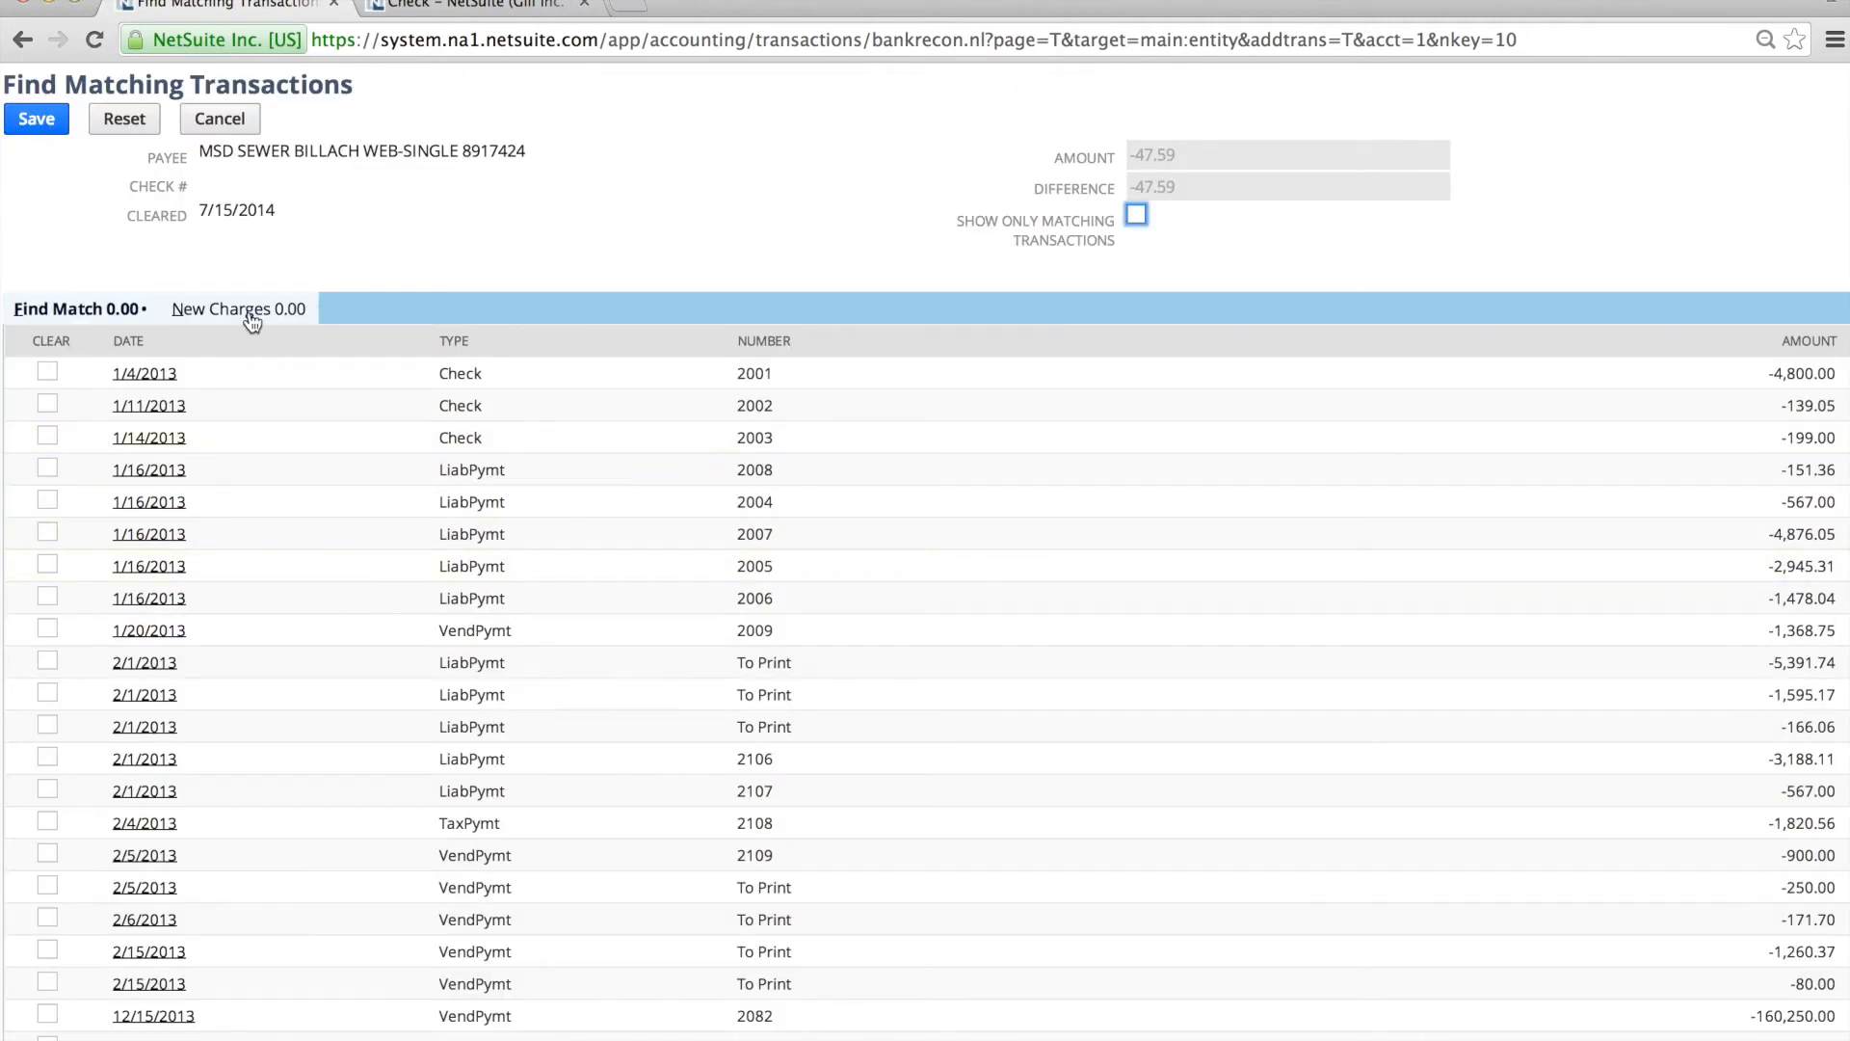
{"action": "scroll", "scroll_direction": "down", "scroll_amount": 3}
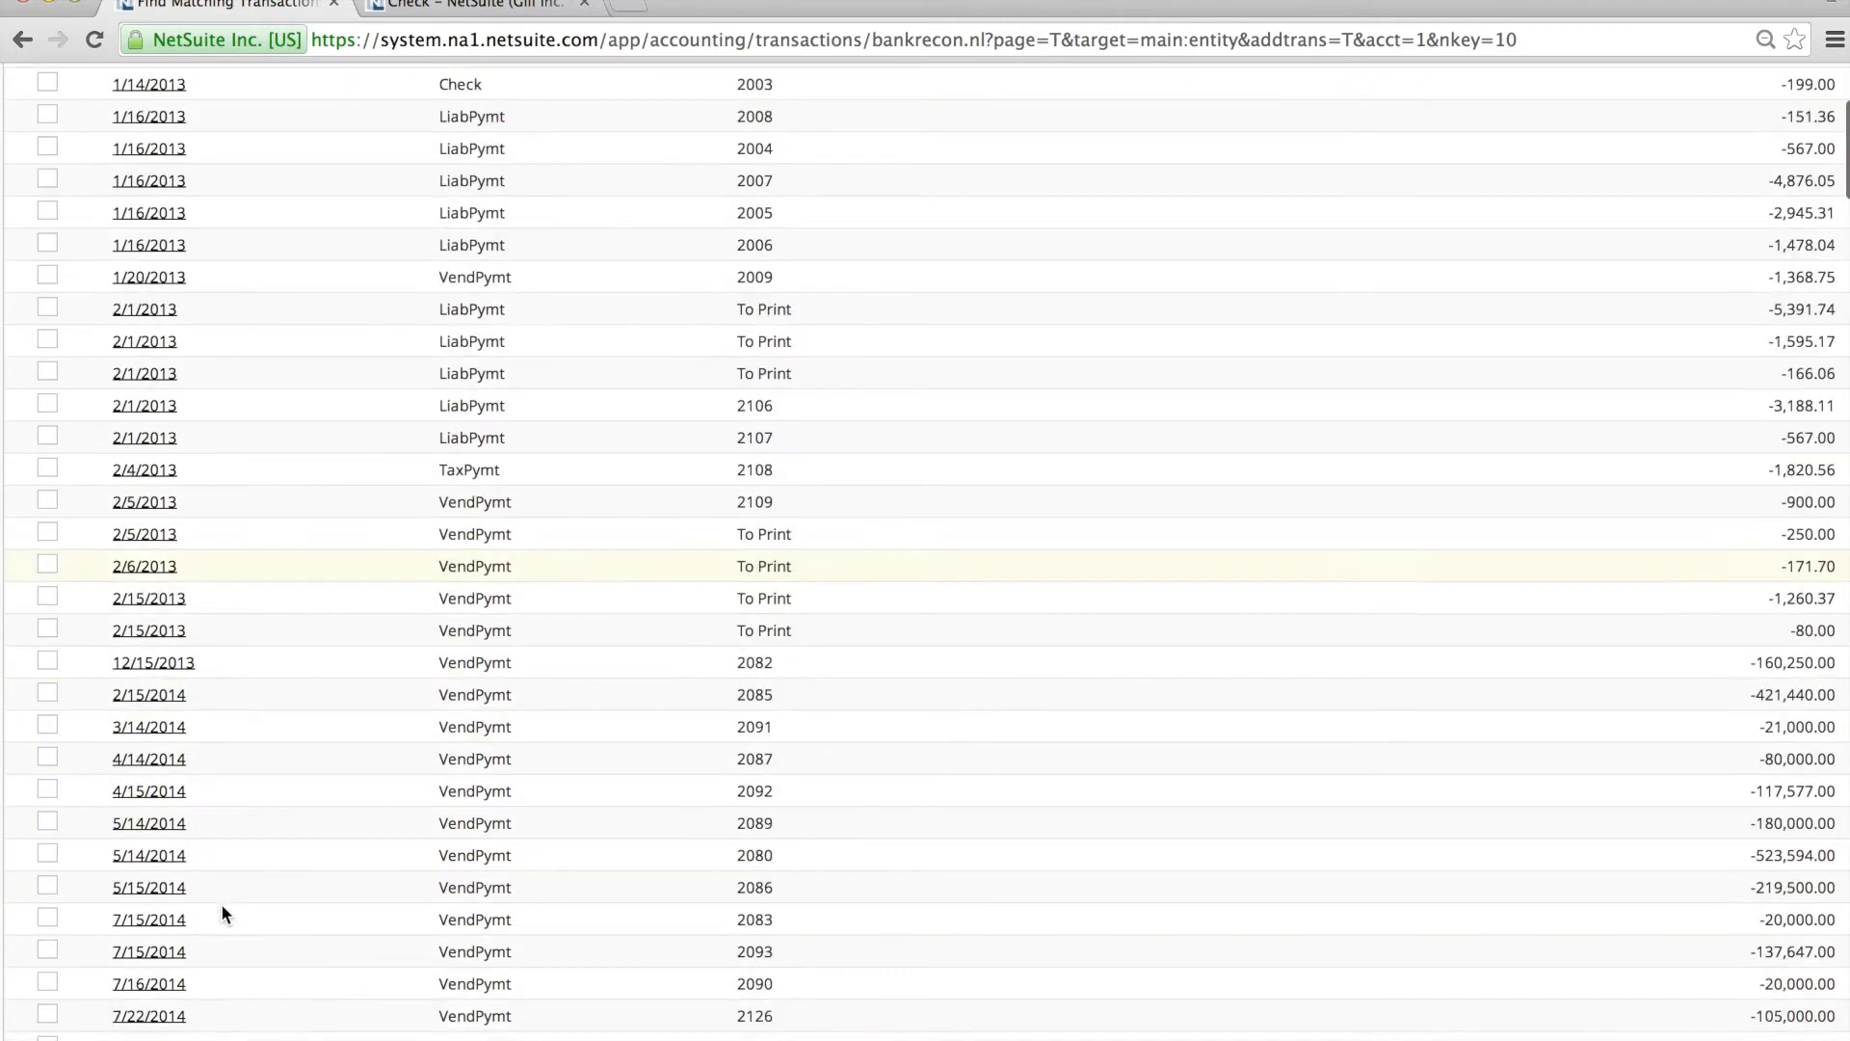
{"action": "scroll", "scroll_direction": "down", "scroll_amount": 3}
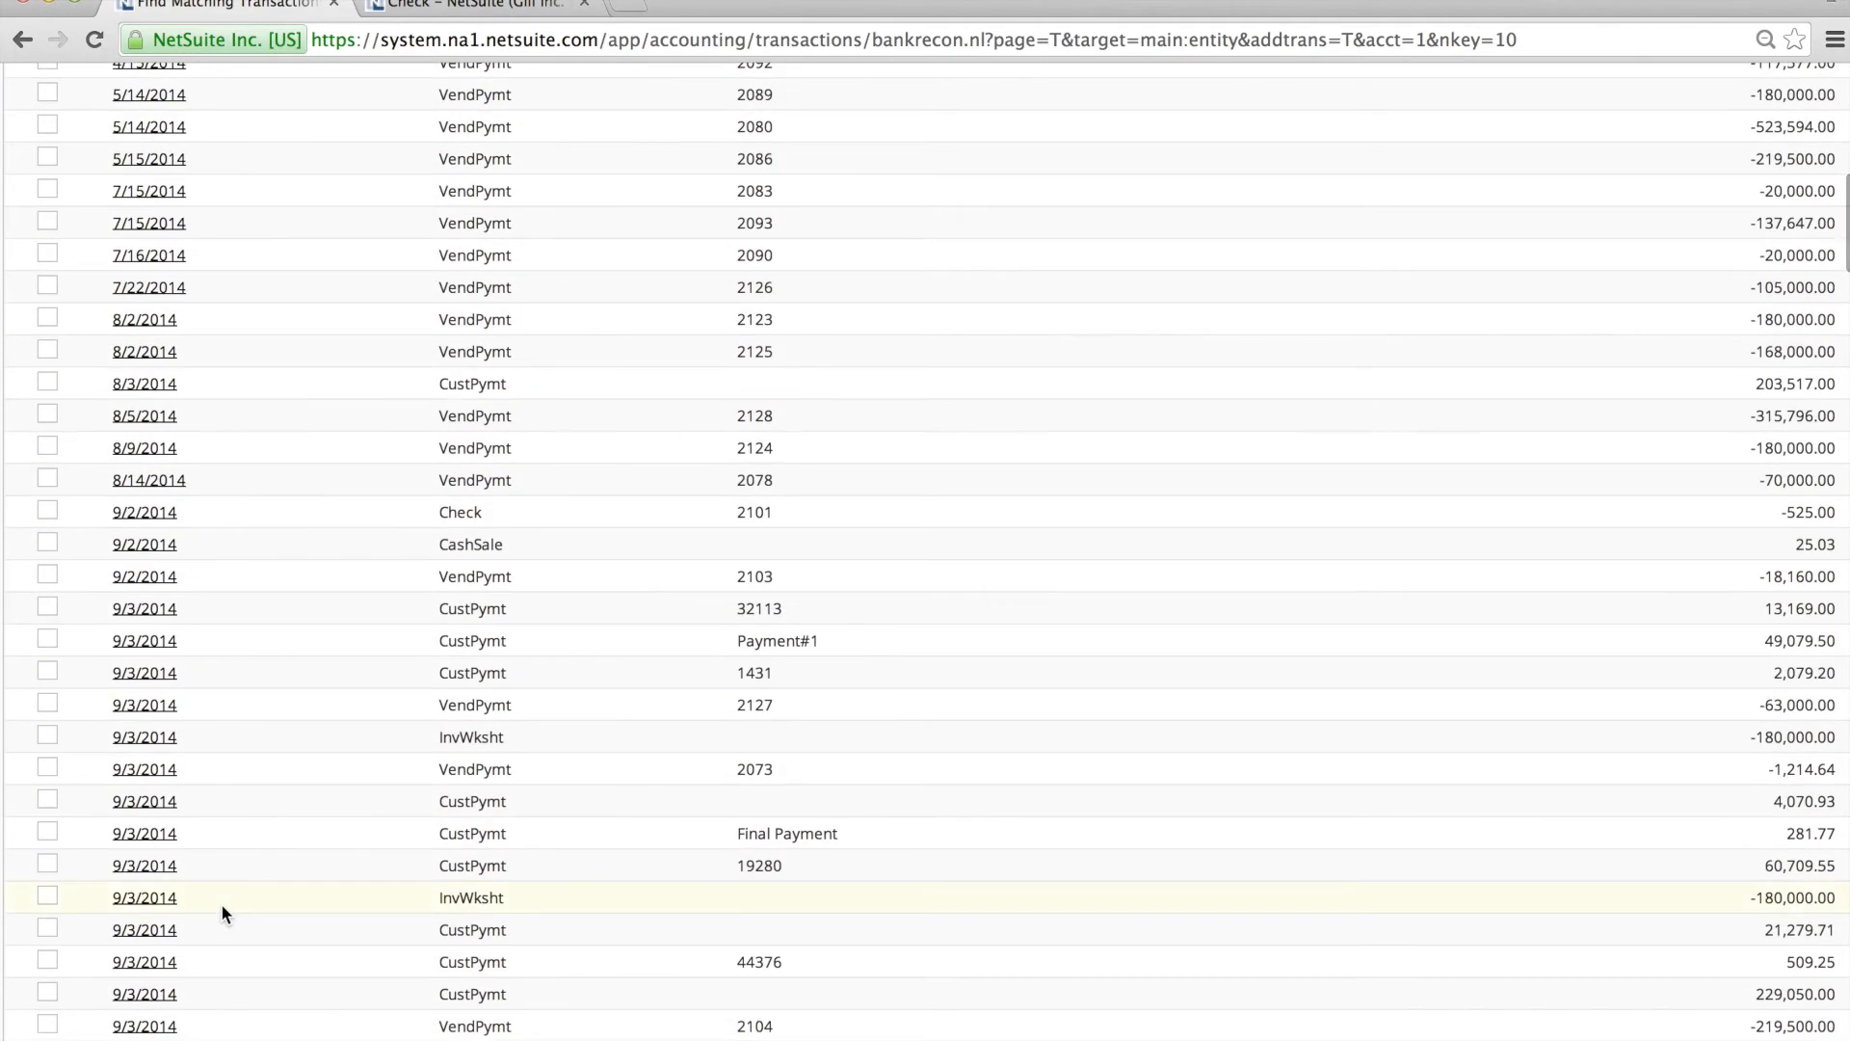
{"action": "scroll", "scroll_direction": "down", "scroll_amount": 3}
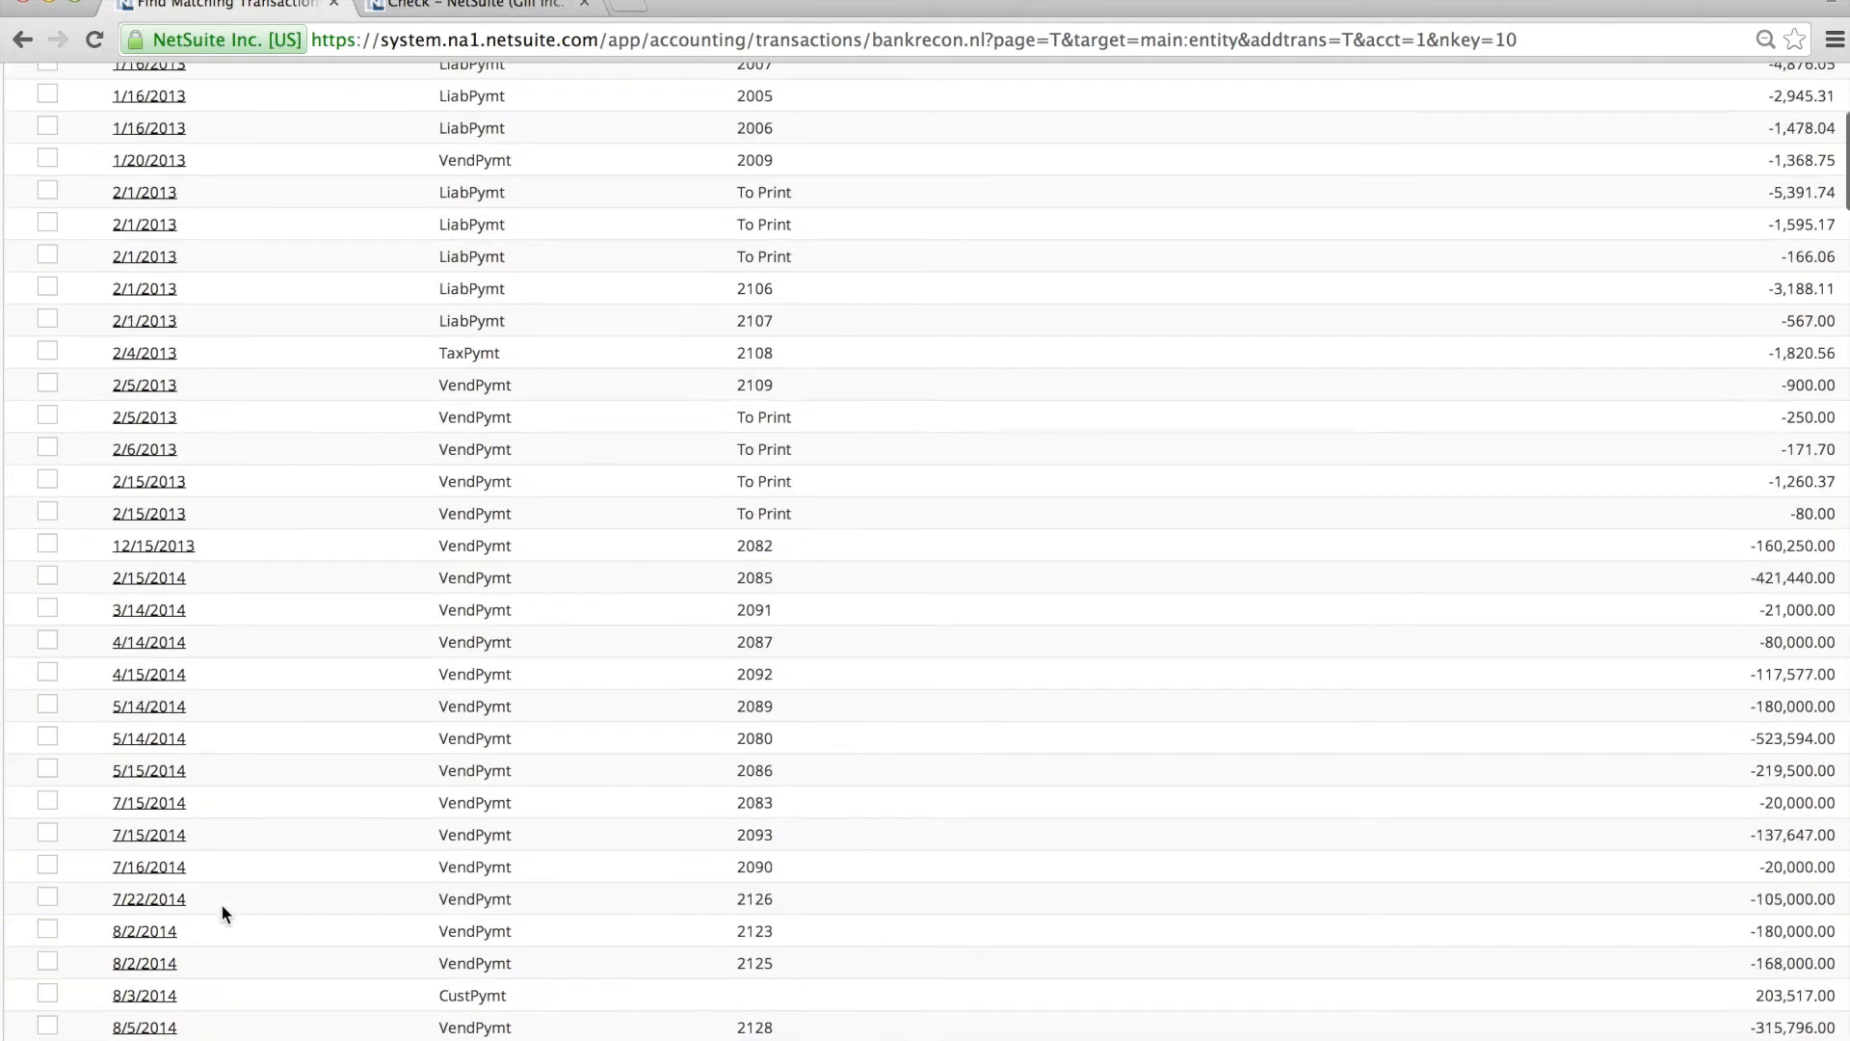
Add a new 47.59 charge: payee Acera, number 1245, account 1300 Prepaid Expenses.
{"action": "left_click", "coordinate": [234, 308]}
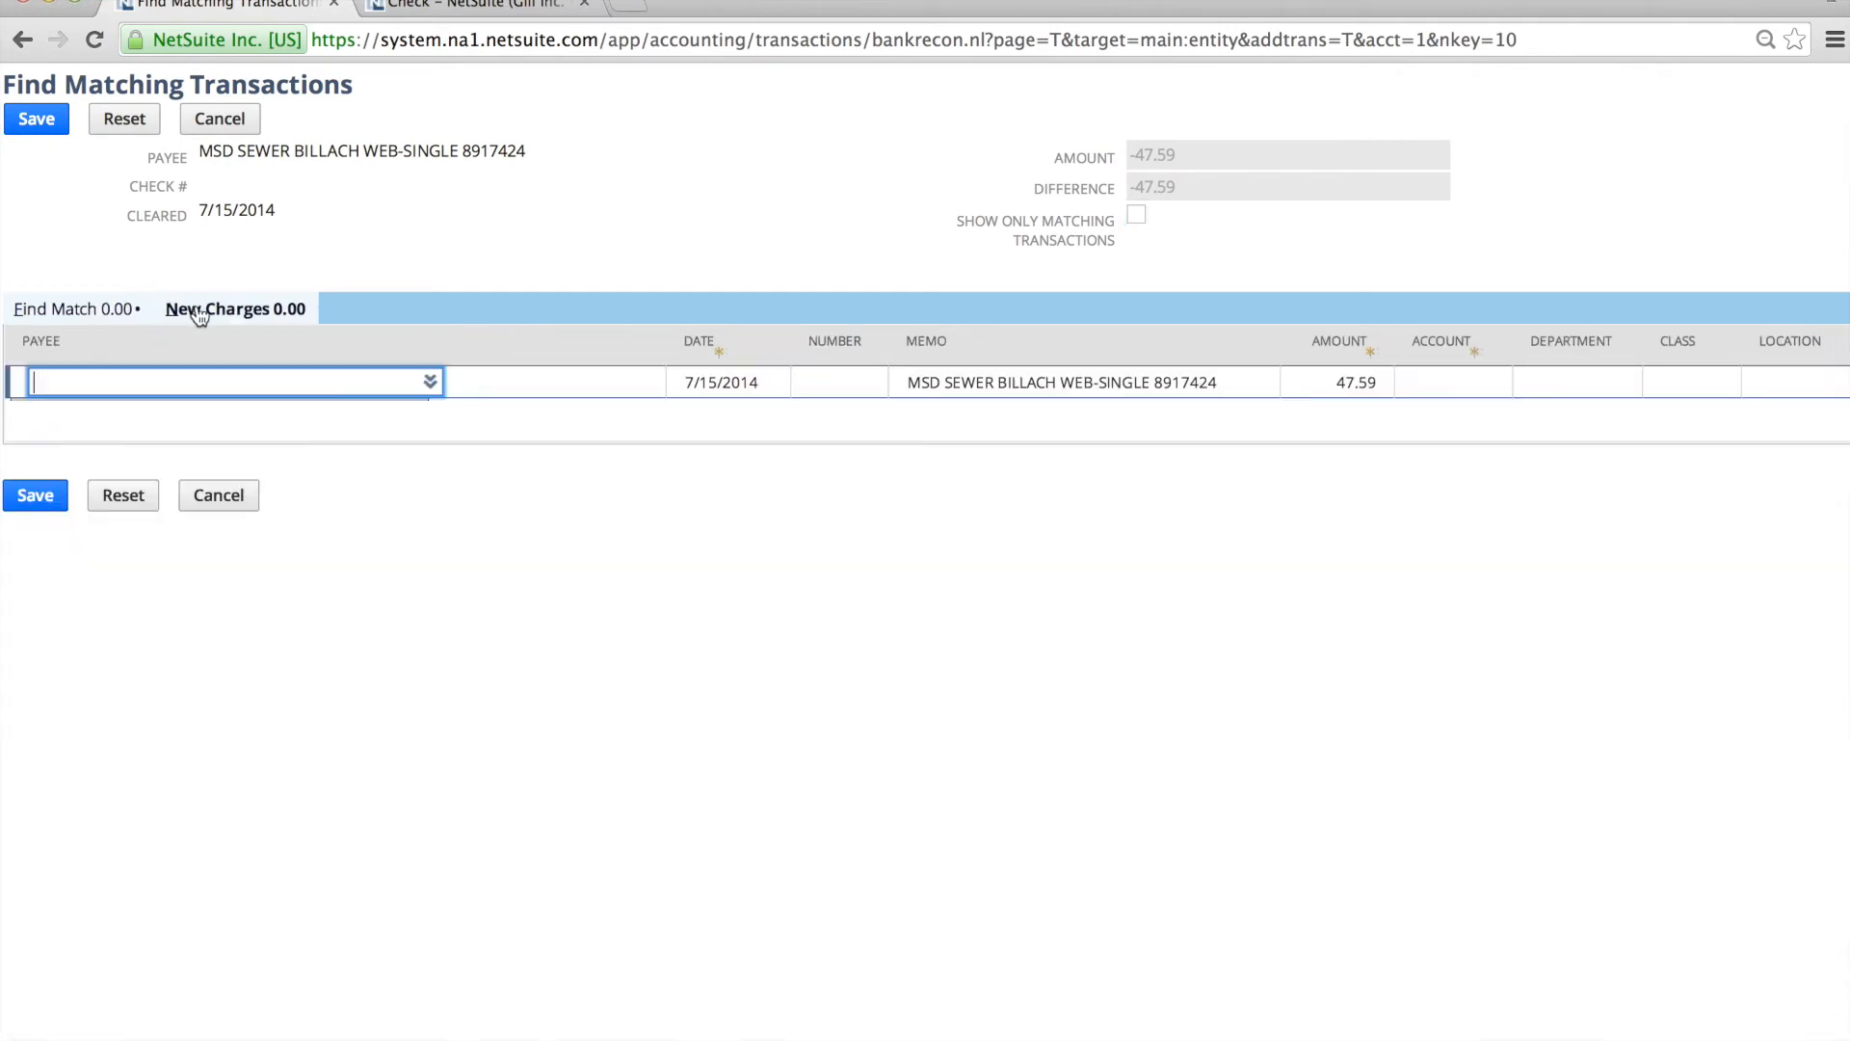
{"action": "left_click", "coordinate": [224, 381]}
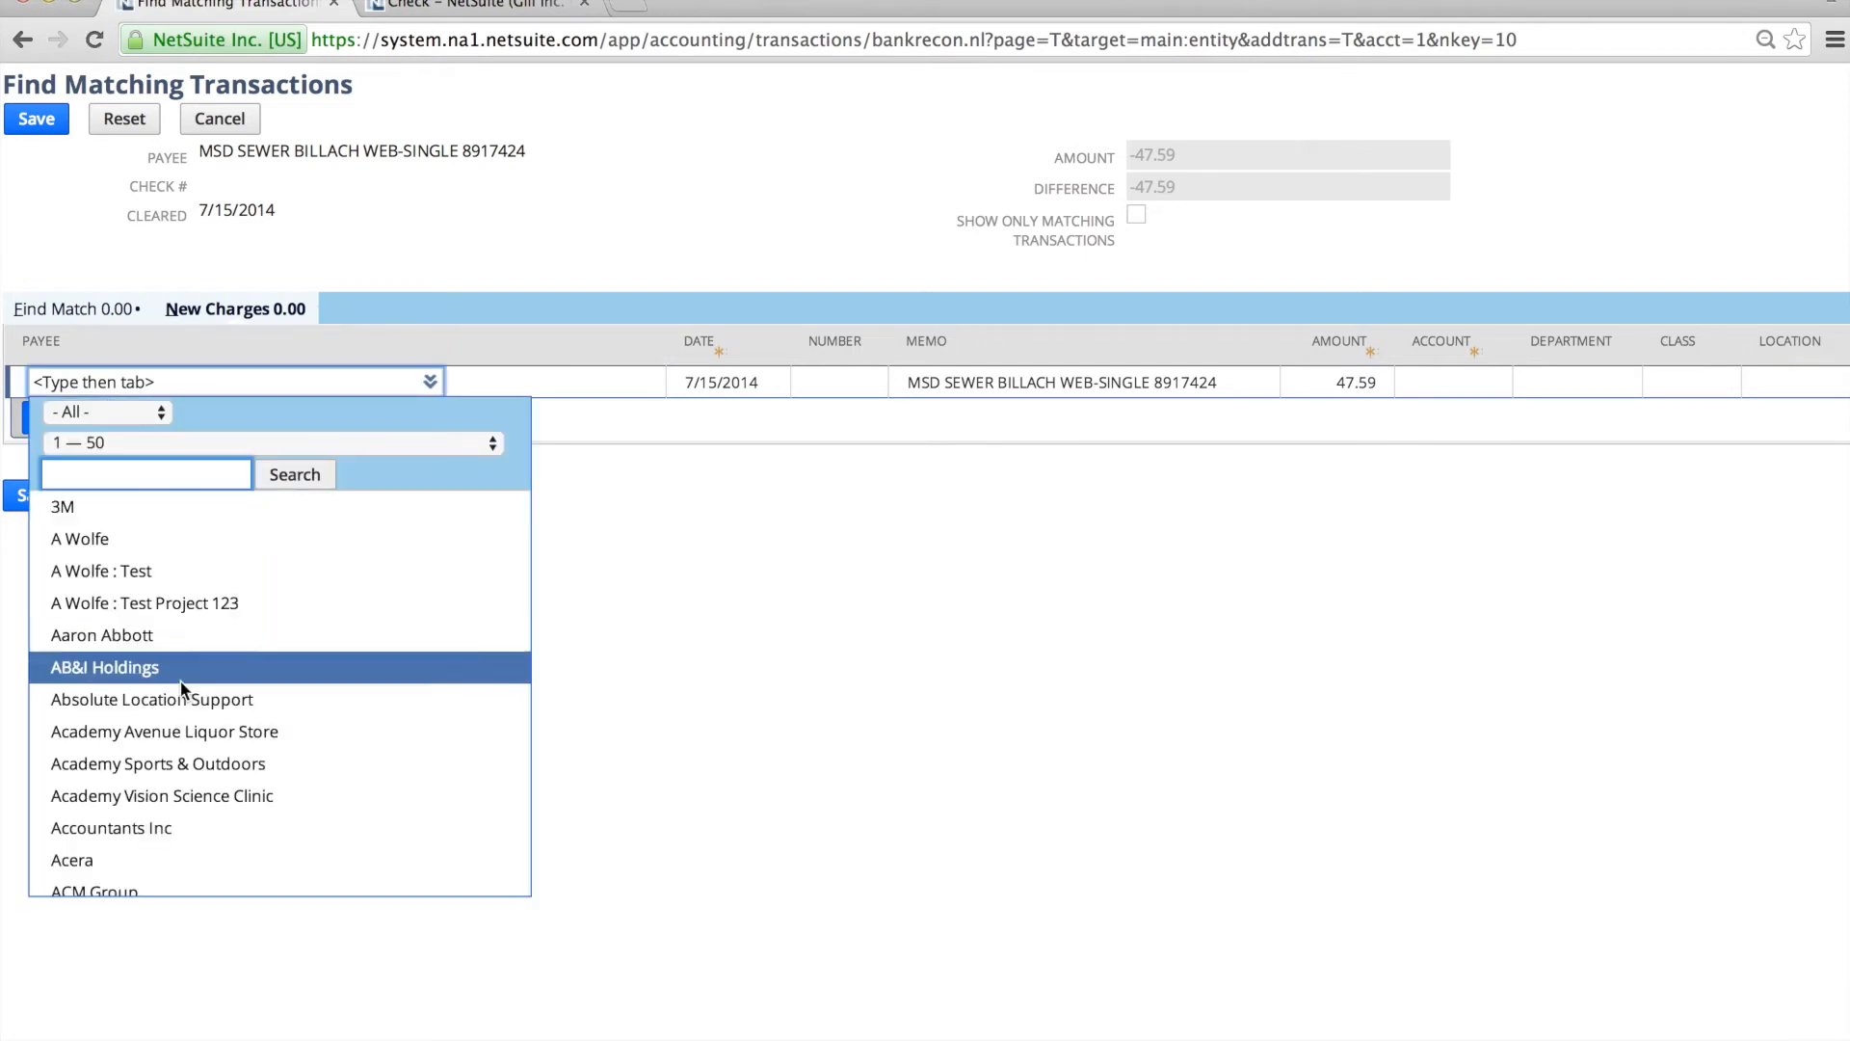
{"action": "scroll", "scroll_direction": "down", "scroll_amount": 3}
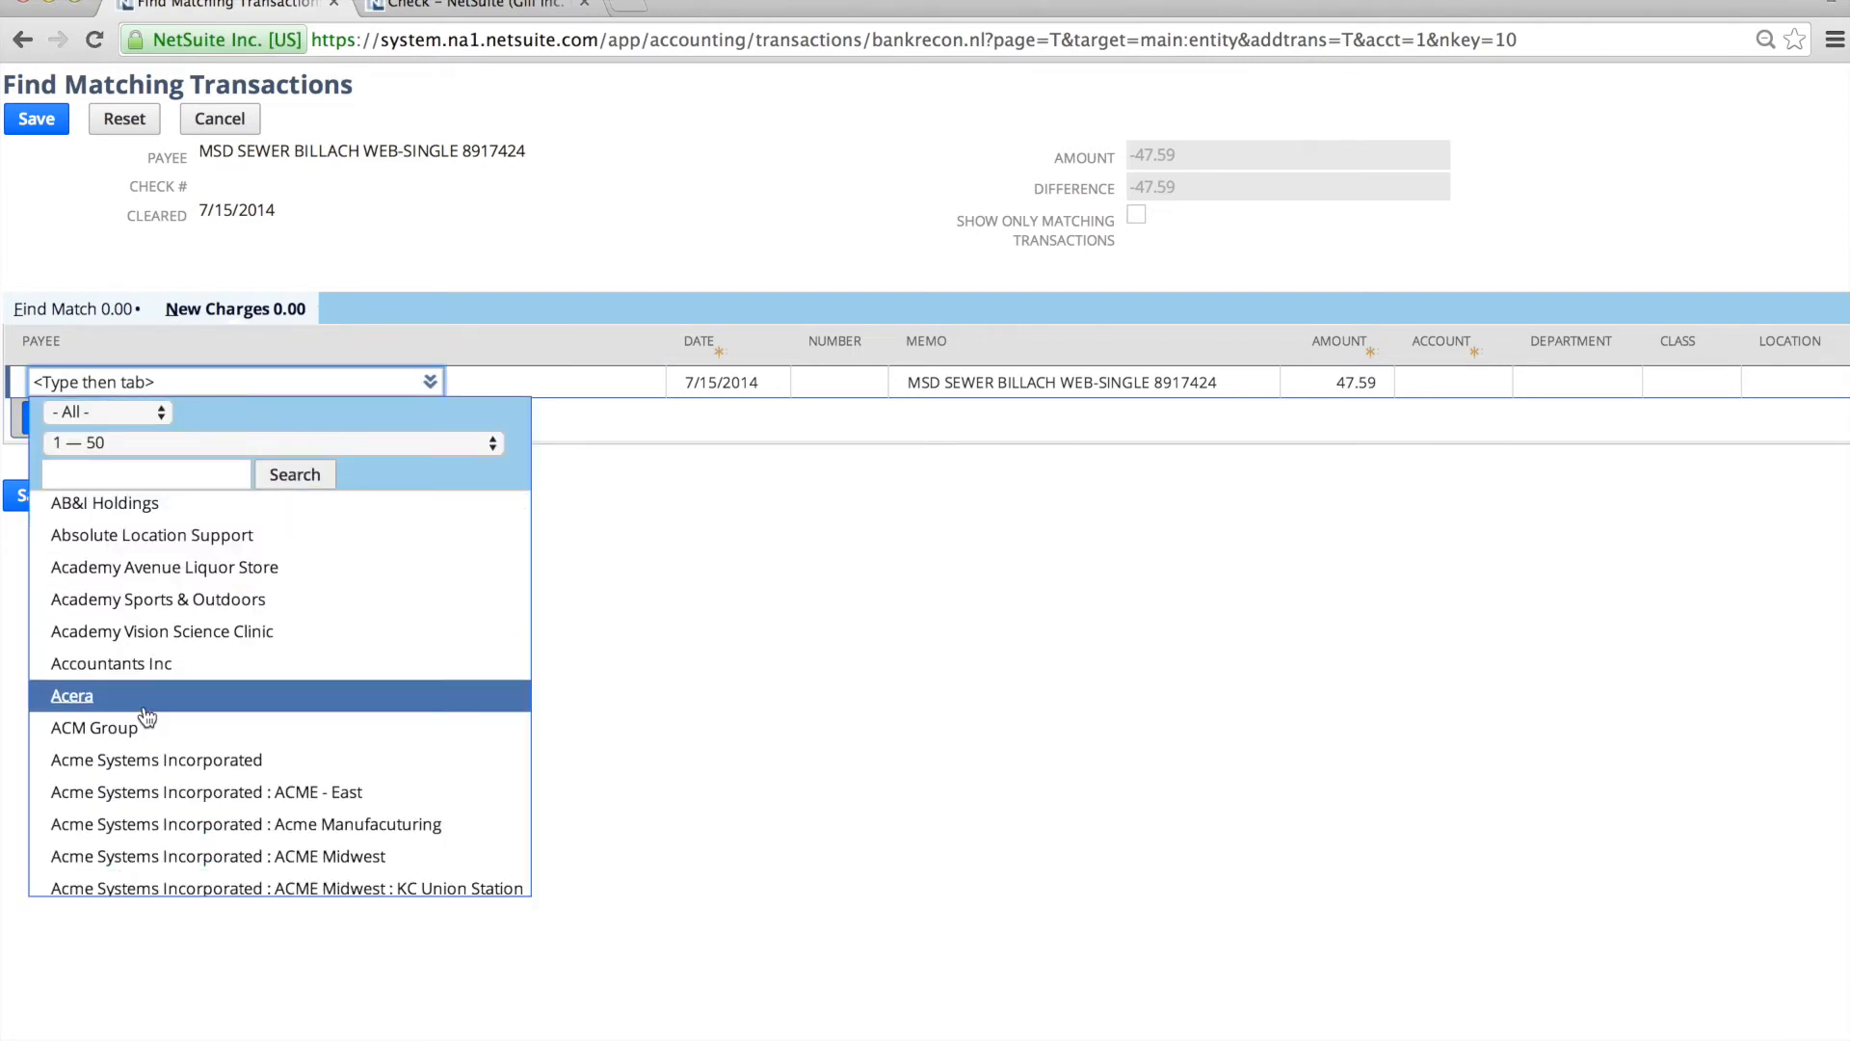
{"action": "left_click", "coordinate": [72, 695]}
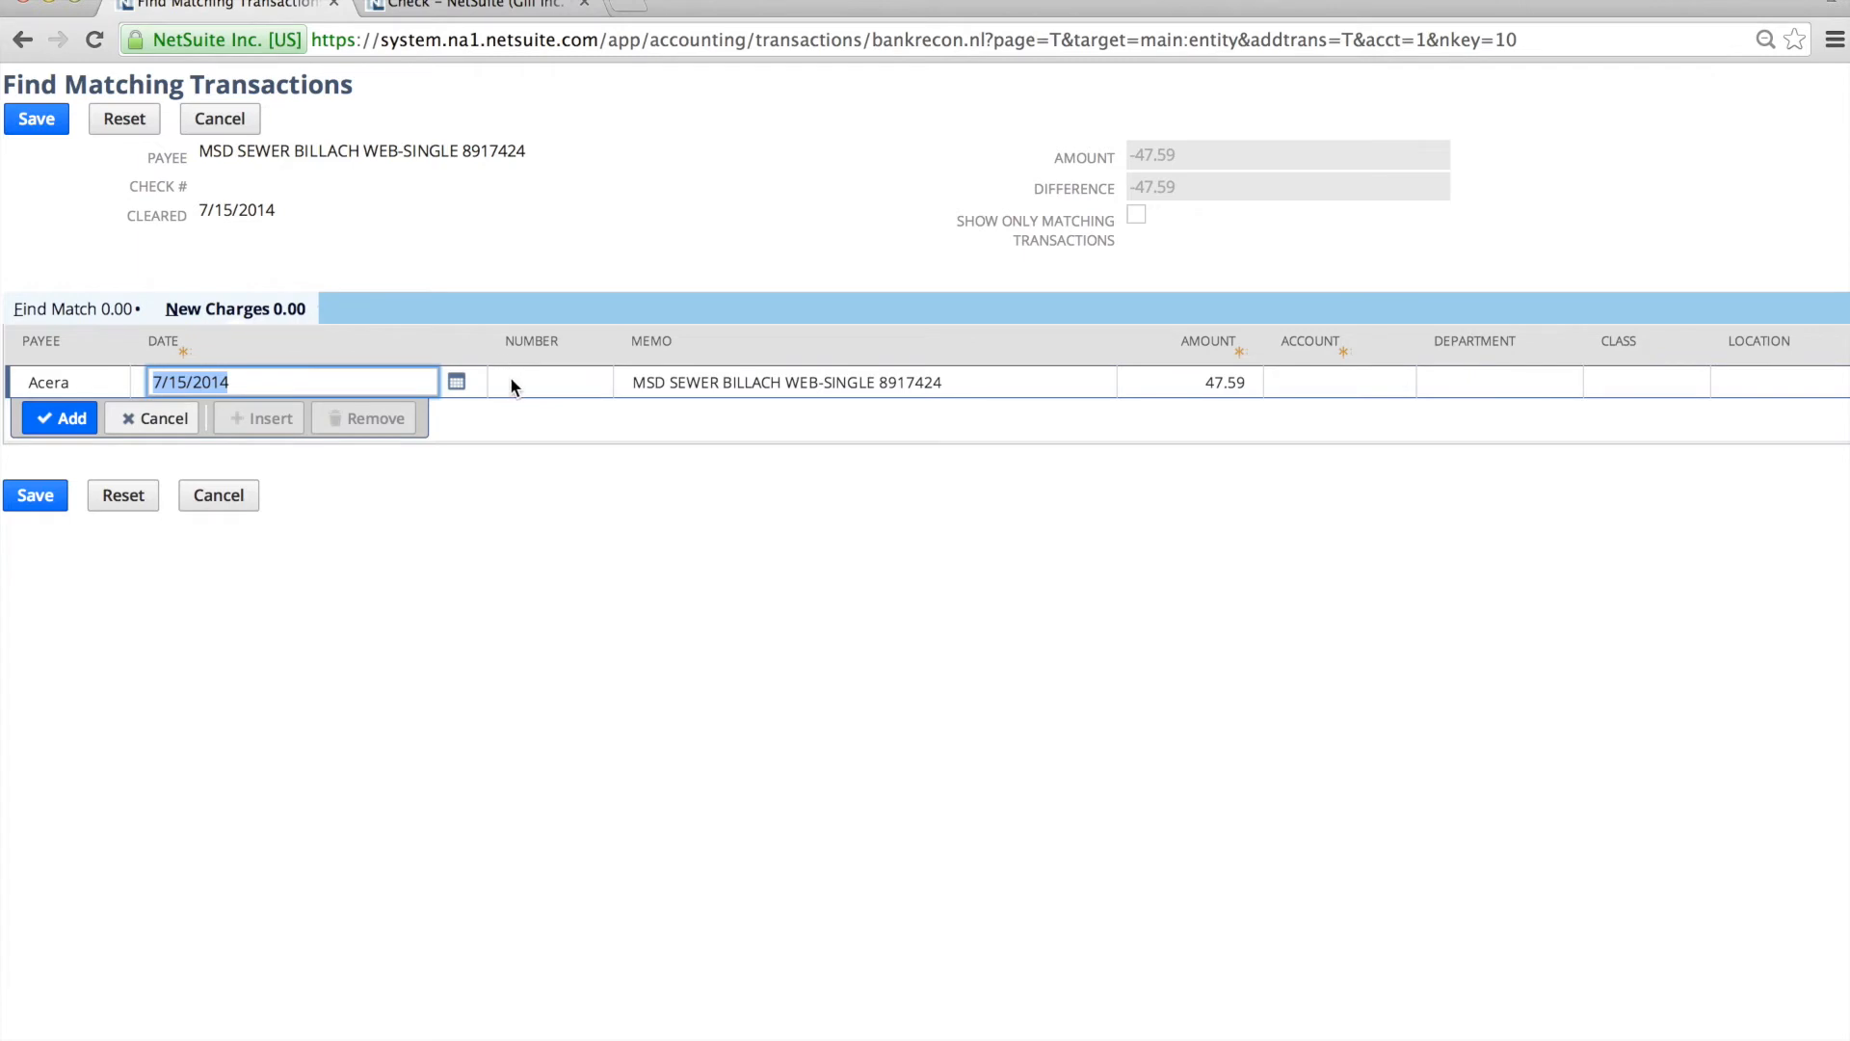
{"action": "type", "text": "1245"}
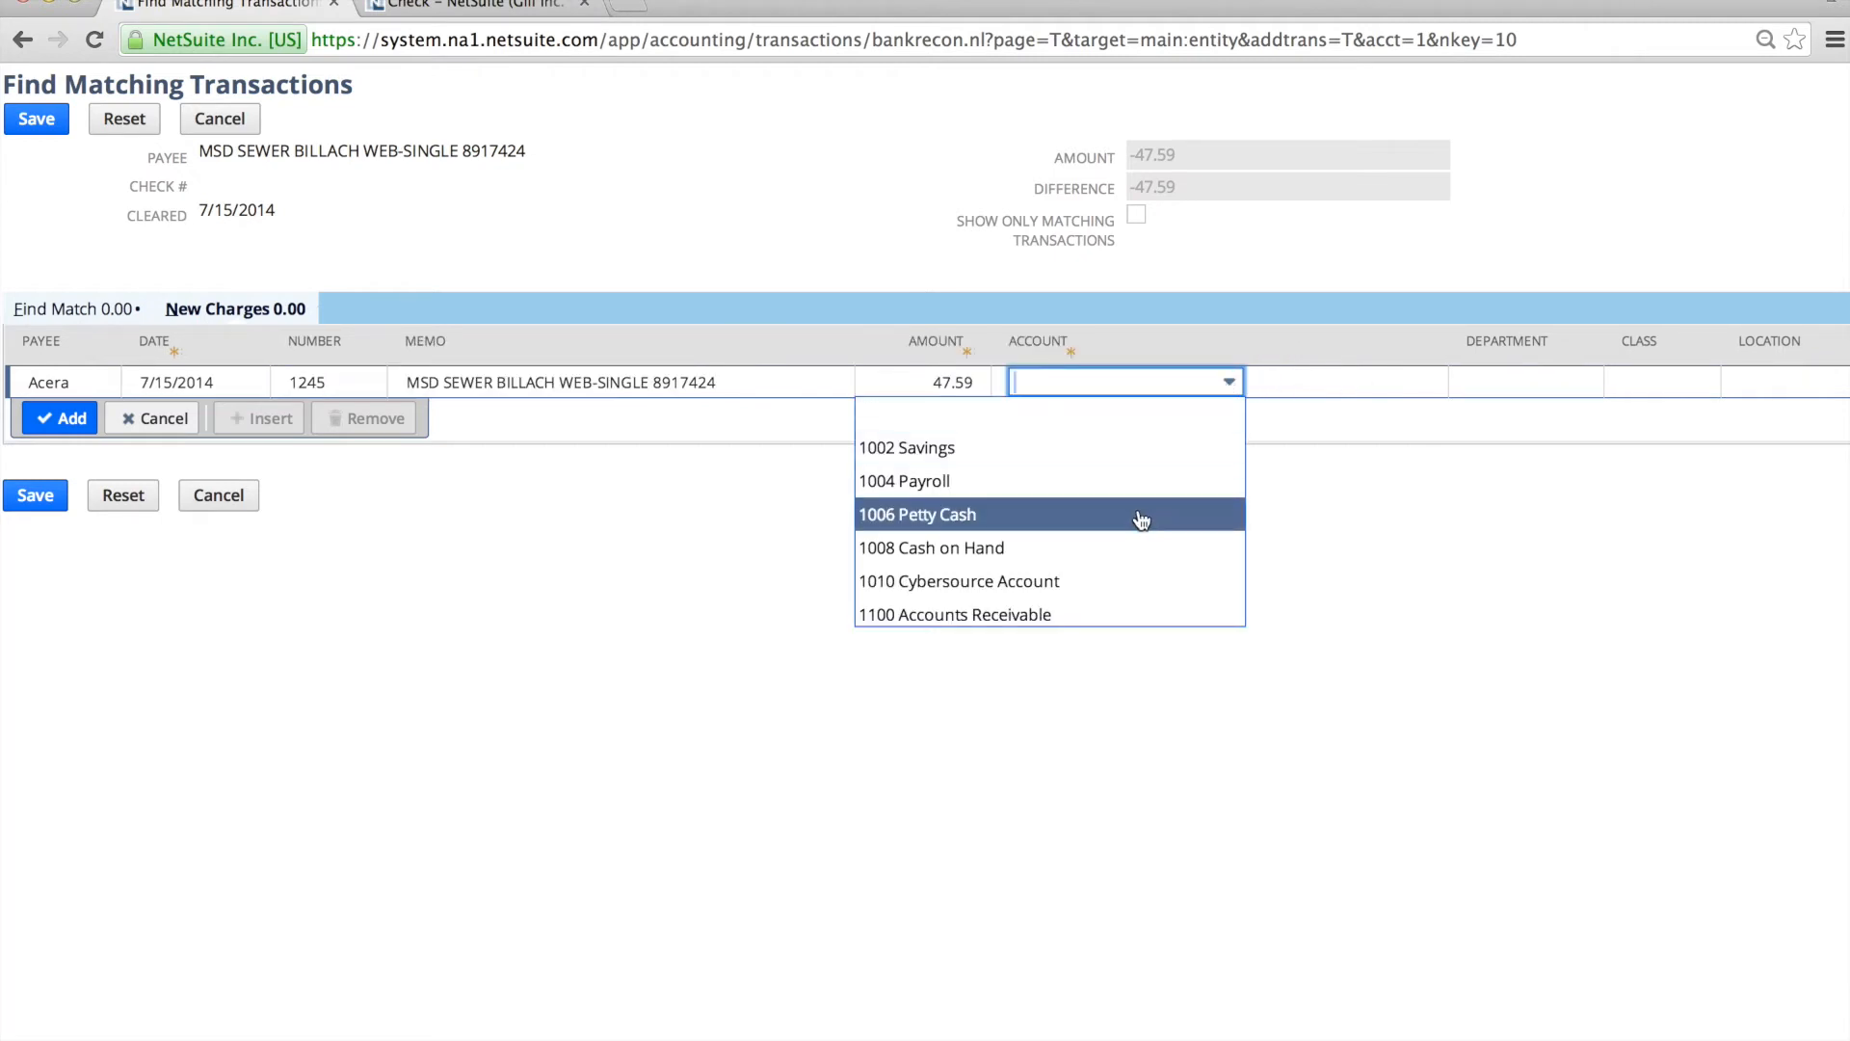
{"action": "scroll", "scroll_direction": "down", "scroll_amount": 3}
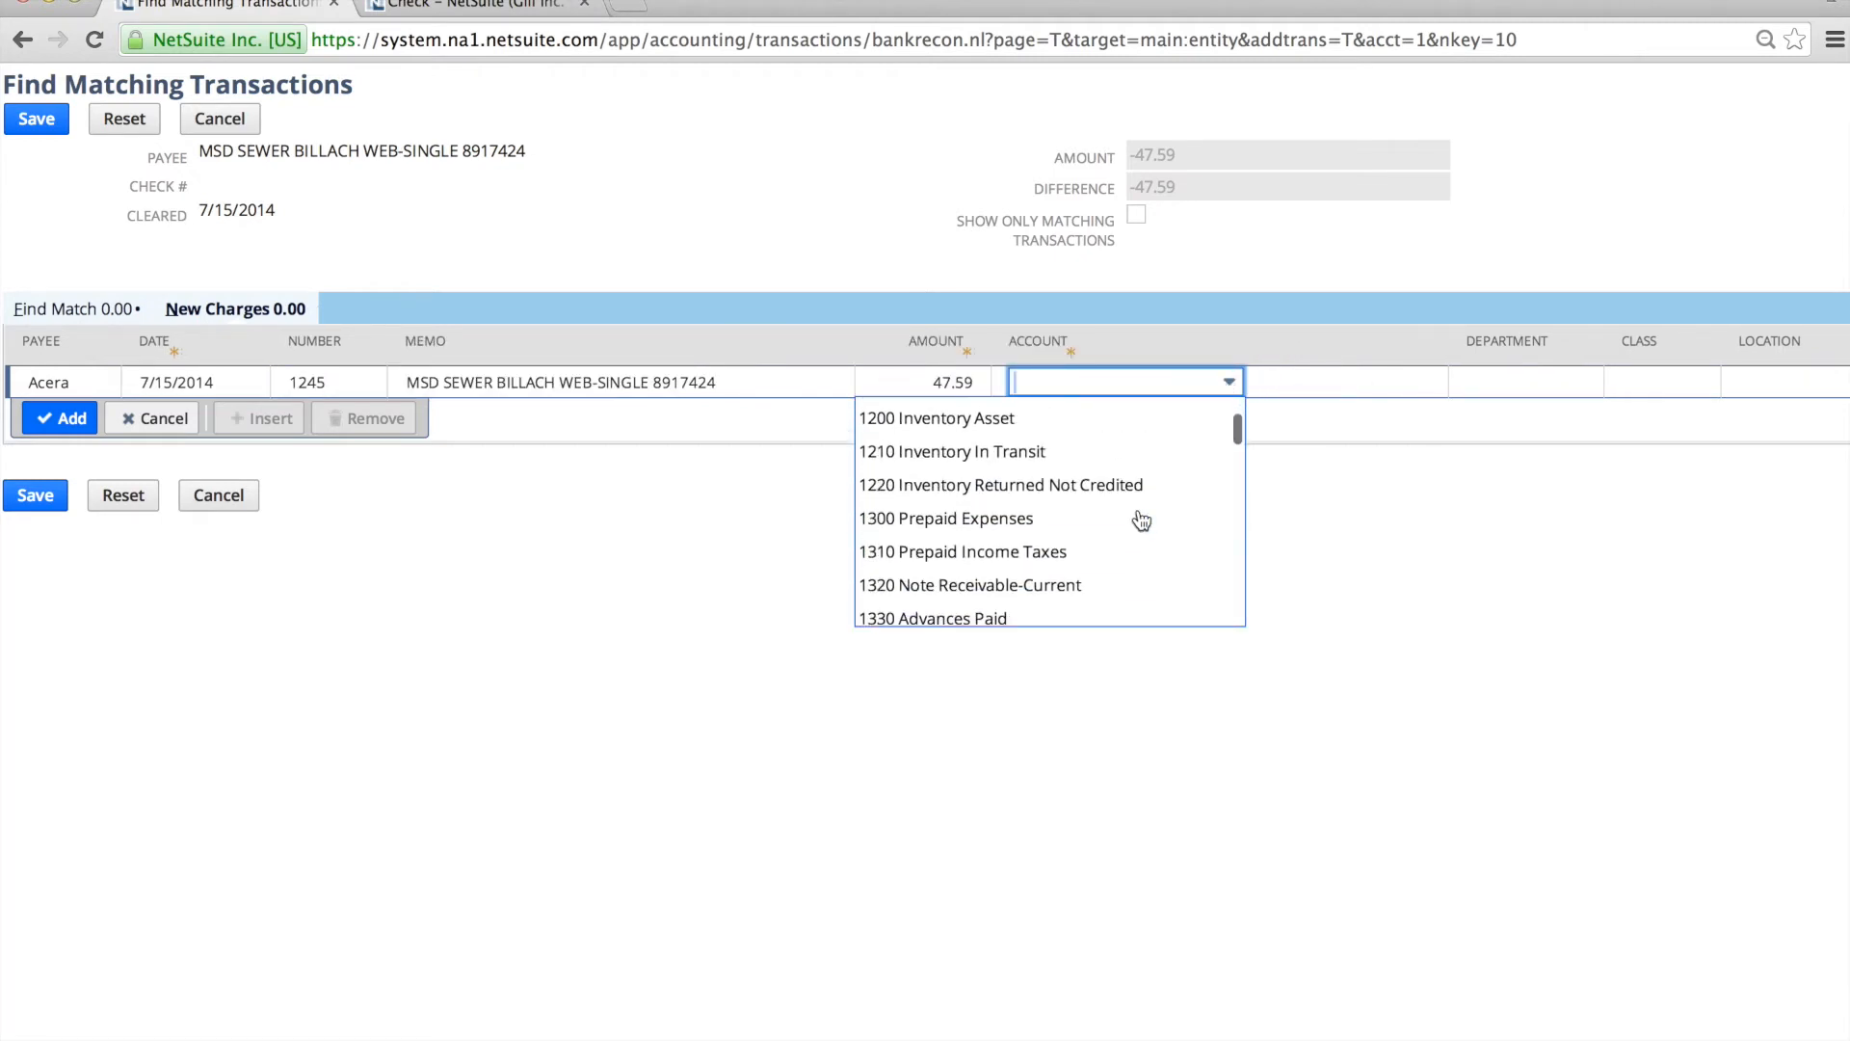
{"action": "mouse_move", "coordinate": [1048, 514]}
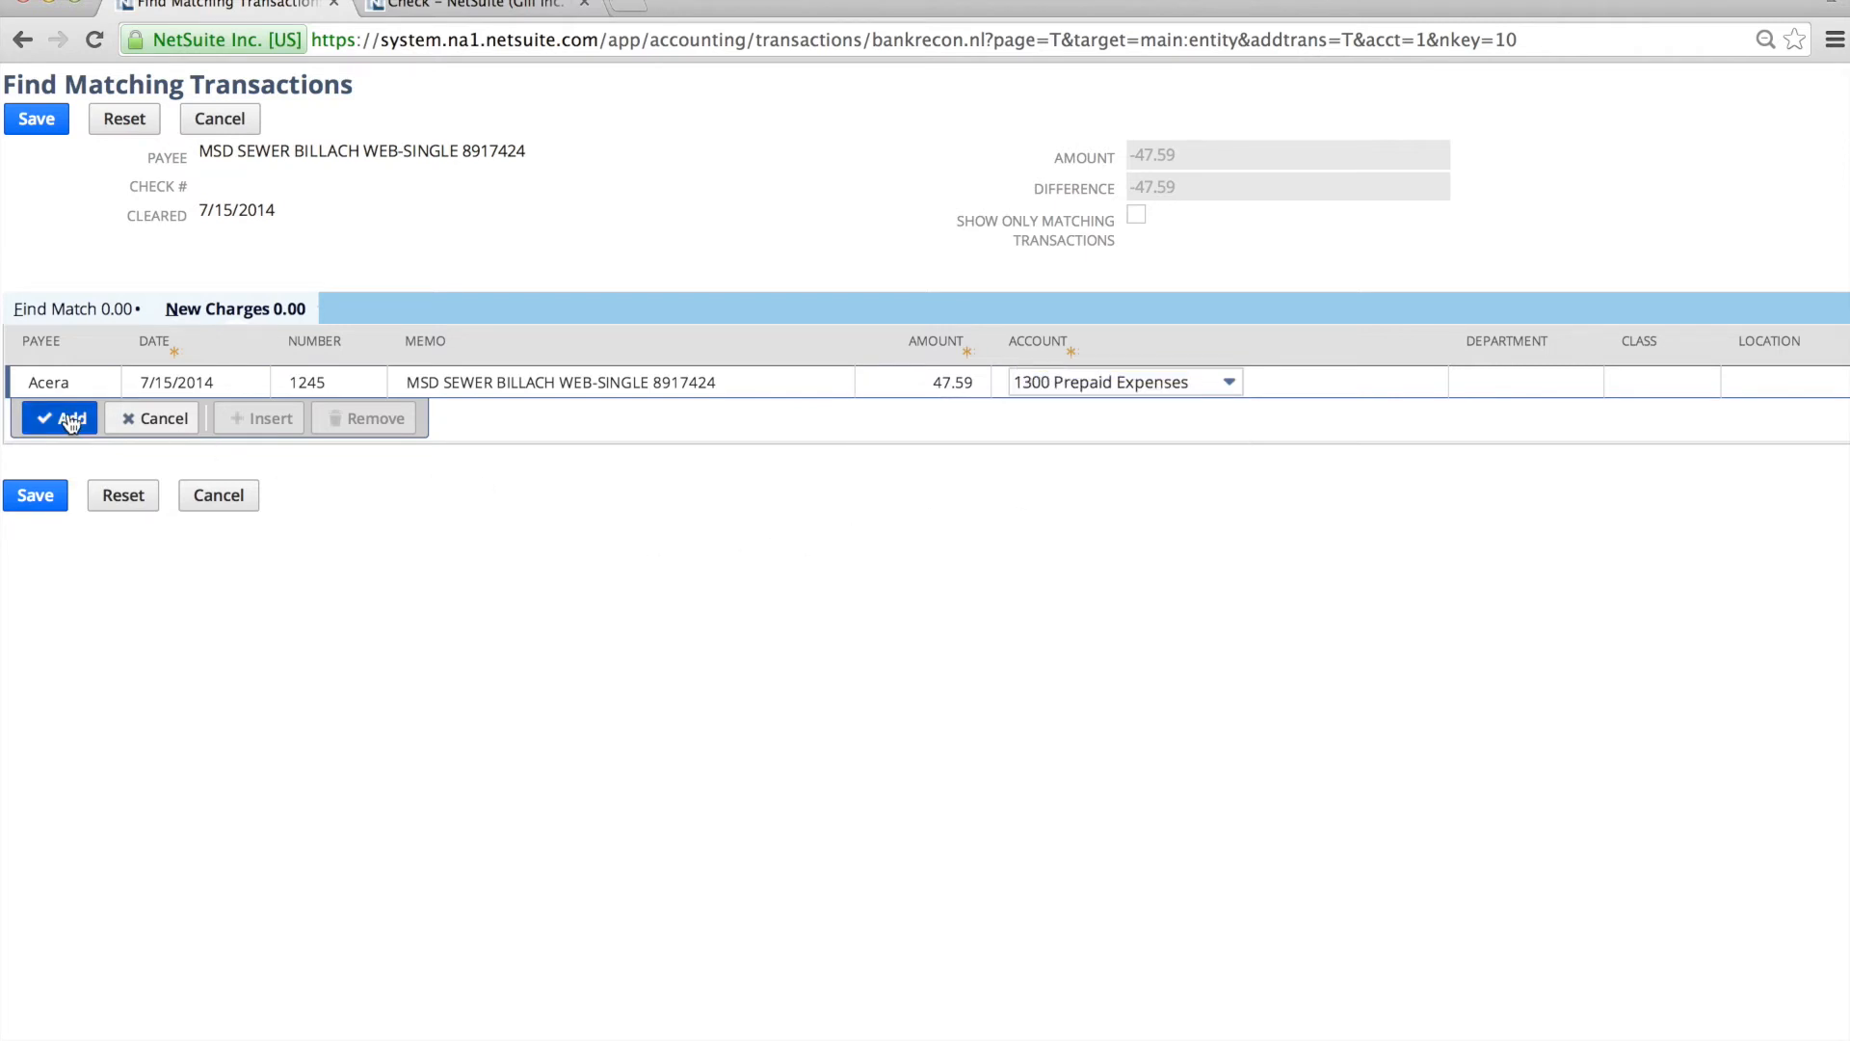
{"action": "left_click", "coordinate": [64, 416]}
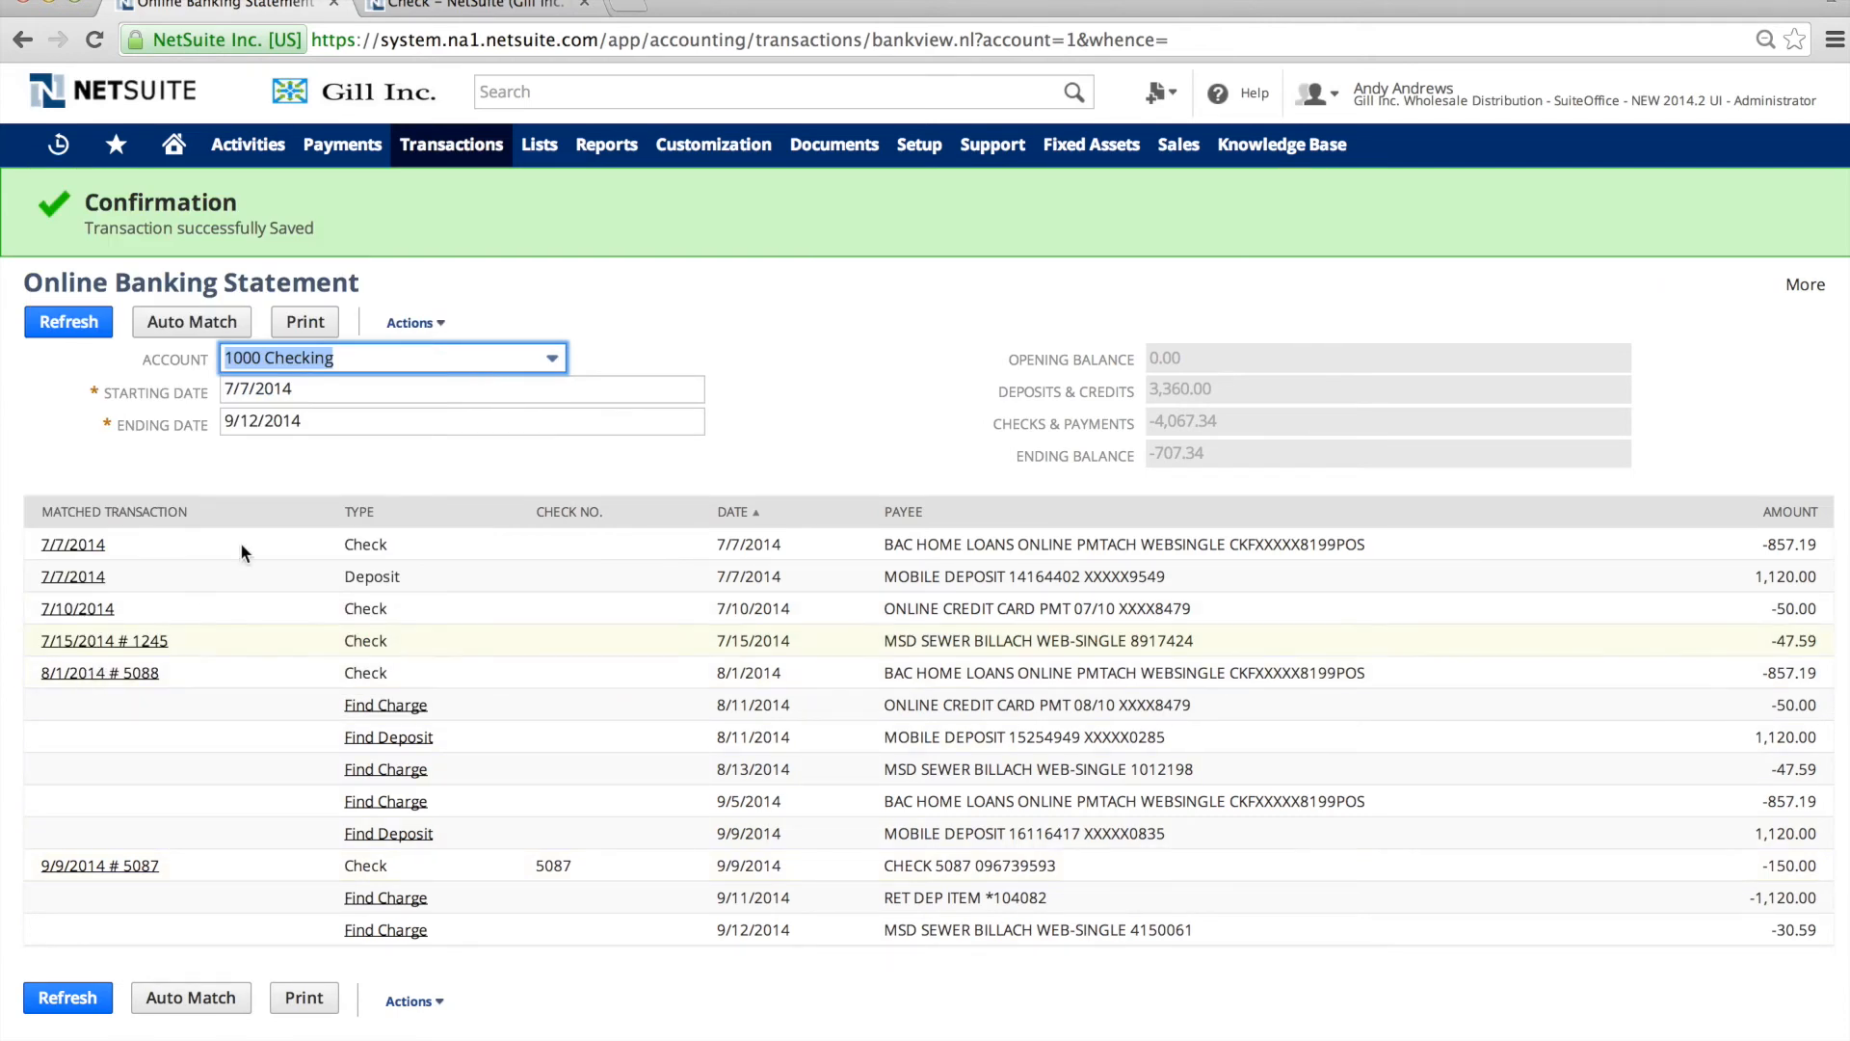
Show the AB&I Holdings check's GL Impact: 857.19 to 1450 Building against 1000 Checking.
{"action": "left_click", "coordinate": [410, 322]}
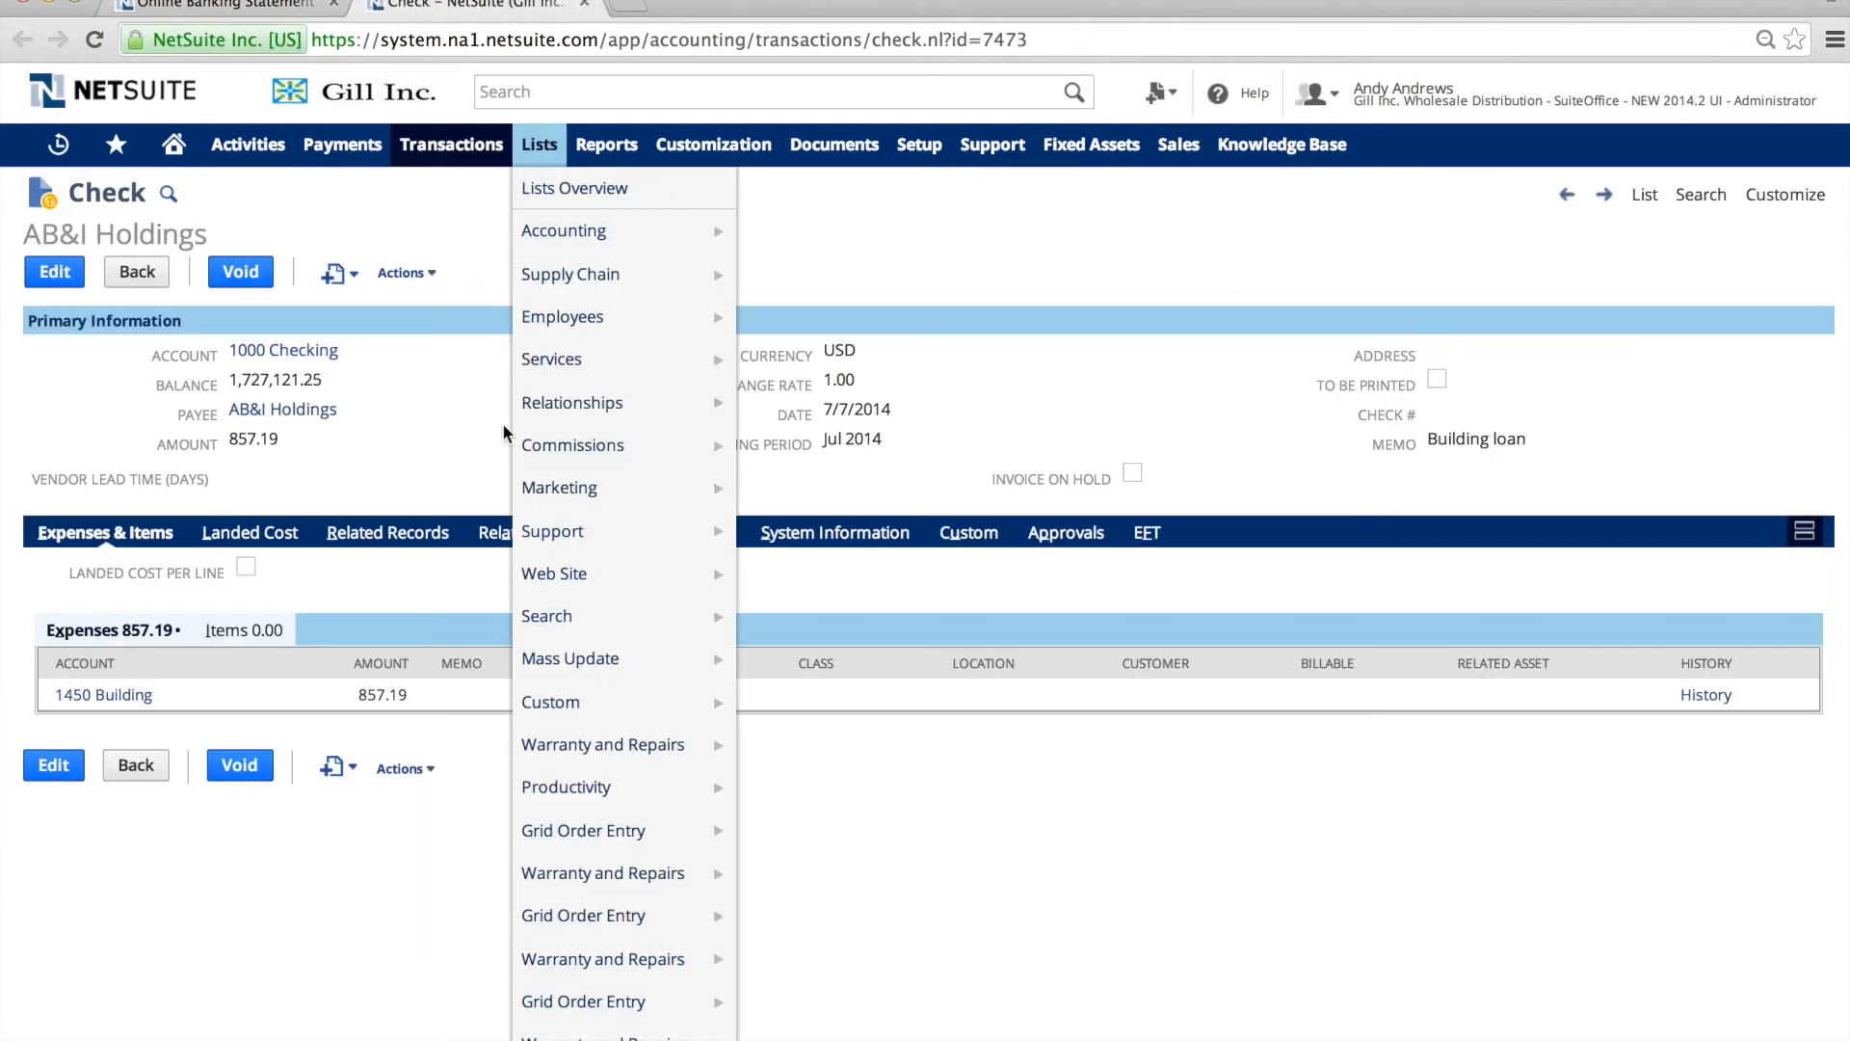
{"action": "left_click", "coordinate": [405, 272]}
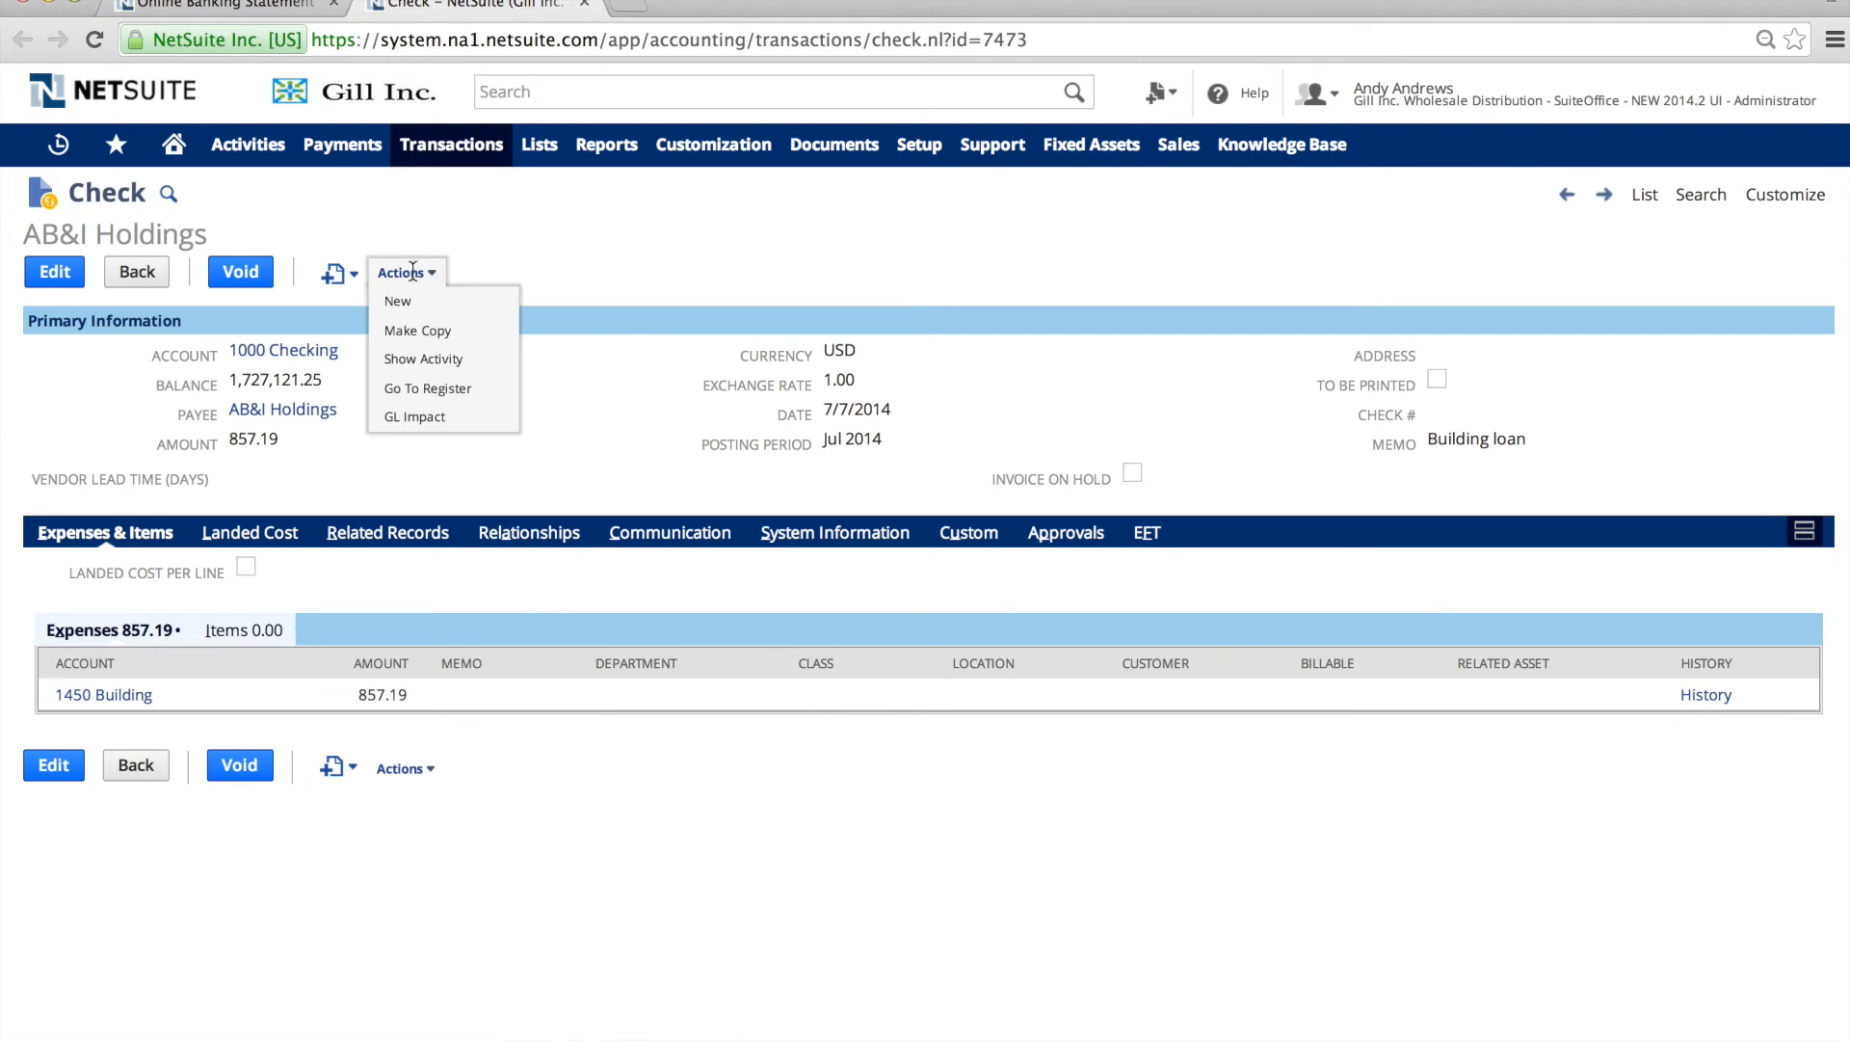
{"action": "mouse_move", "coordinate": [427, 388]}
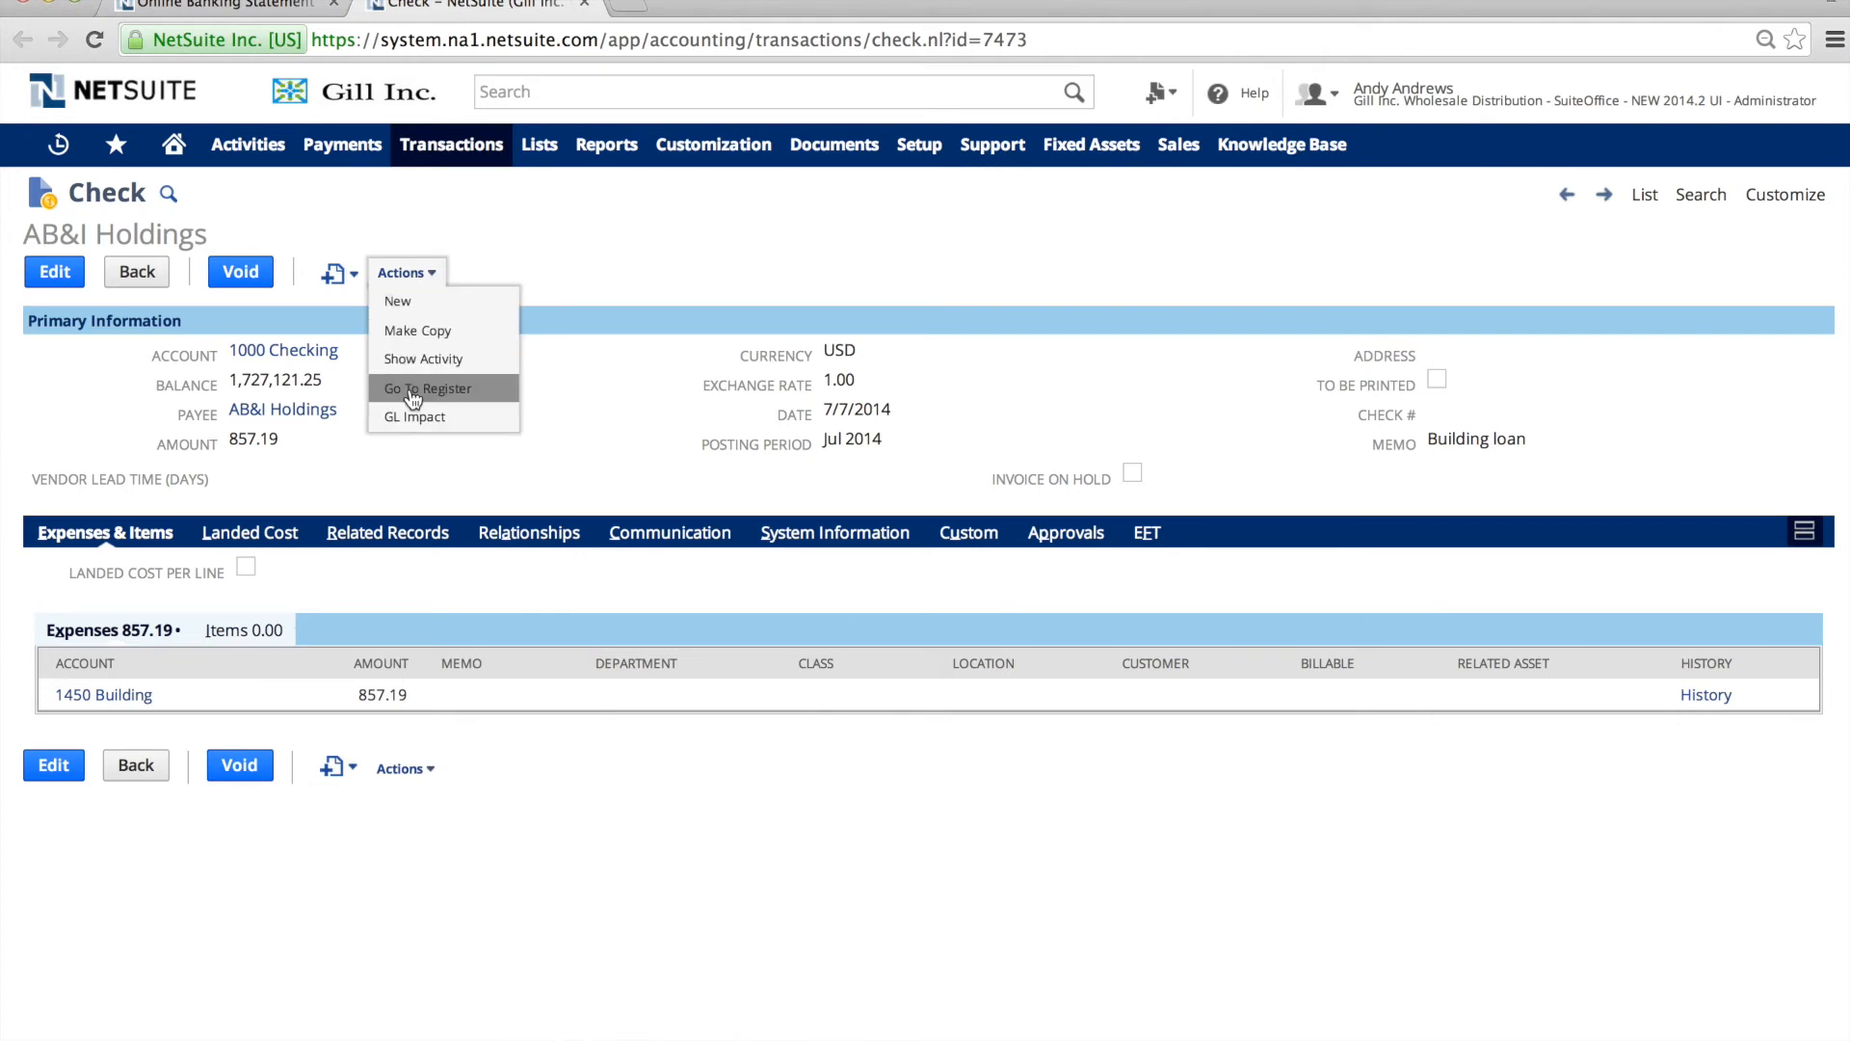
{"action": "left_click", "coordinate": [414, 416]}
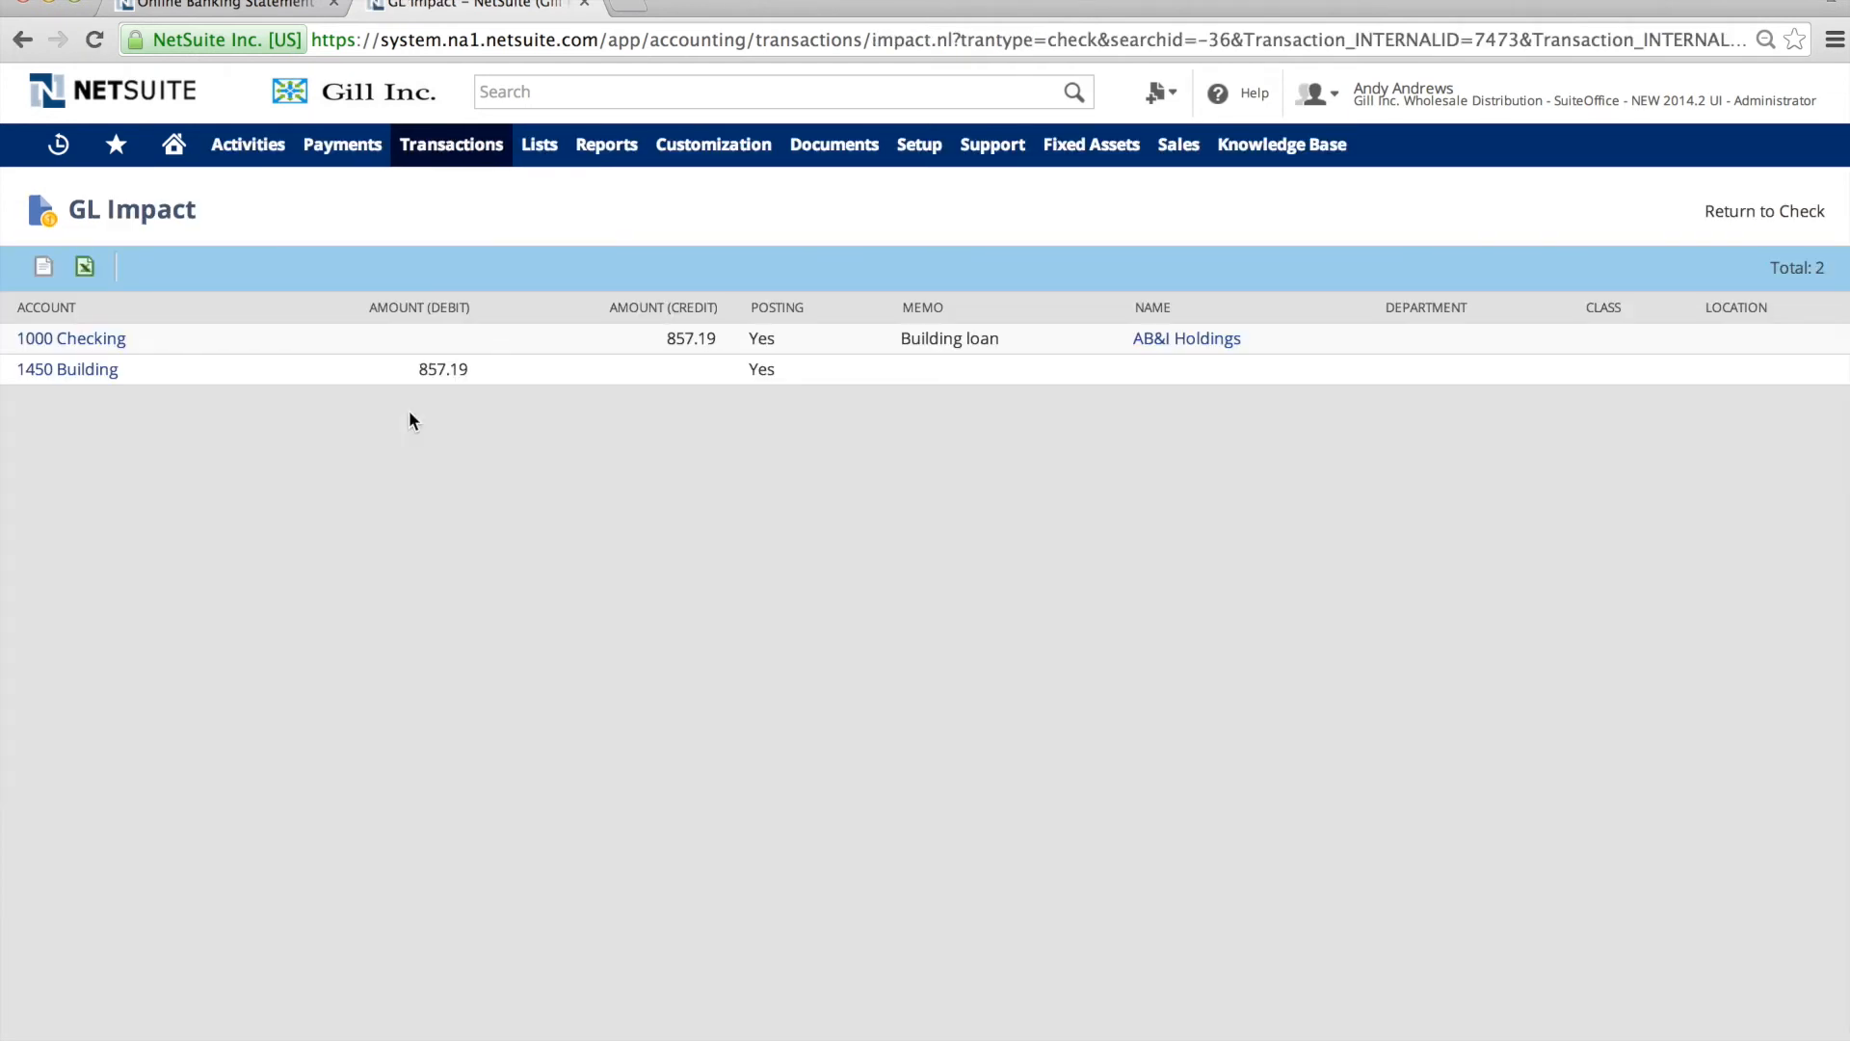
Reopen the 7/7/2014 AB&I Holdings check from Recent Records and go to its register.
{"action": "left_click", "coordinate": [57, 143]}
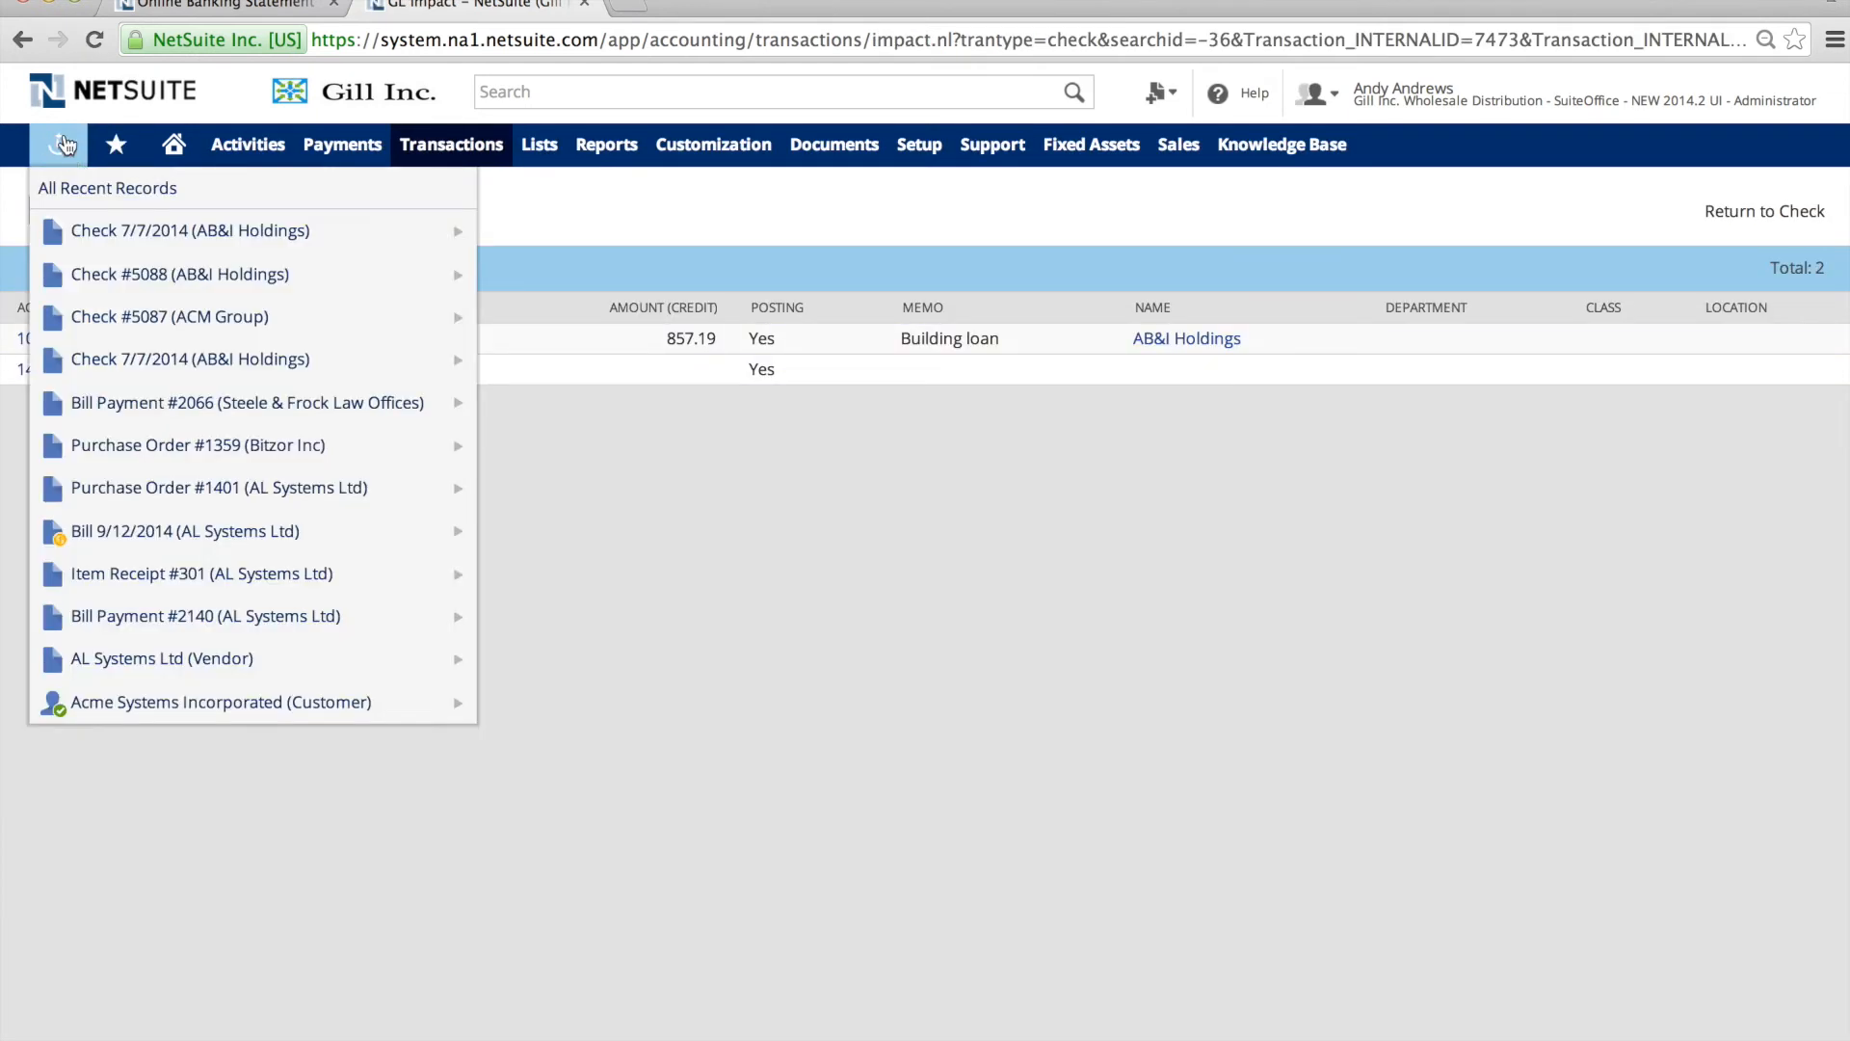
{"action": "left_click", "coordinate": [116, 144]}
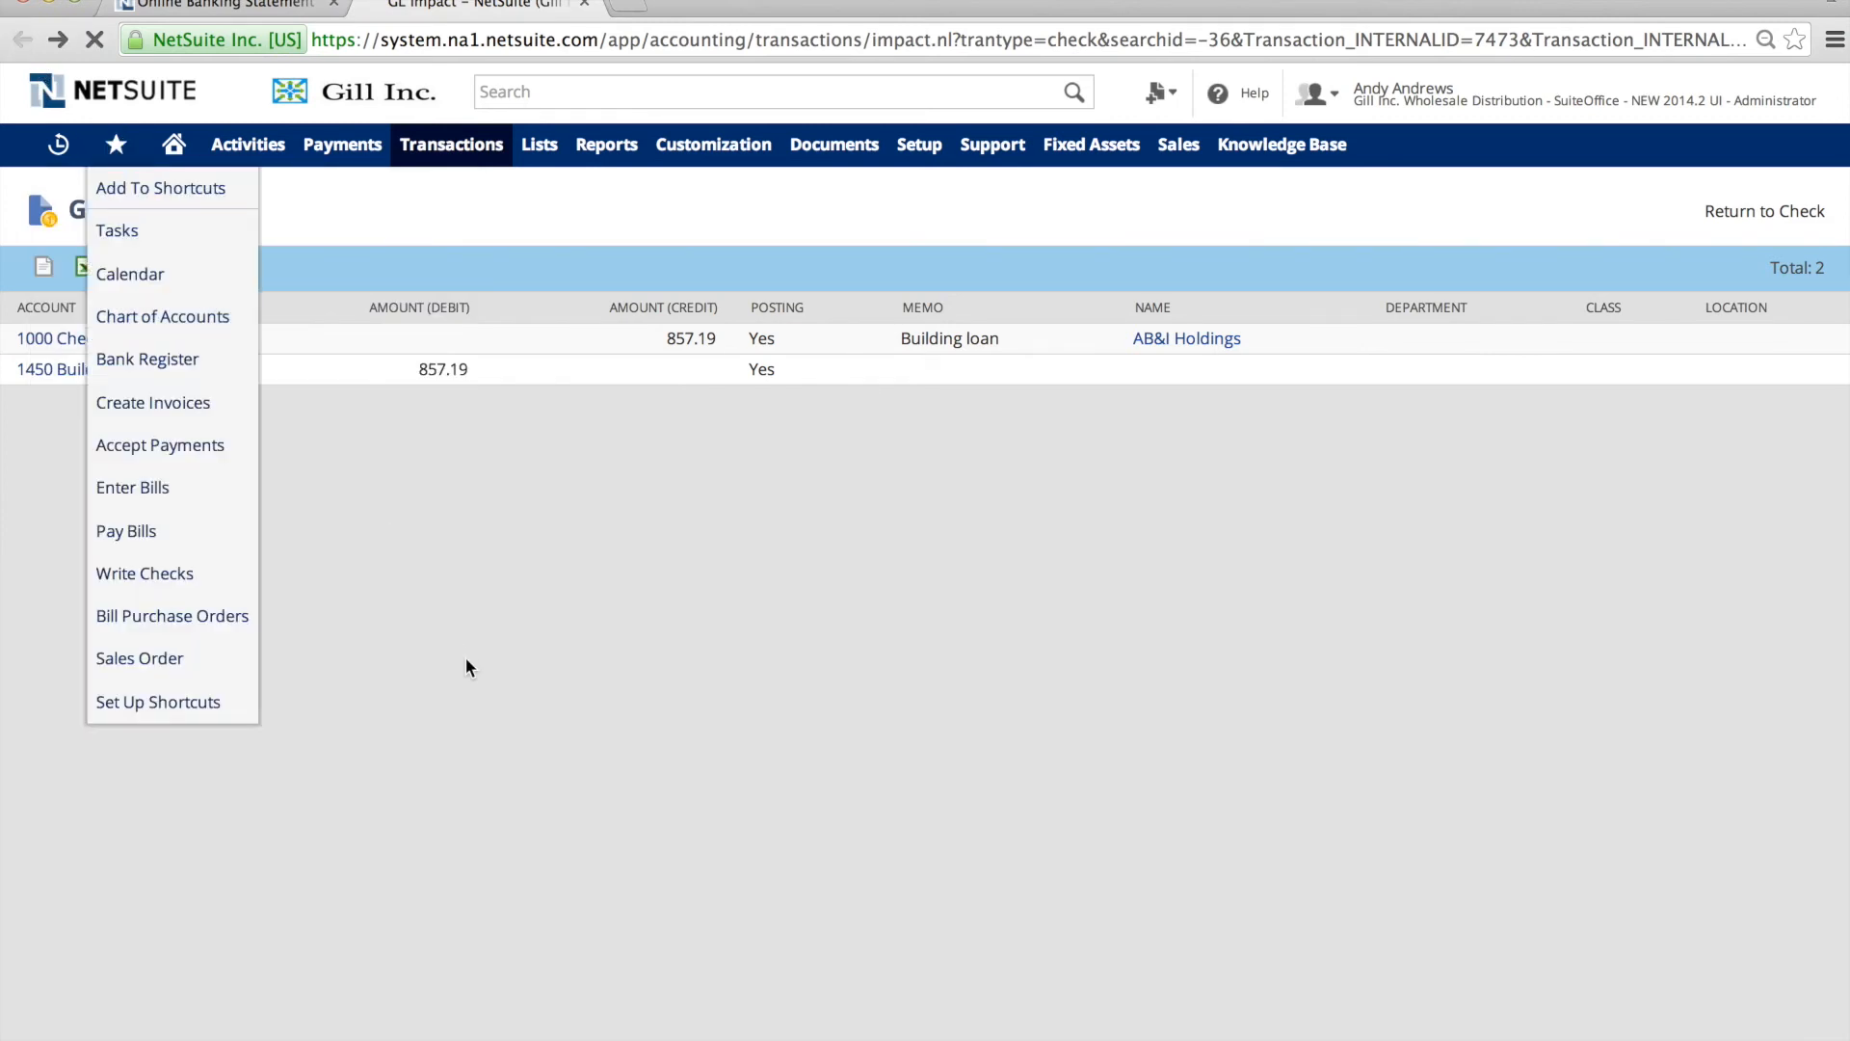
{"action": "left_click", "coordinate": [1765, 211]}
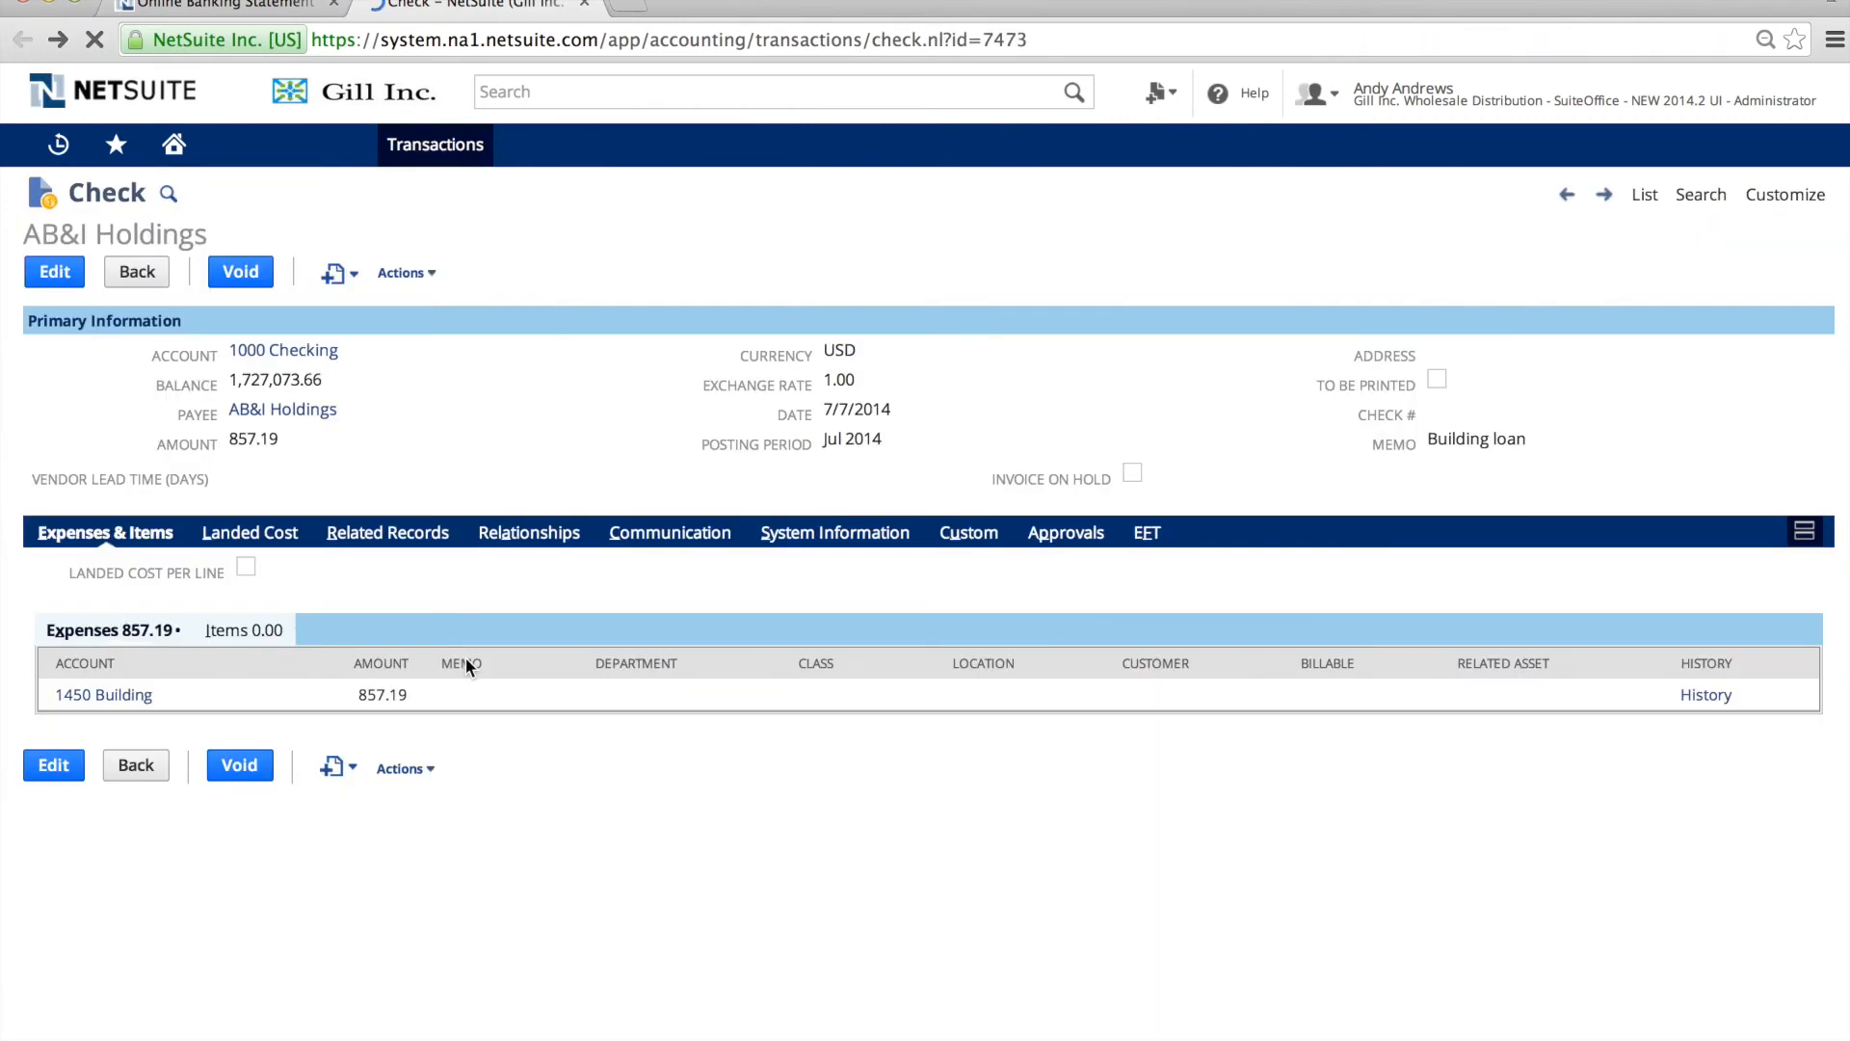
{"action": "left_click", "coordinate": [405, 273]}
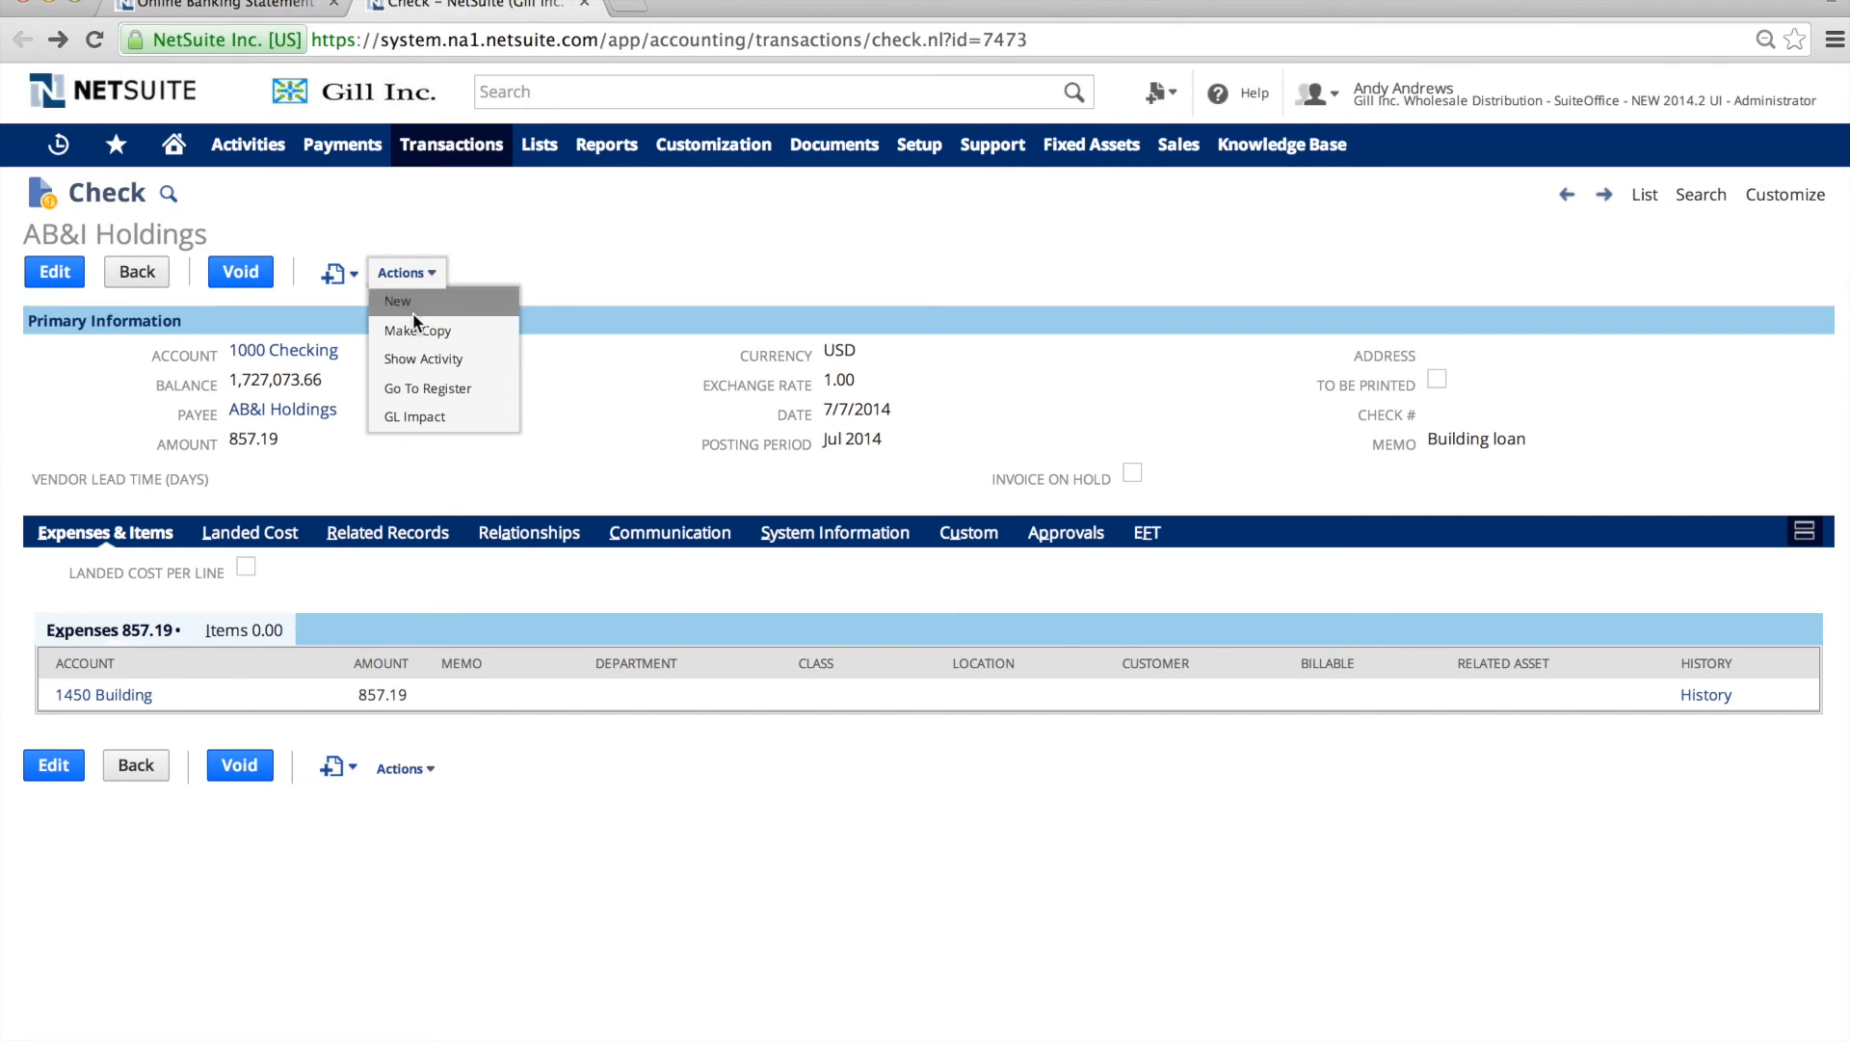
{"action": "left_click", "coordinate": [398, 301]}
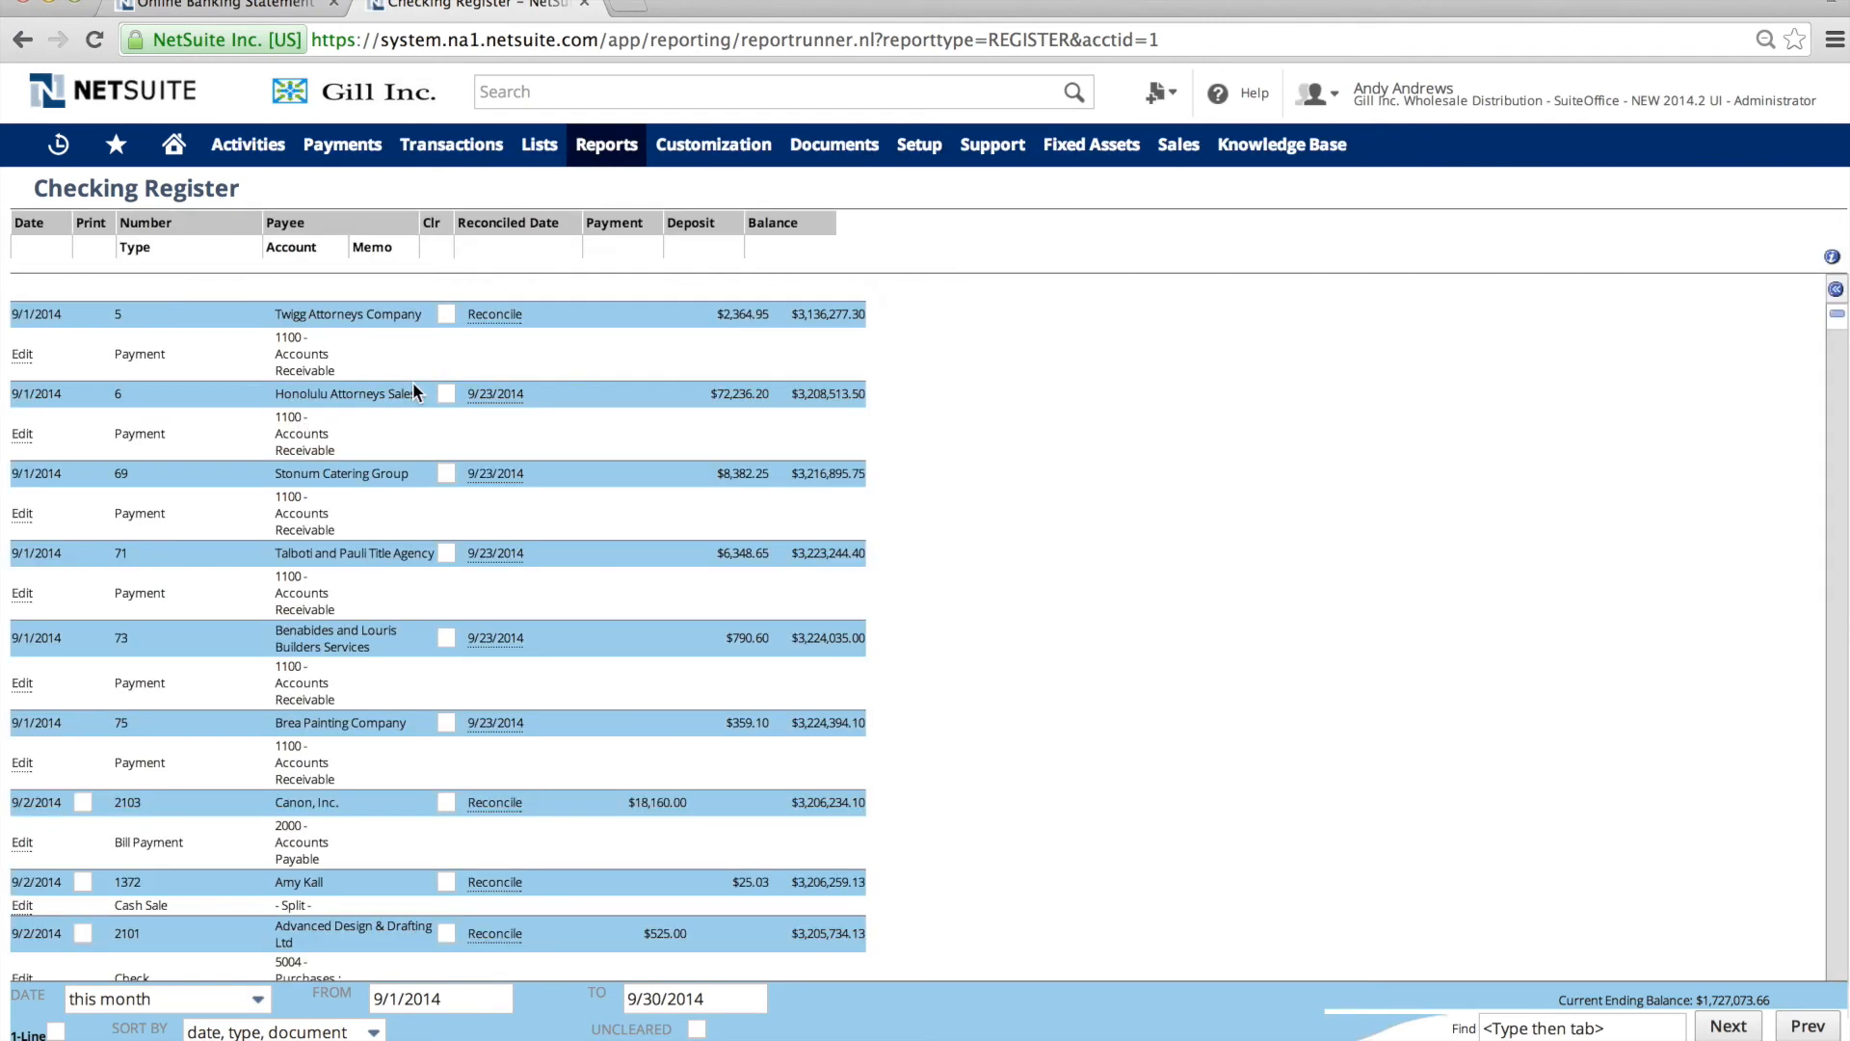
Tick Clr on the 9/1/2014 payments, Twigg Attorneys through Brea Painting.
{"action": "left_click", "coordinate": [446, 314]}
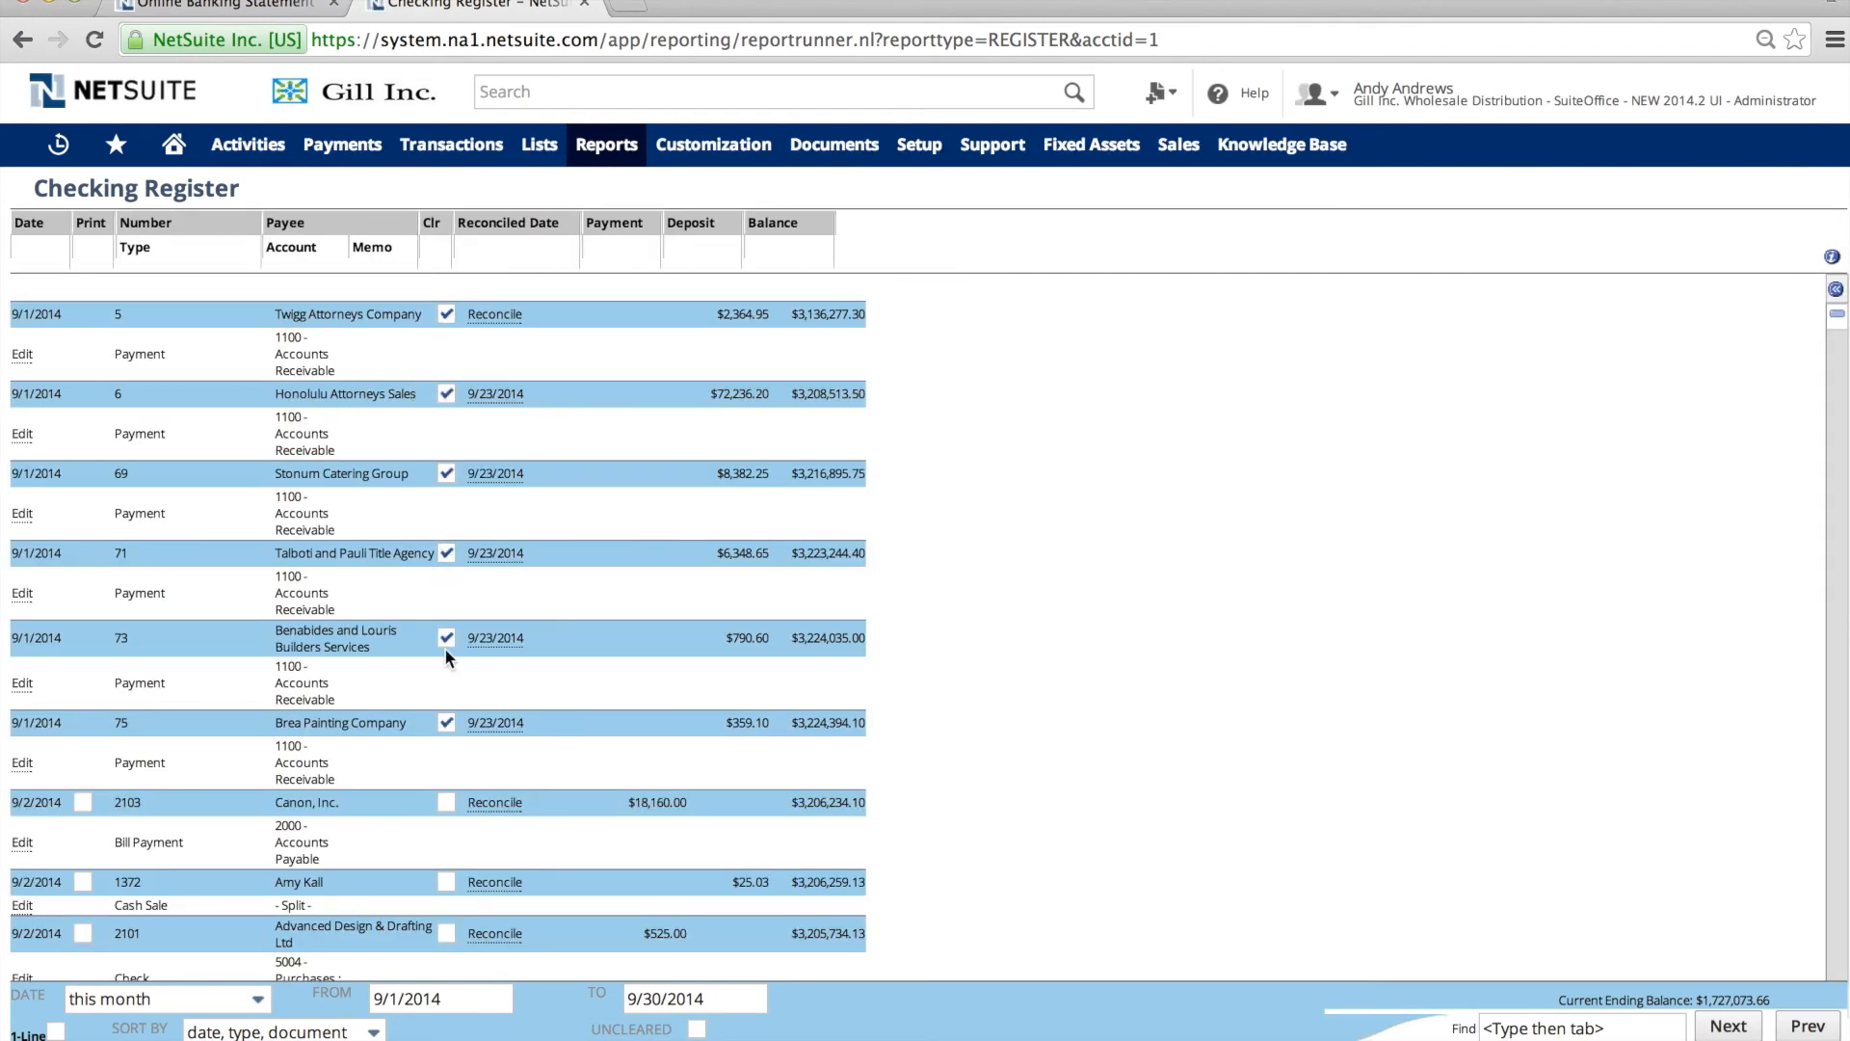
{"action": "mouse_move", "coordinate": [458, 852]}
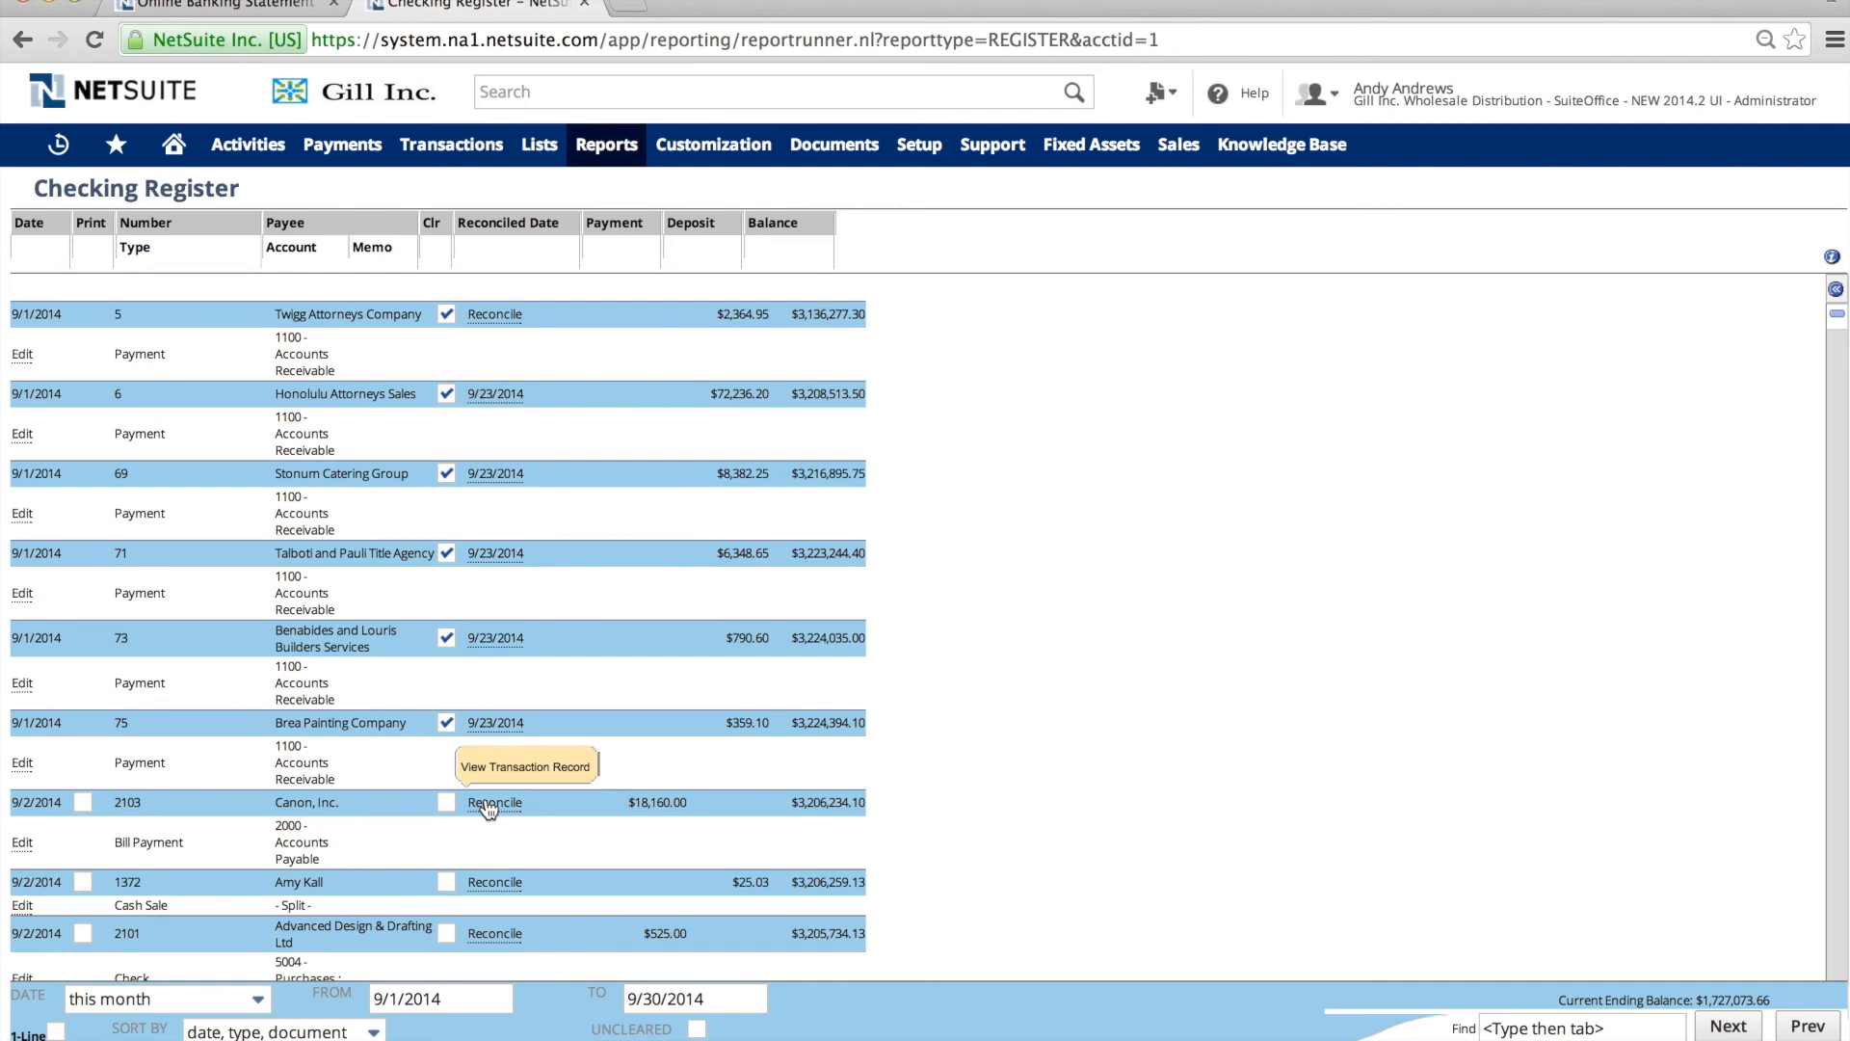
{"action": "mouse_move", "coordinate": [416, 59]}
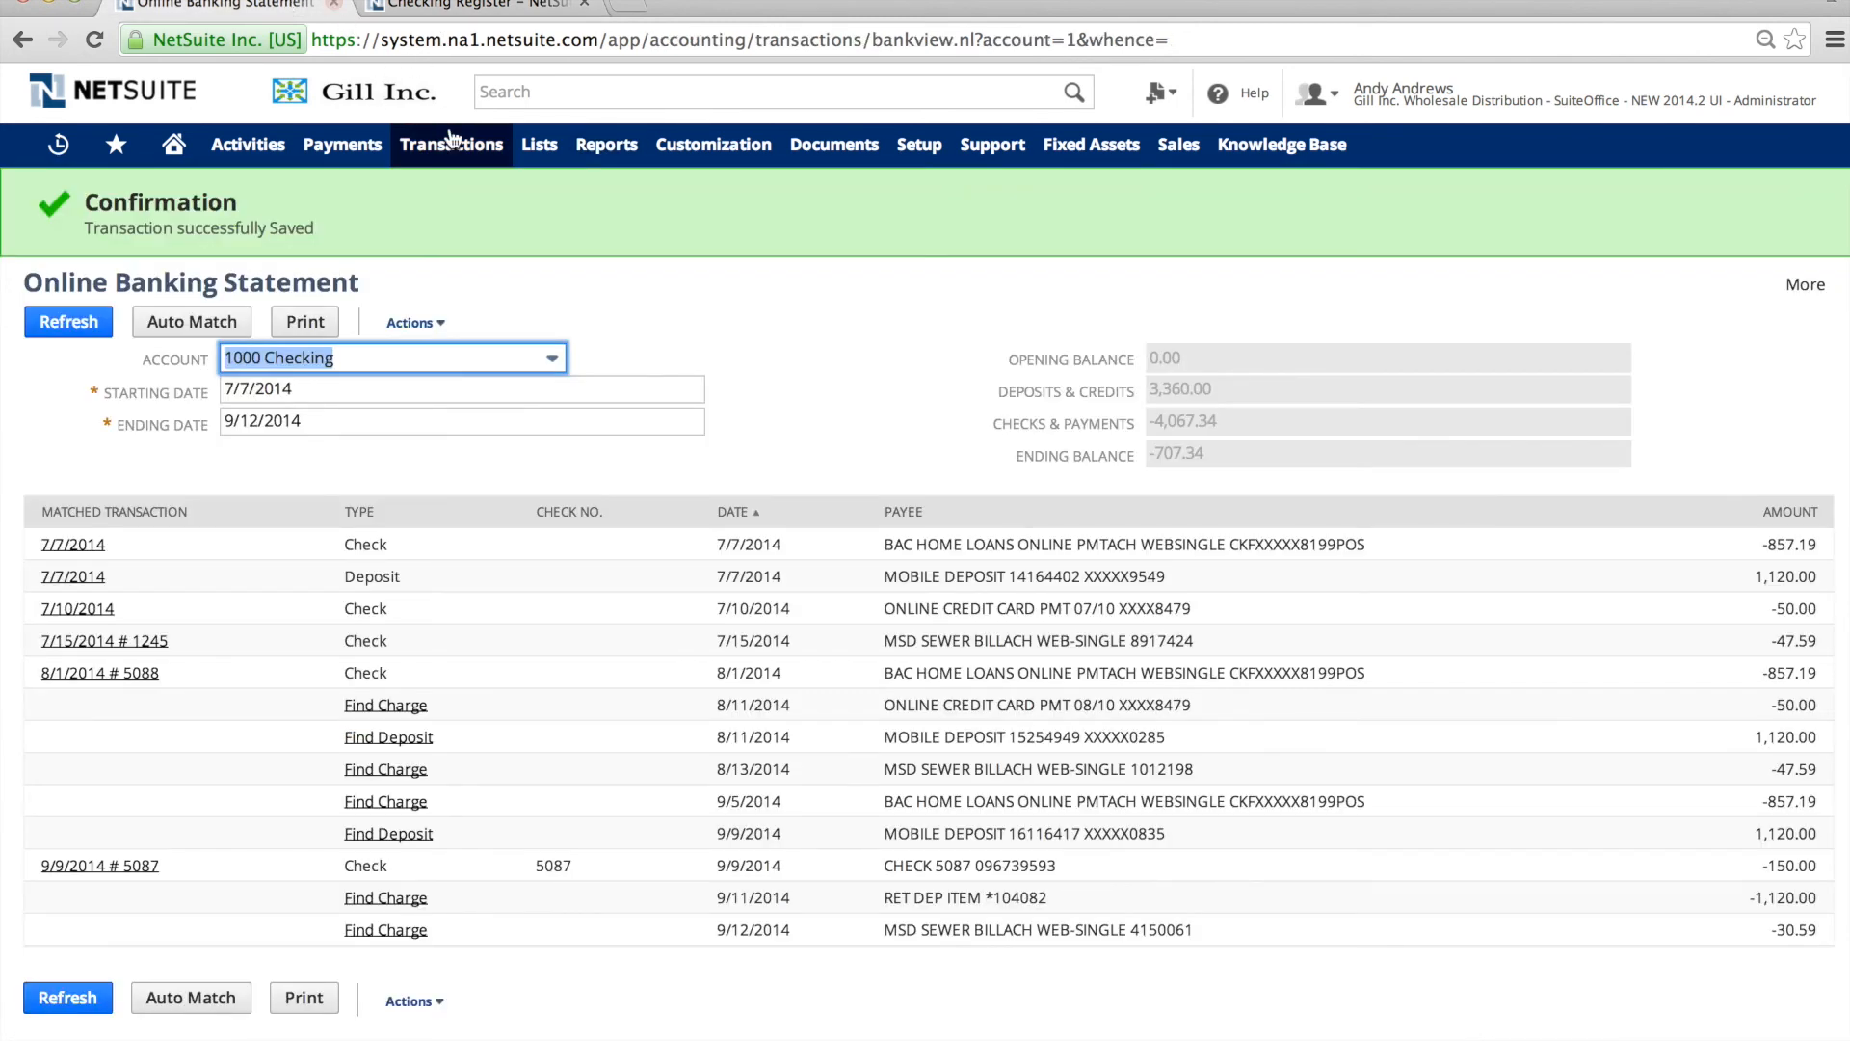
Open Reconcile Bank Statement for 1000 Checking, statement date 9/16/2014, from the Bank menu.
{"action": "left_click", "coordinate": [451, 143]}
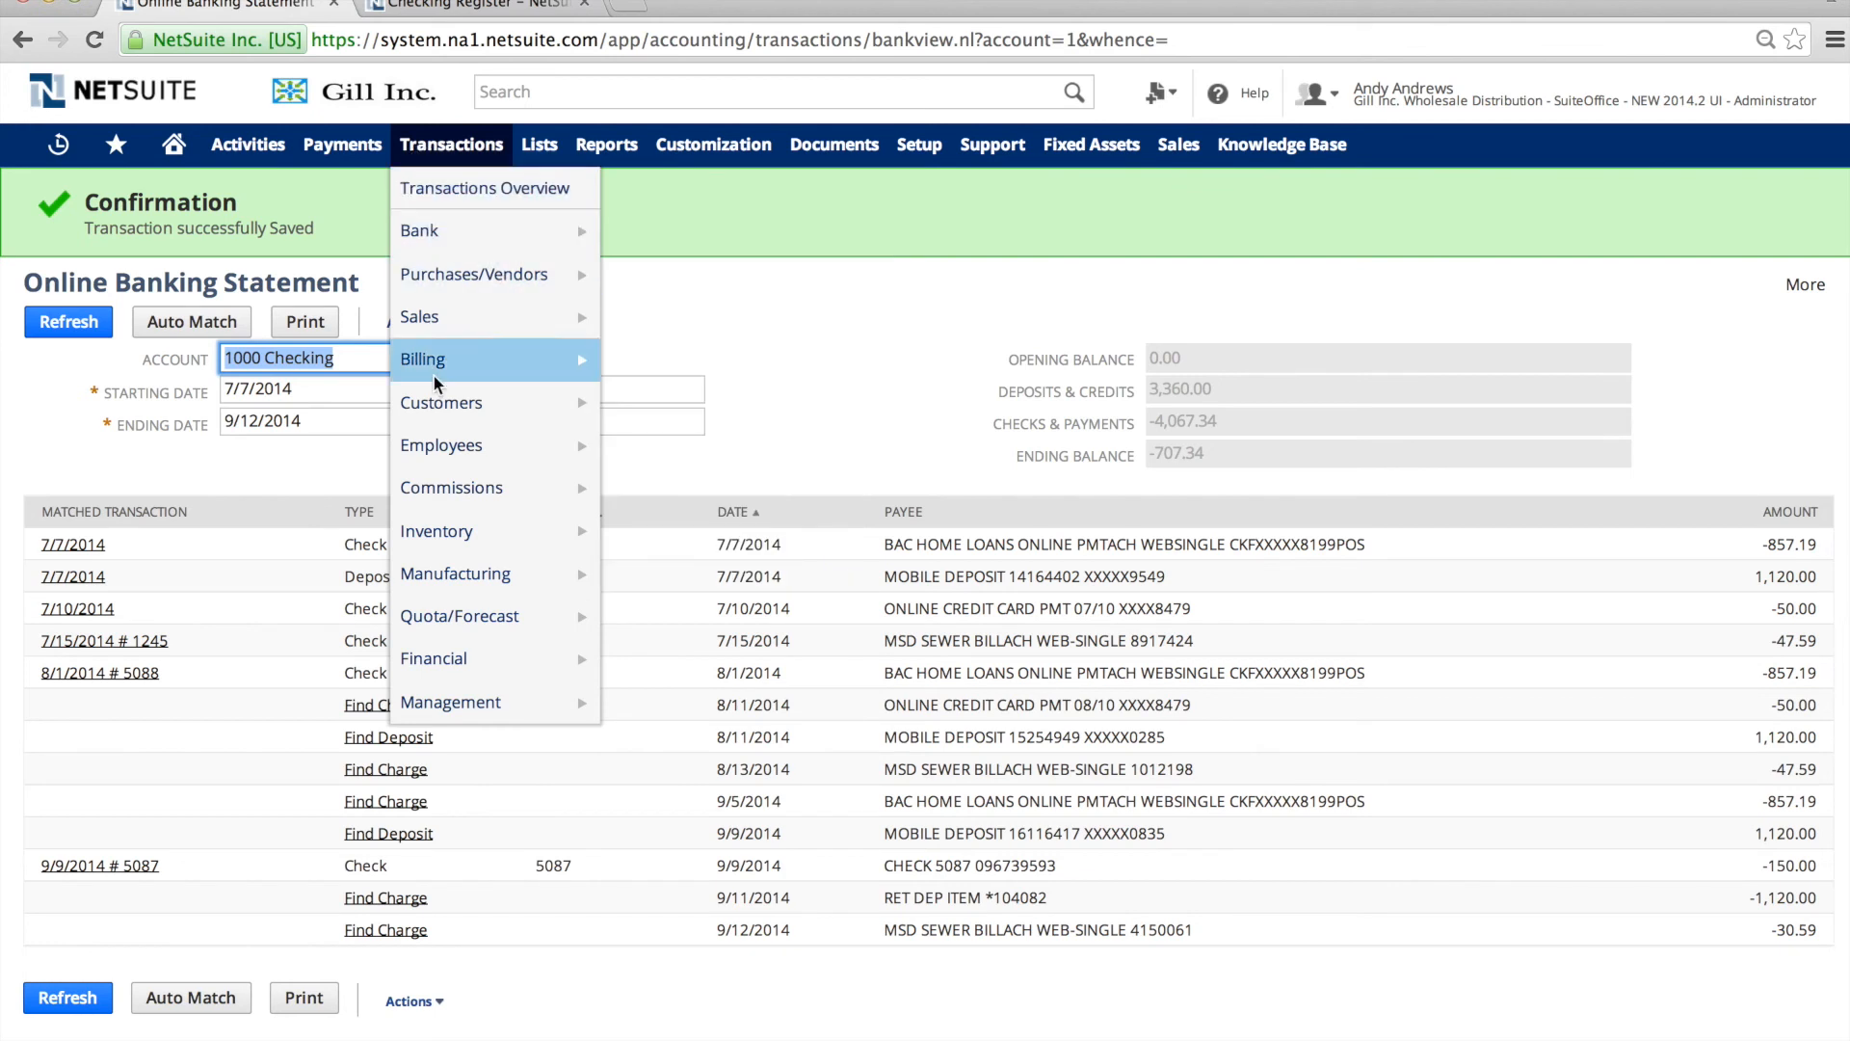
{"action": "mouse_move", "coordinate": [451, 487]}
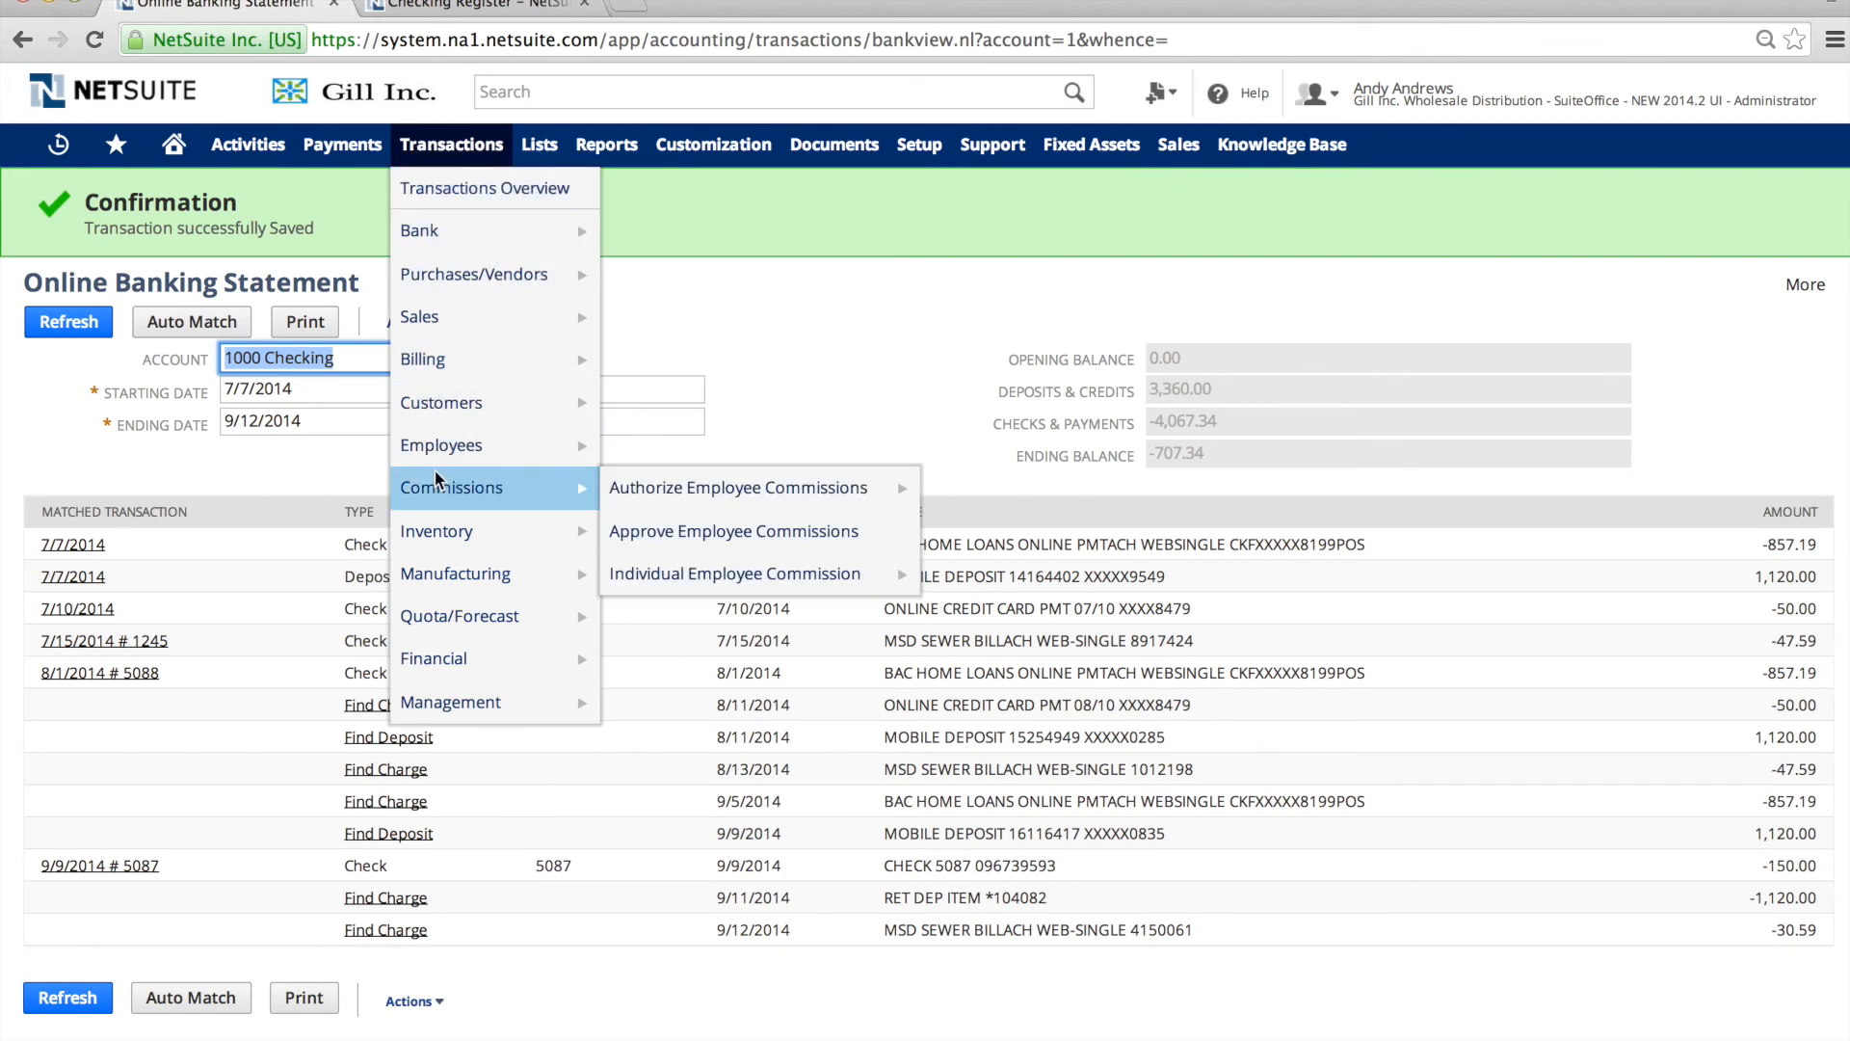
{"action": "mouse_move", "coordinate": [419, 230]}
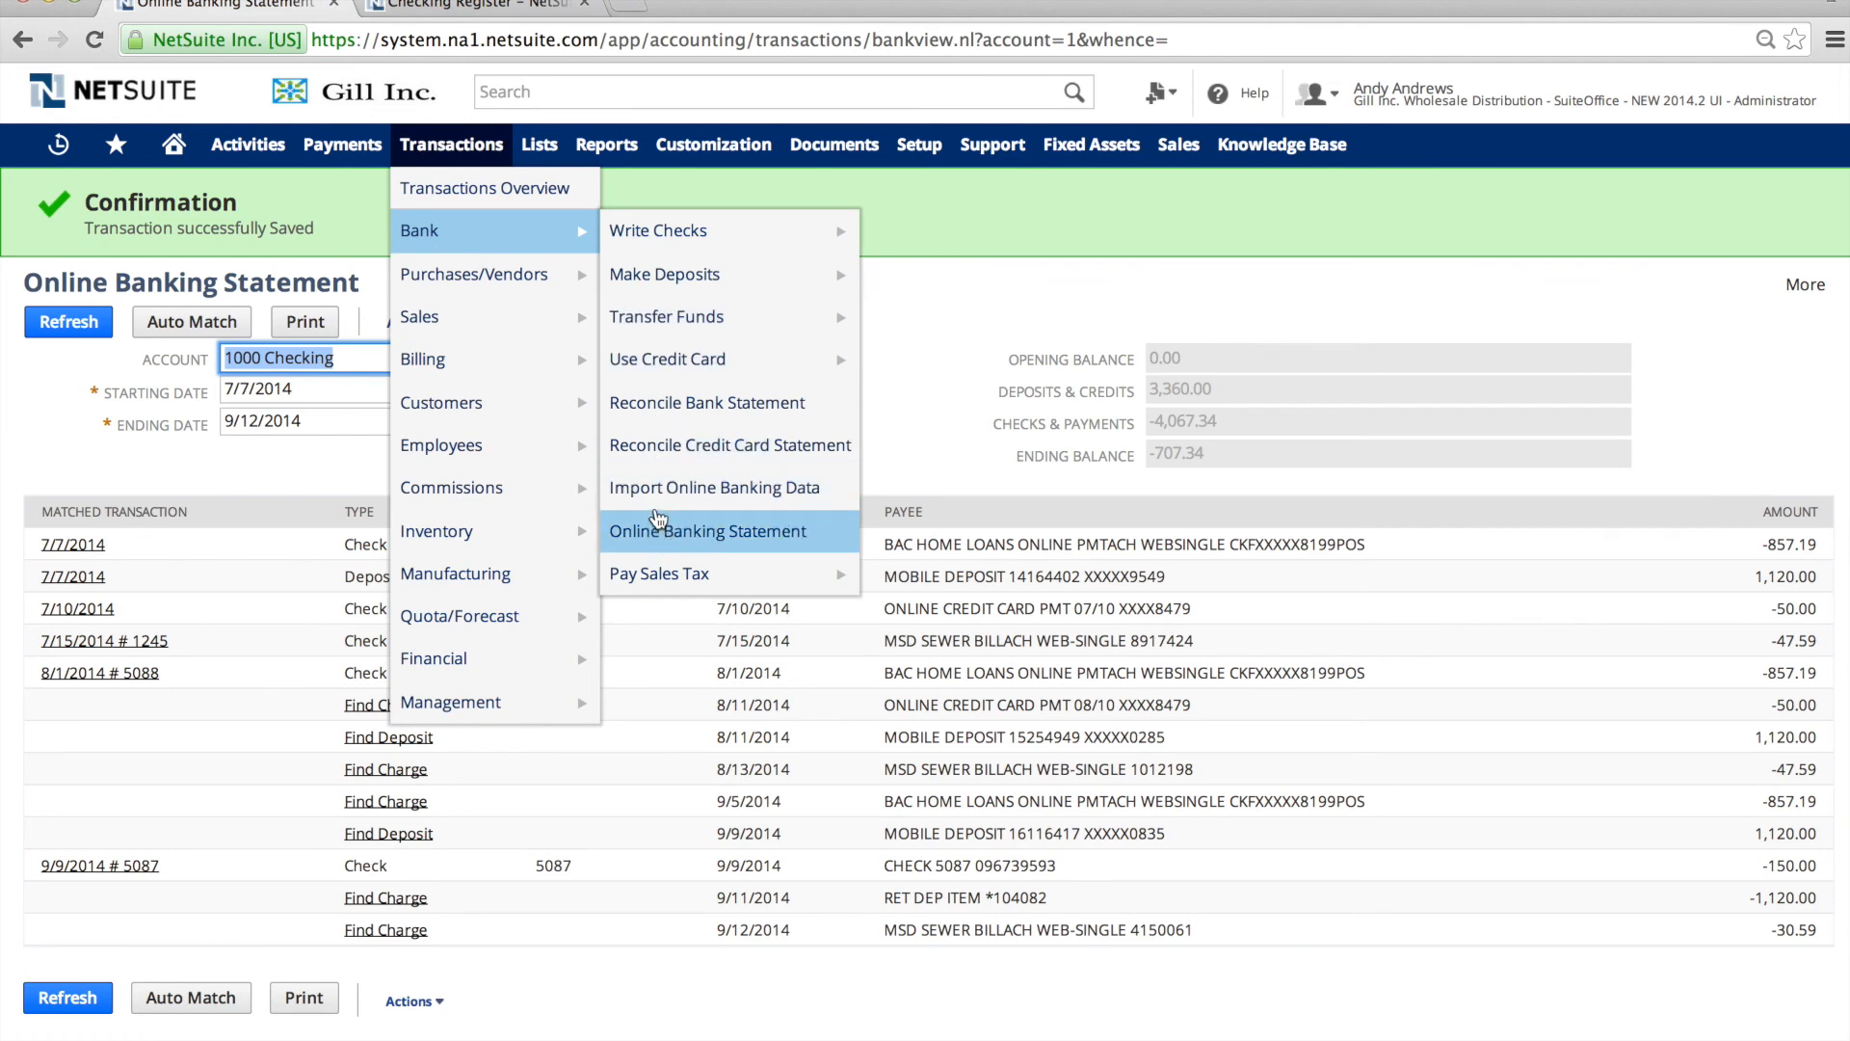
{"action": "left_click", "coordinate": [706, 403]}
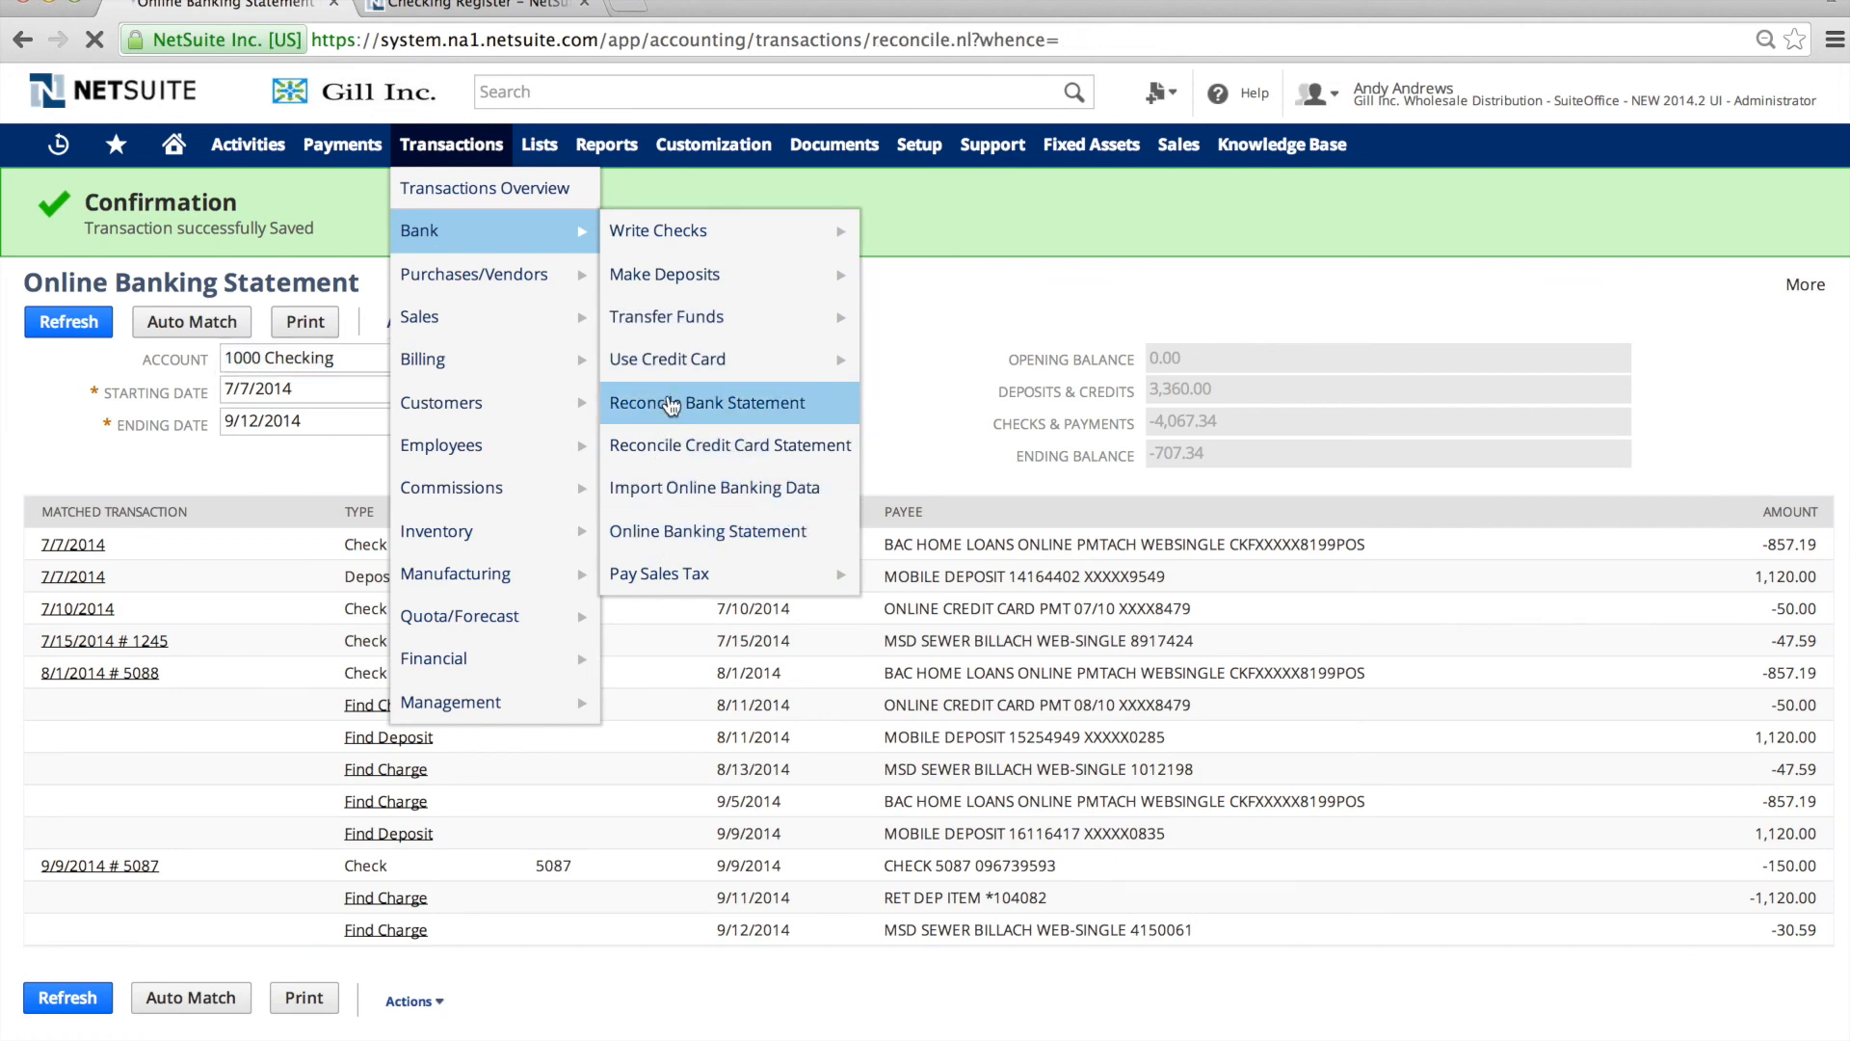
{"action": "left_click", "coordinate": [706, 403]}
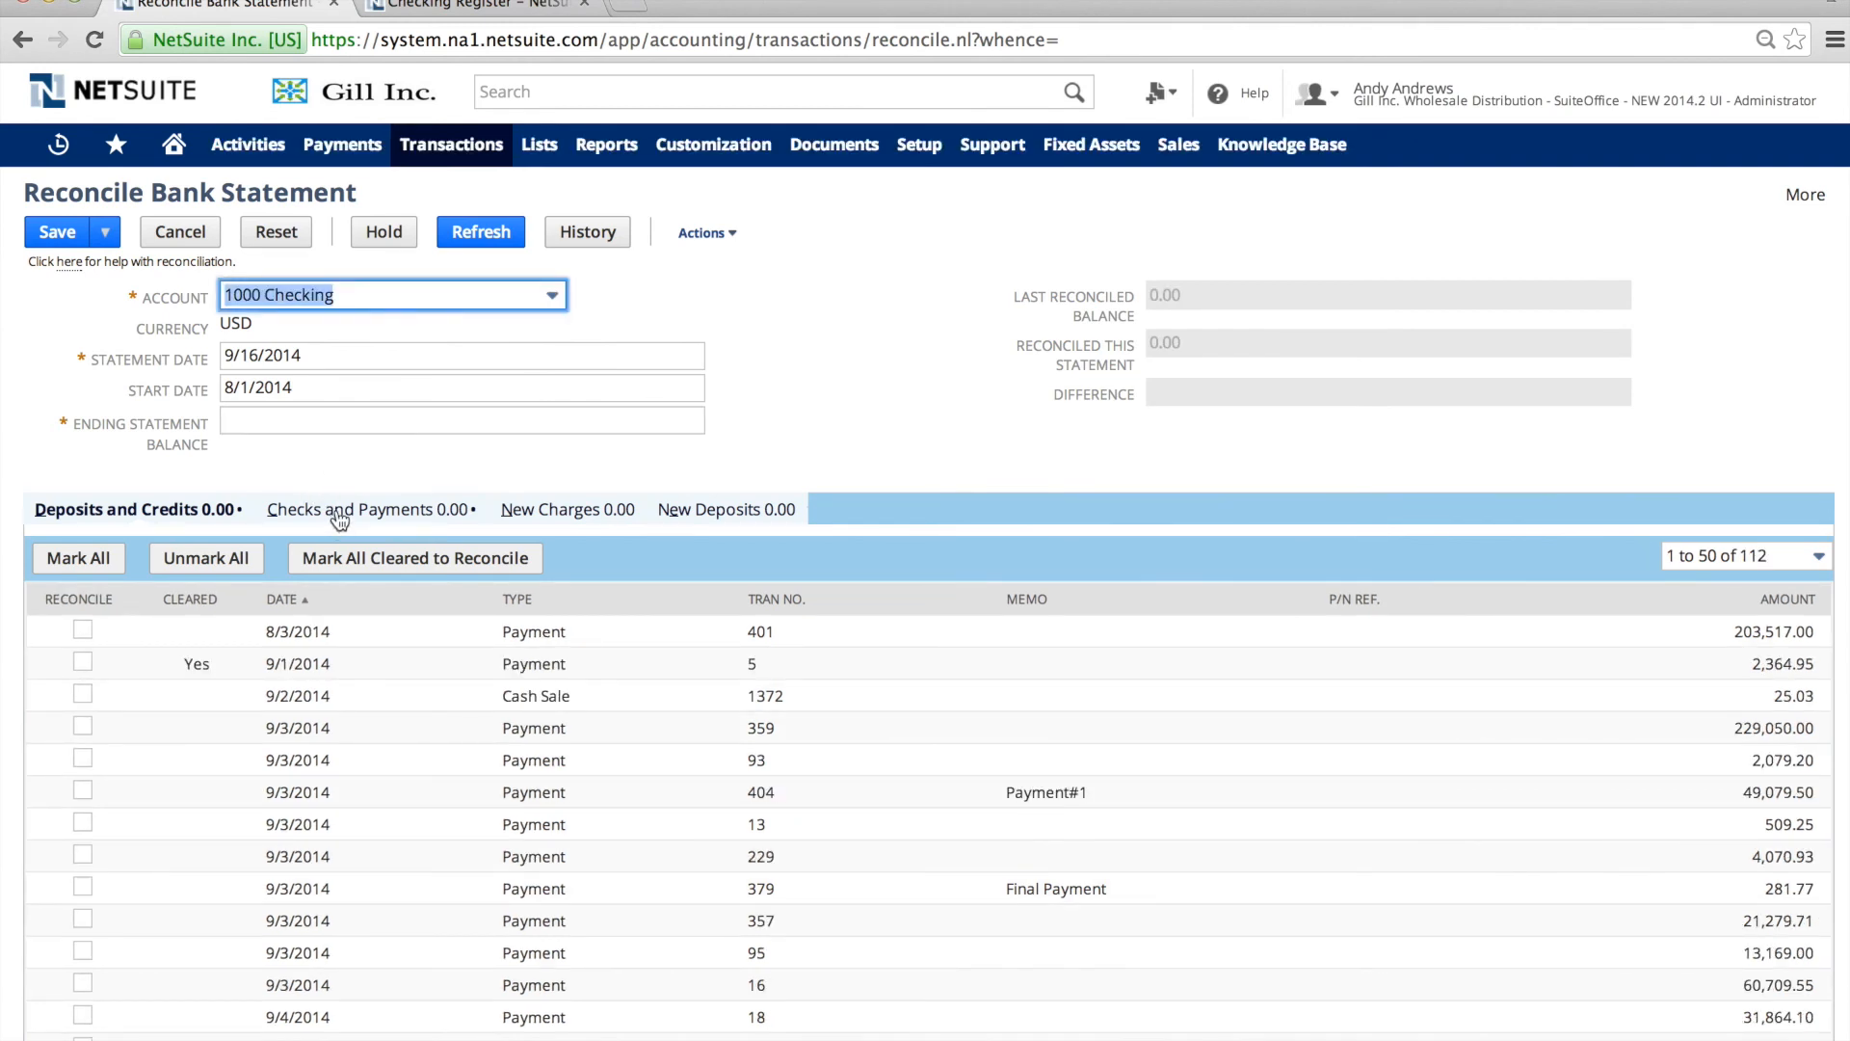
Review the Checks and Payments subtab, where only check 5088 (AB&I Holdings) shows cleared.
{"action": "left_click", "coordinate": [369, 509]}
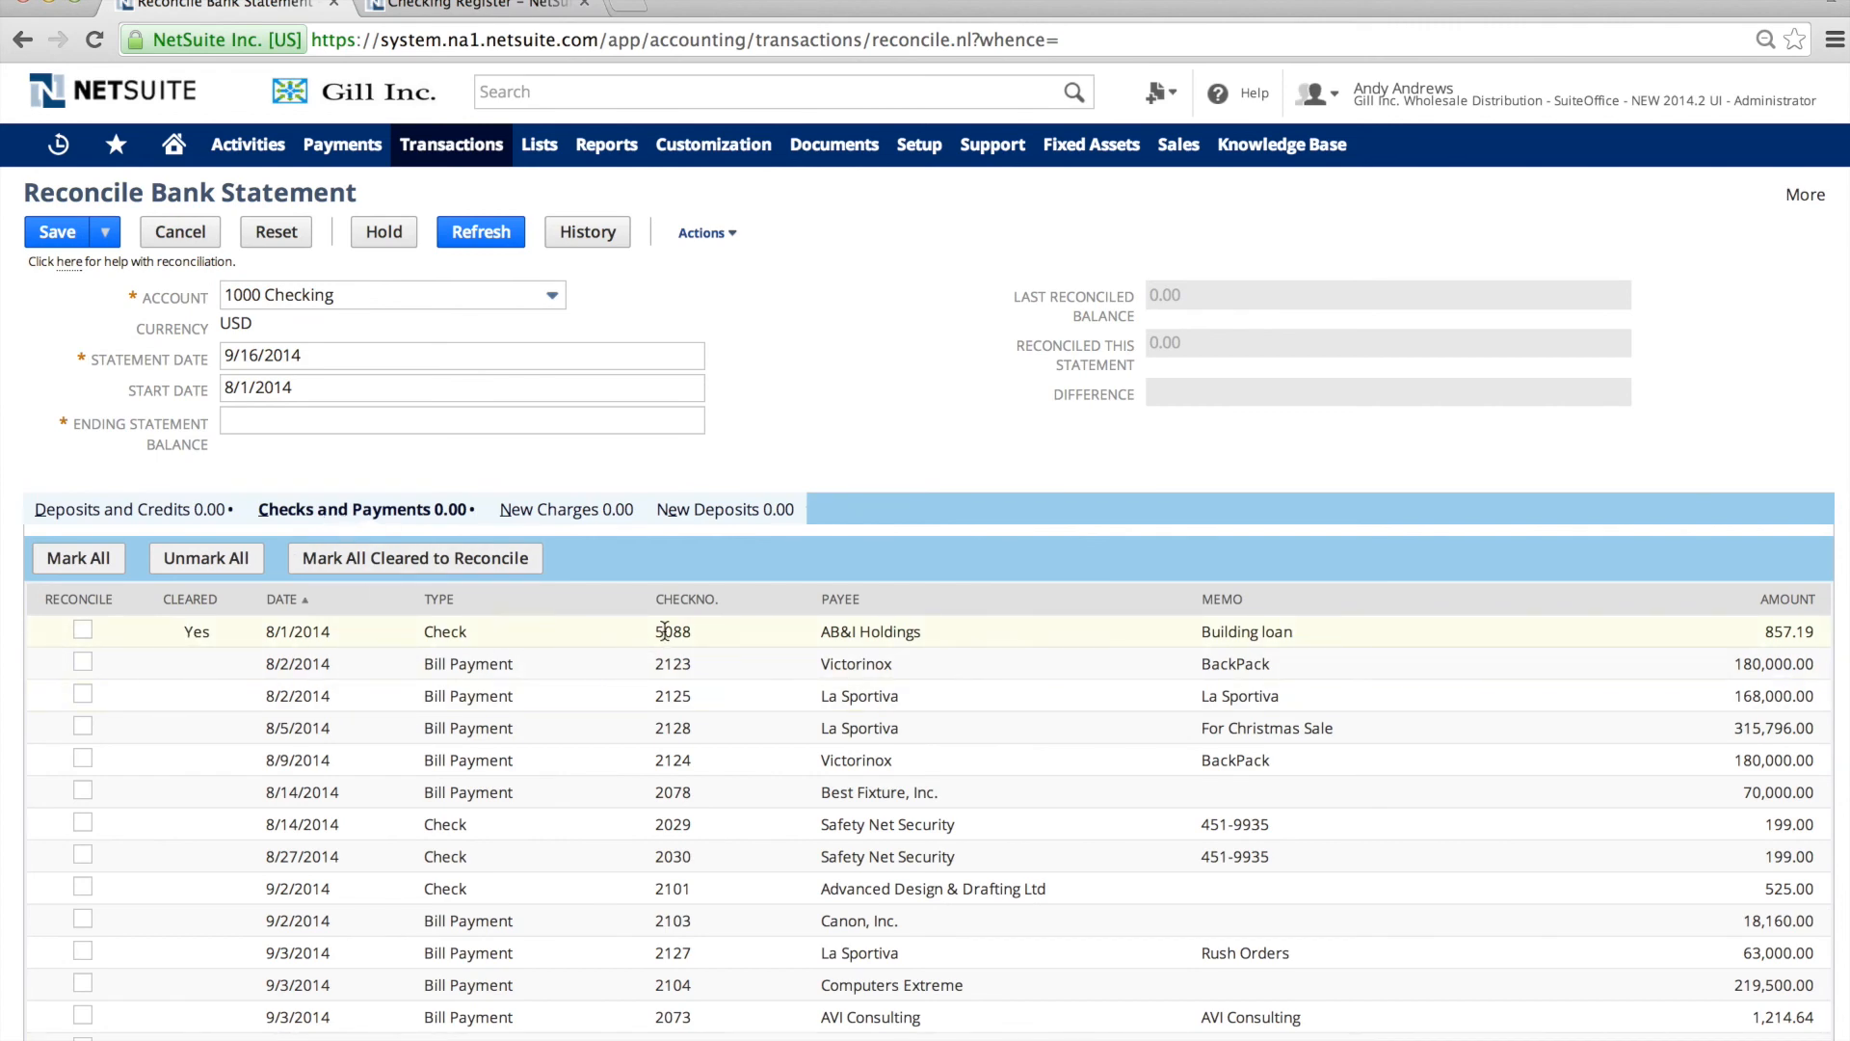
{"action": "scroll", "scroll_direction": "down", "scroll_amount": 3}
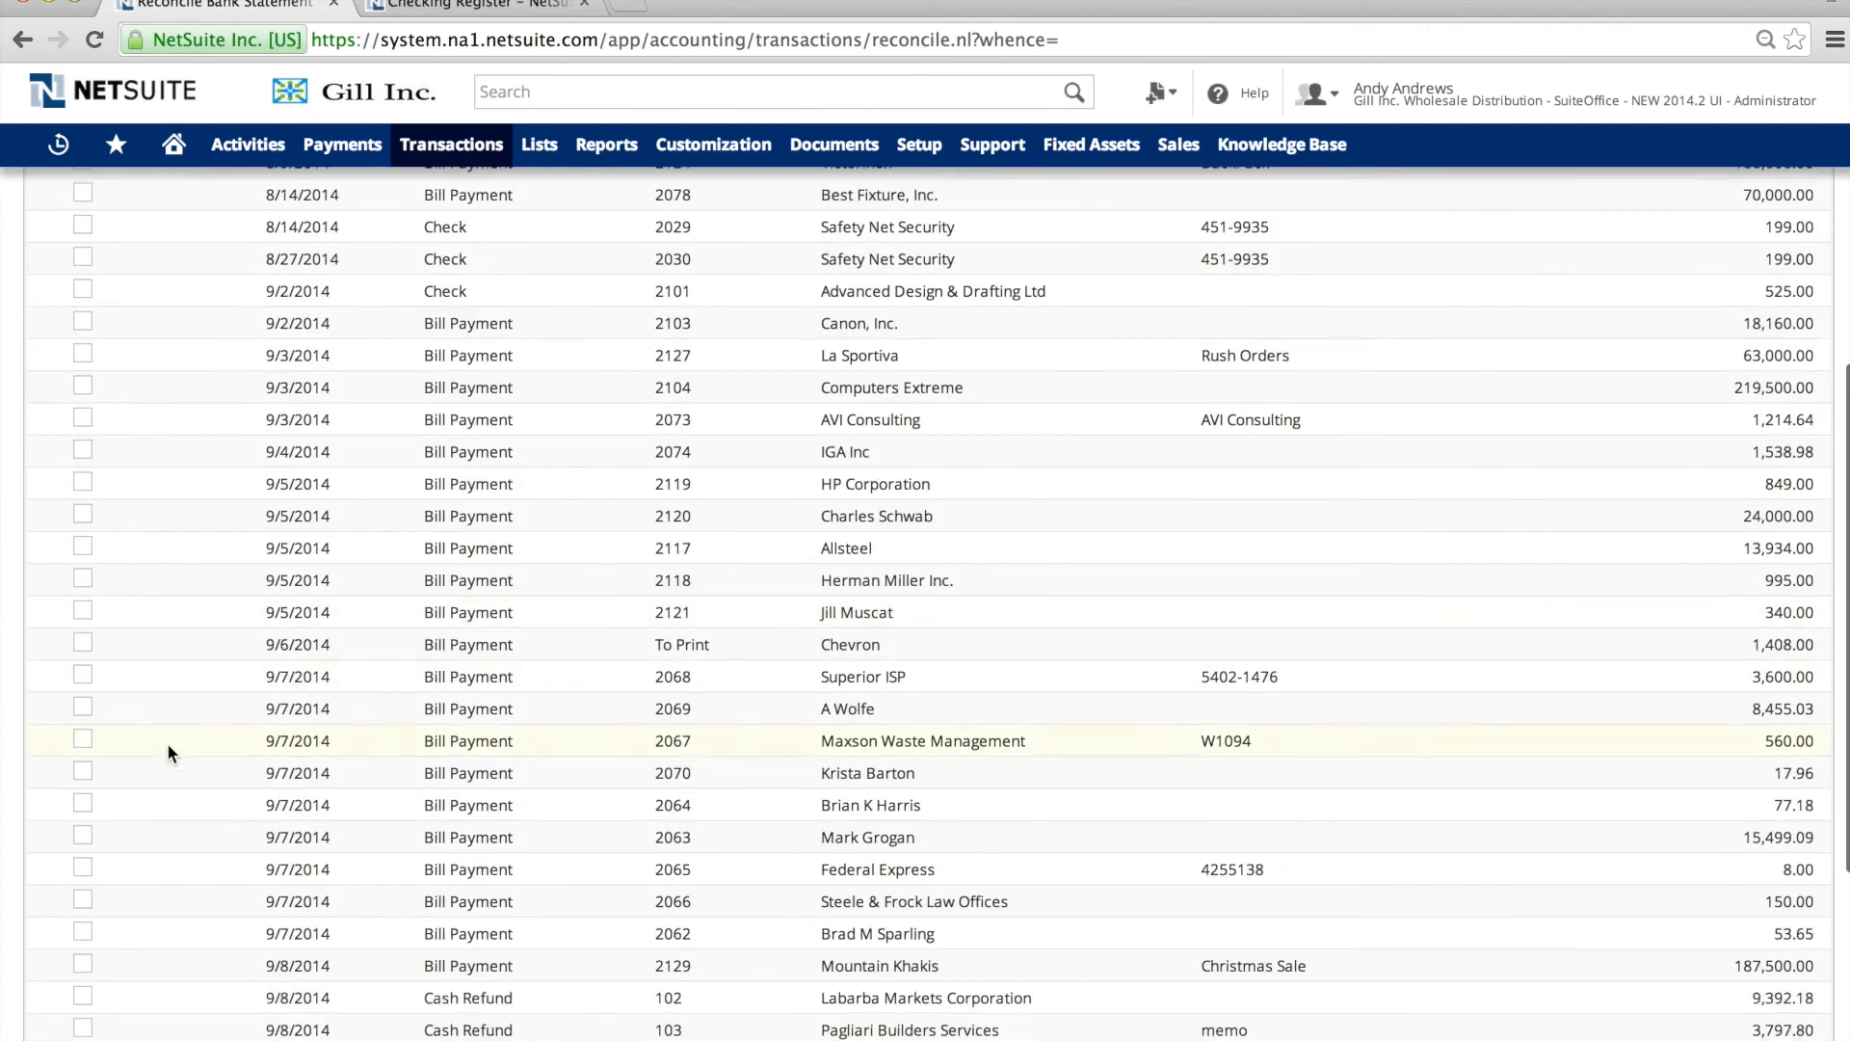
{"action": "scroll", "scroll_direction": "down", "scroll_amount": 3}
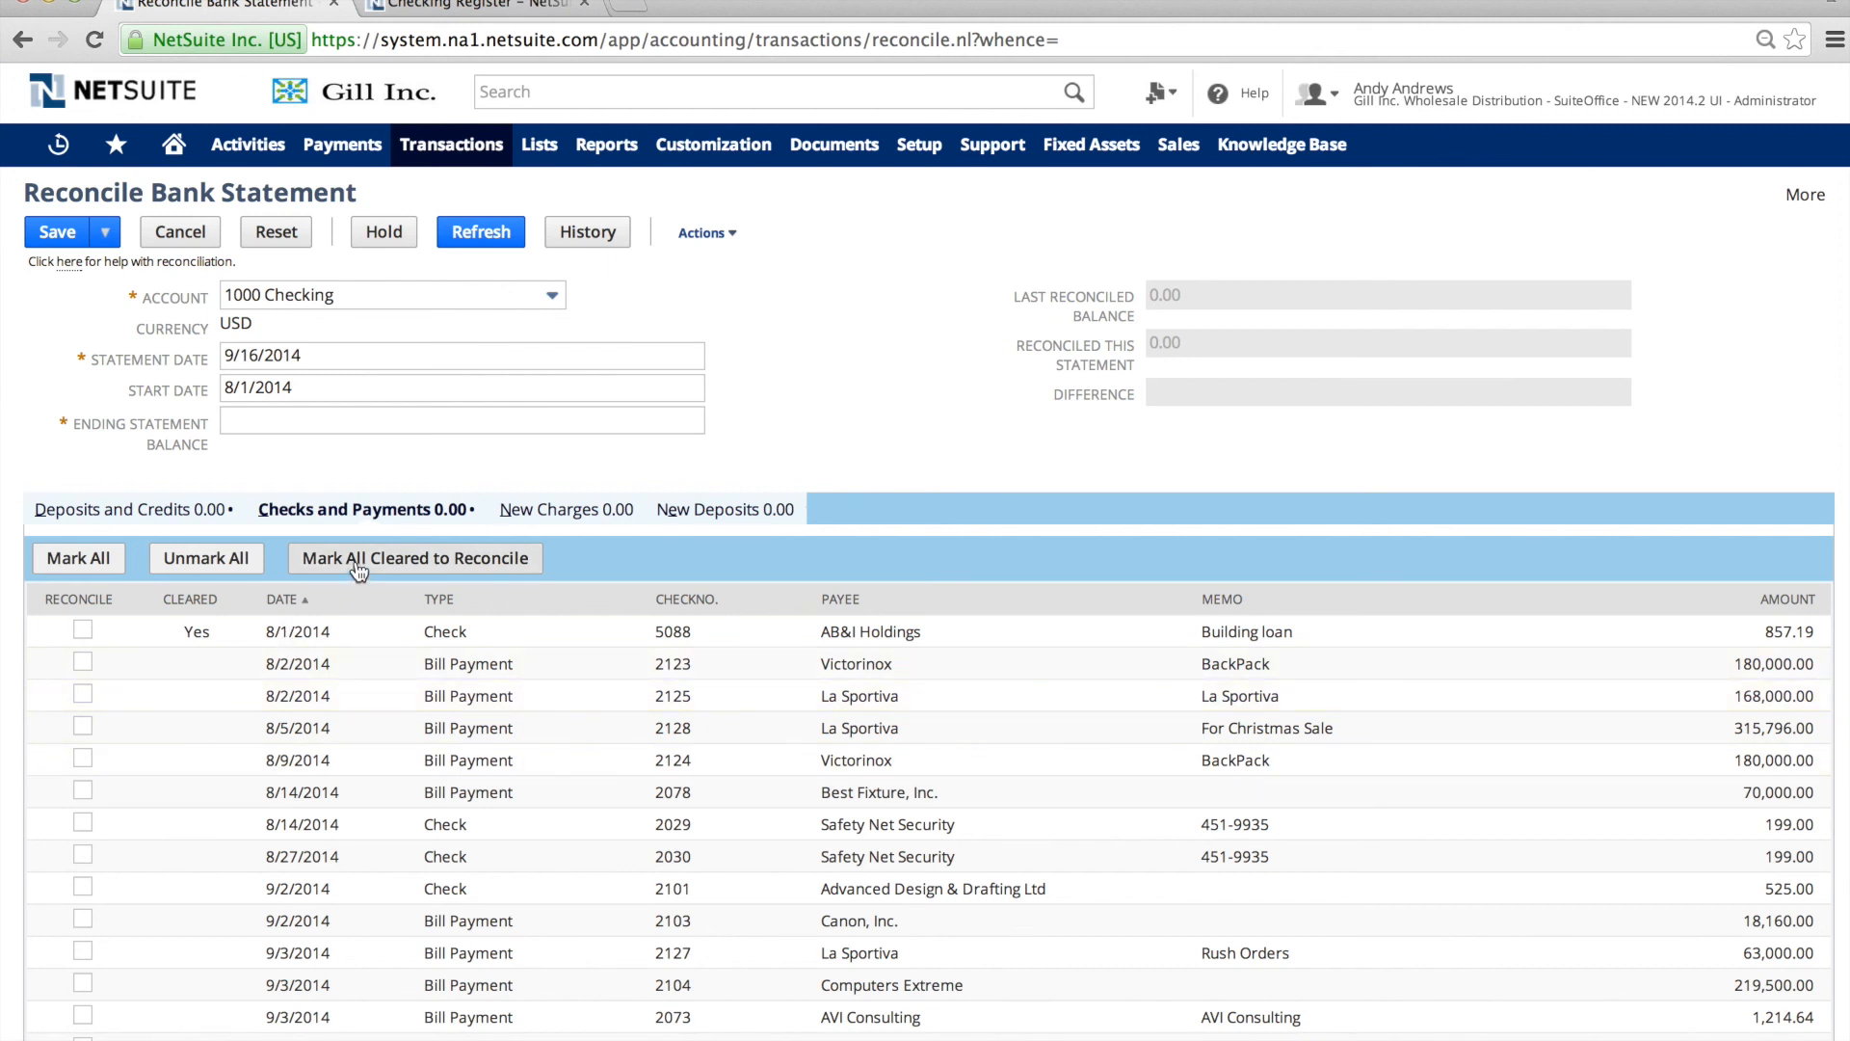
Mark all cleared items to reconcile, ticking checks 5088 and 5087 for -1,007.19.
{"action": "left_click", "coordinate": [83, 630]}
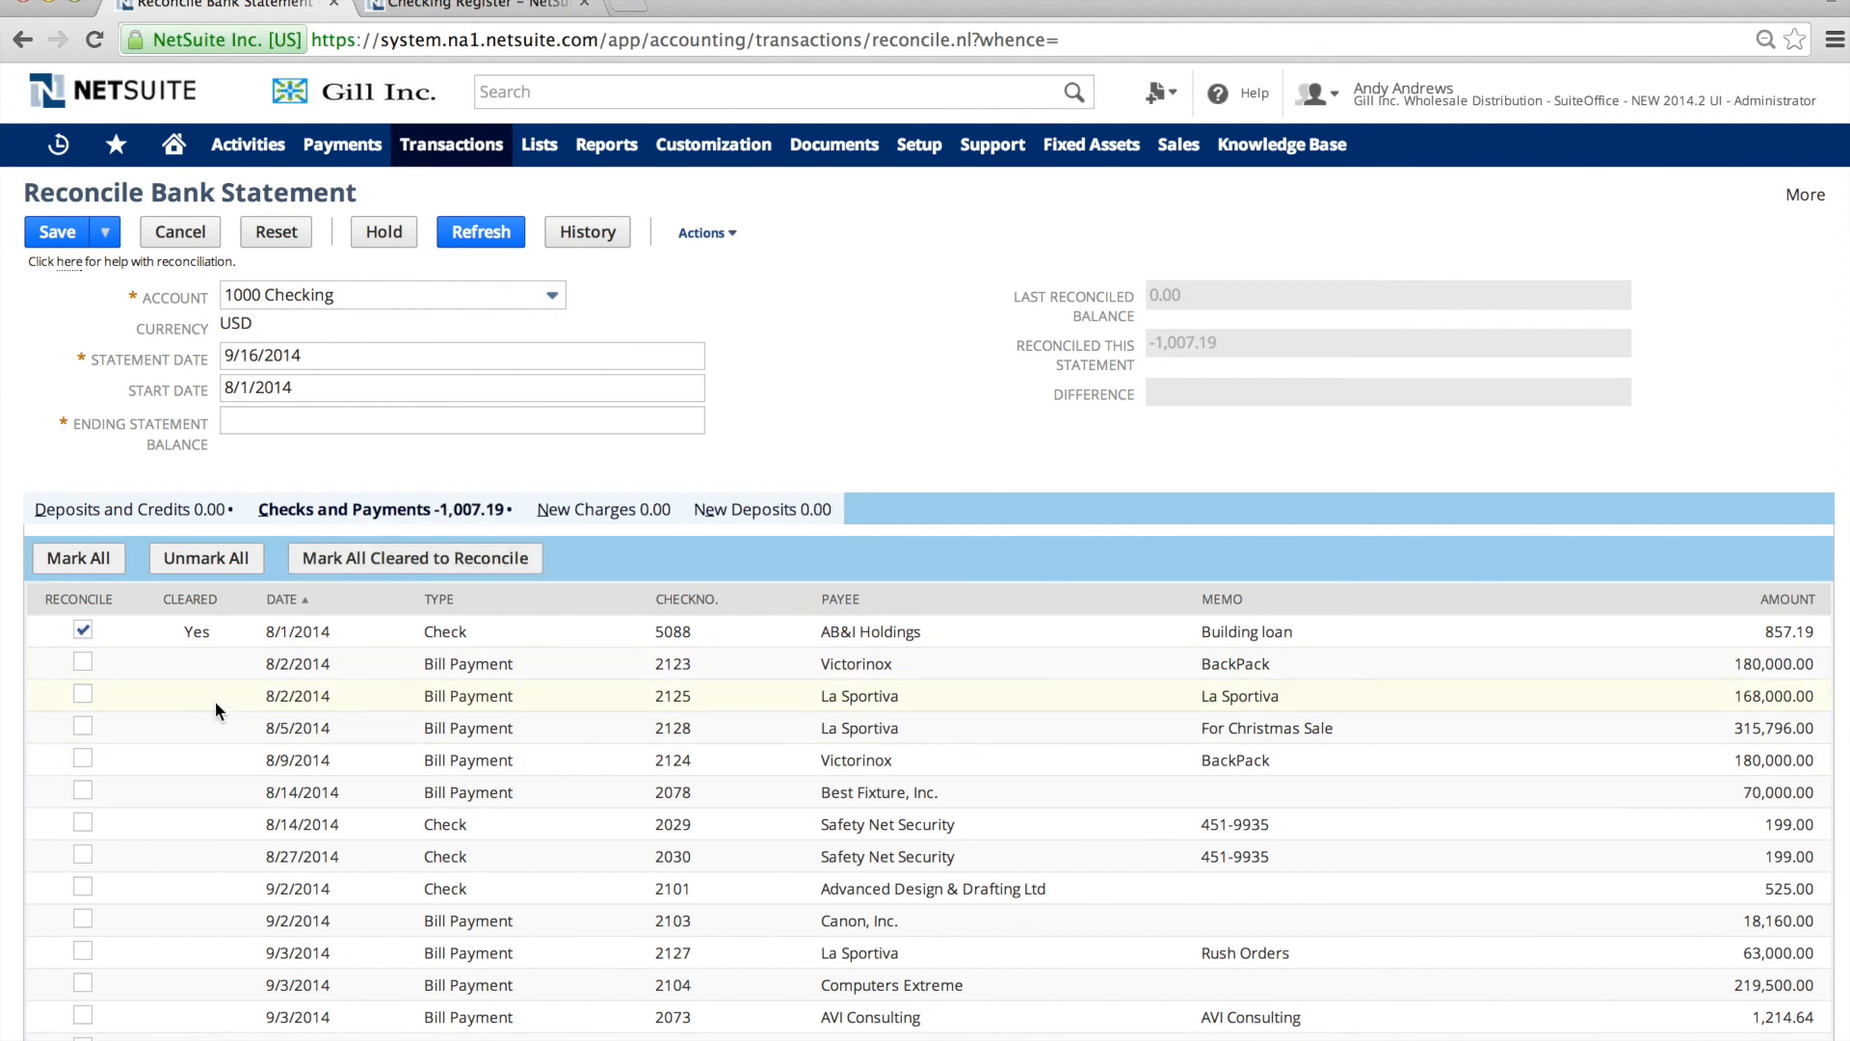
{"action": "scroll", "scroll_direction": "down", "scroll_amount": 3}
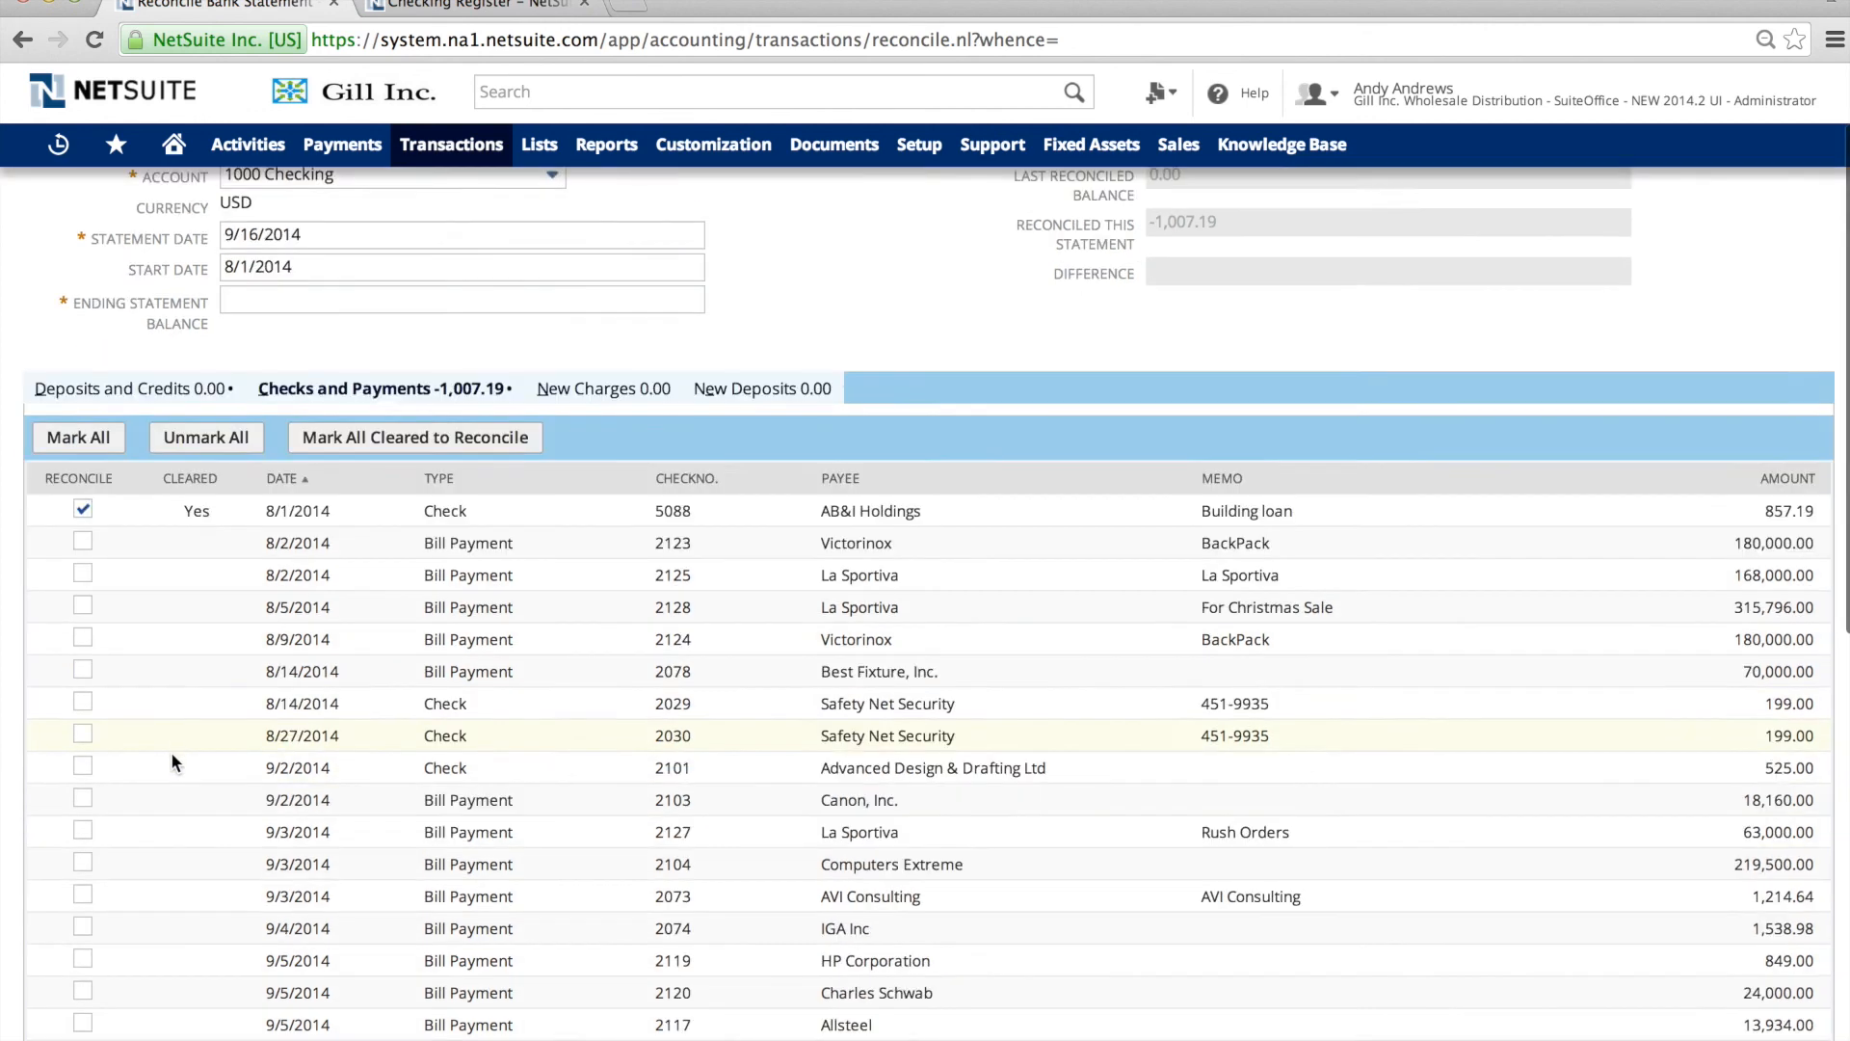
{"action": "scroll", "scroll_direction": "down", "scroll_amount": 3}
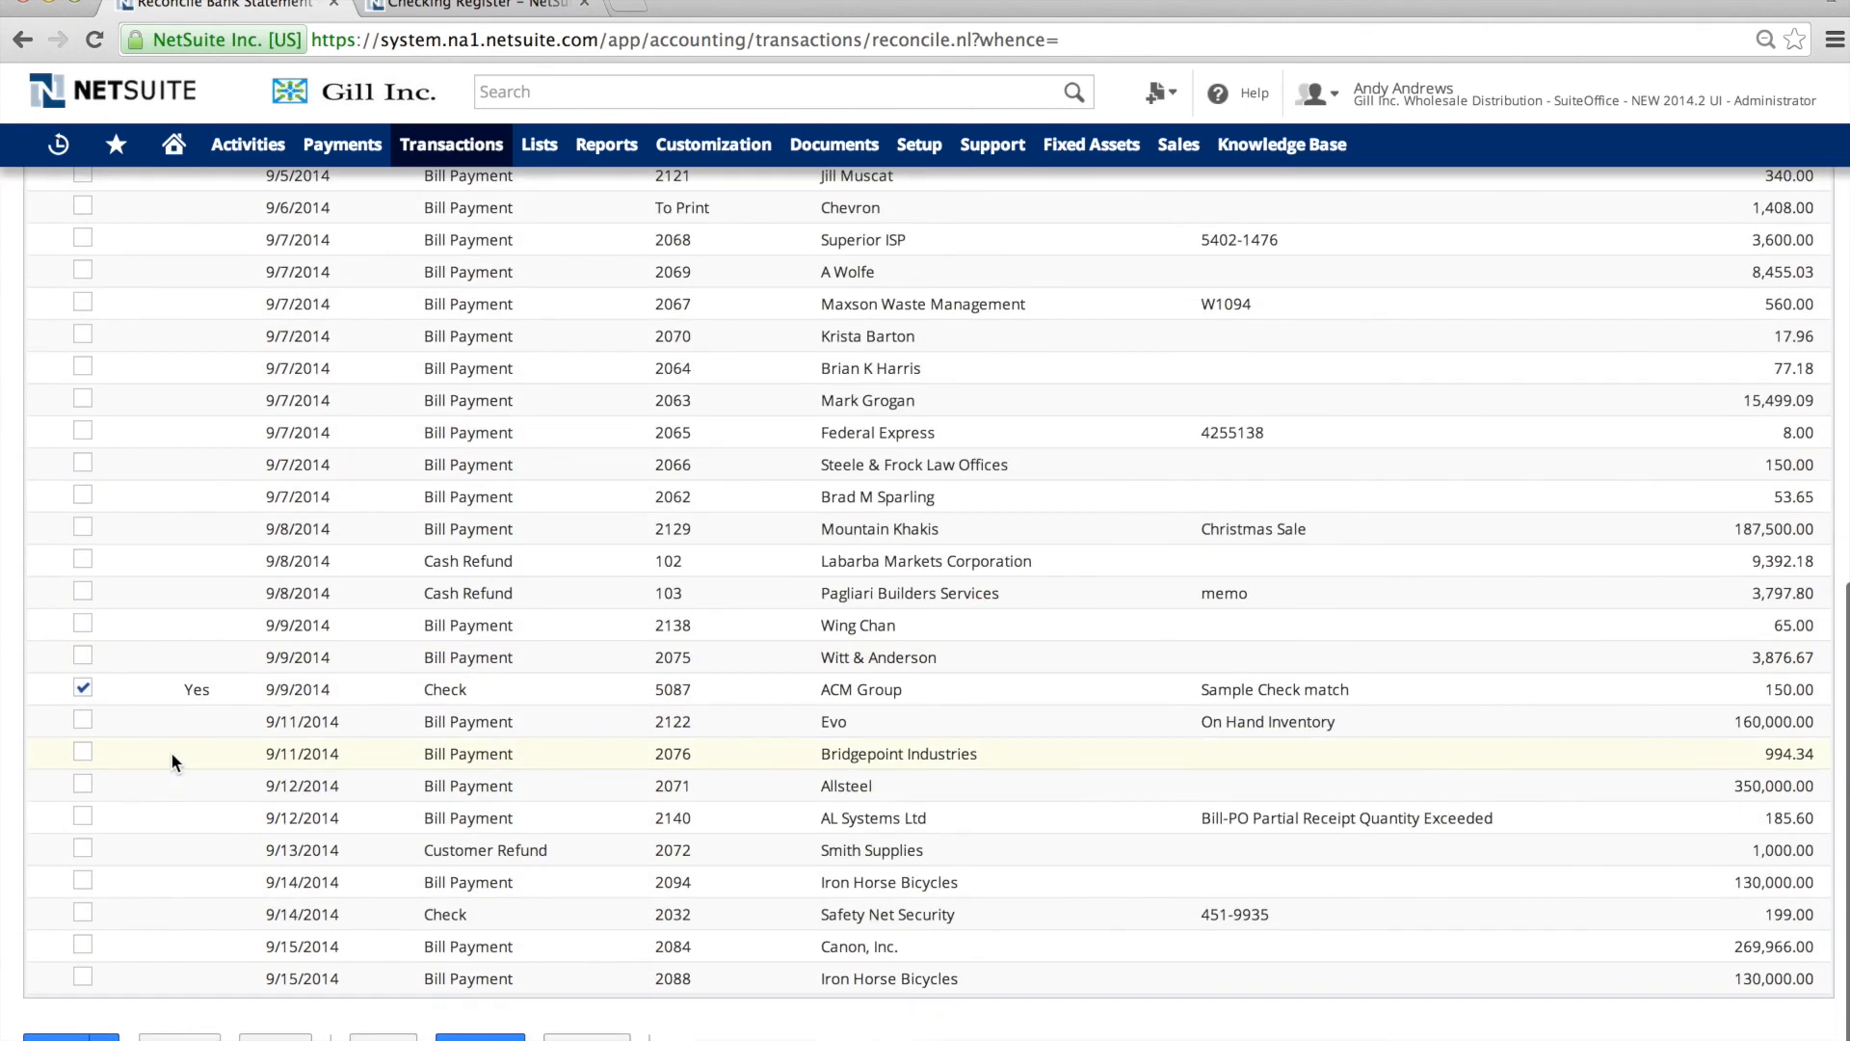